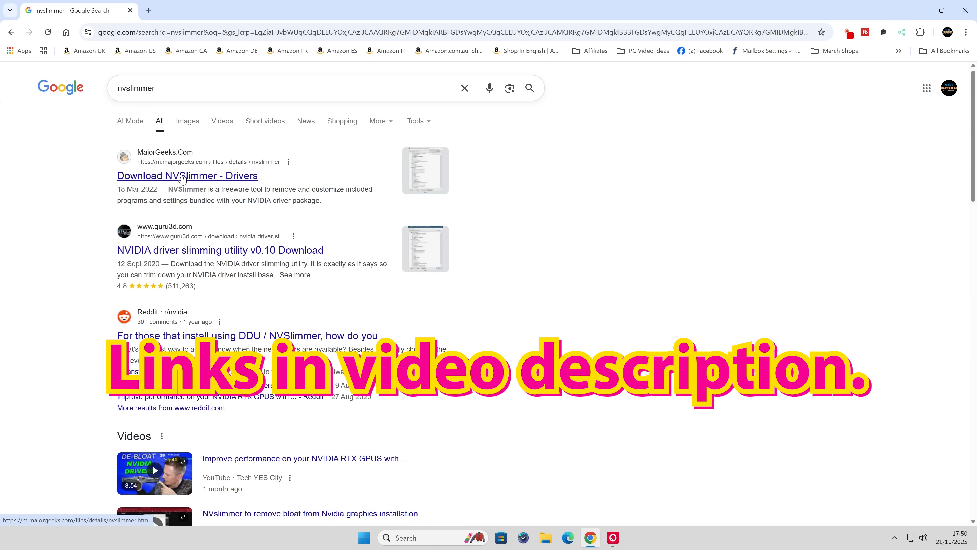
- Download NVSlimmer 0.13 from the MajorGeeks result and save the zip to the Desktop
click(187, 175)
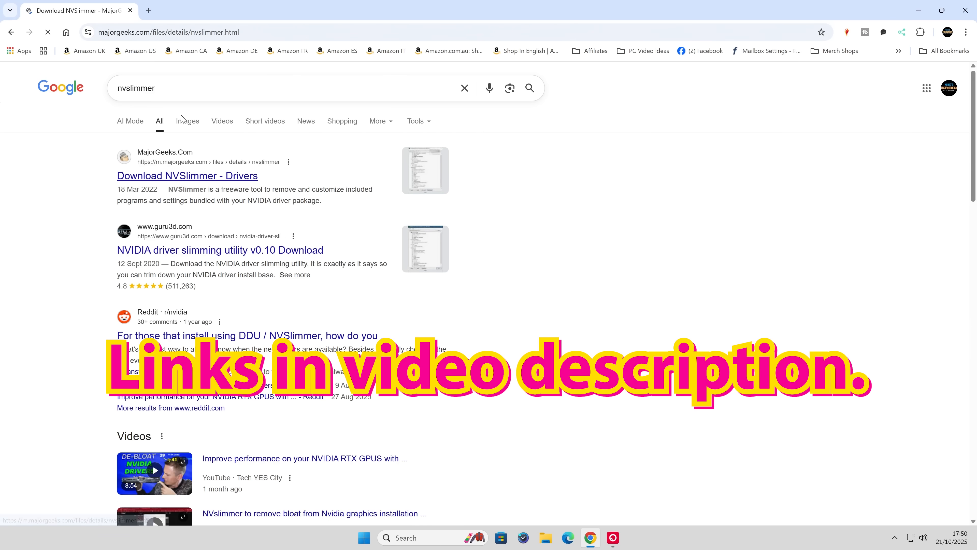
click(186, 175)
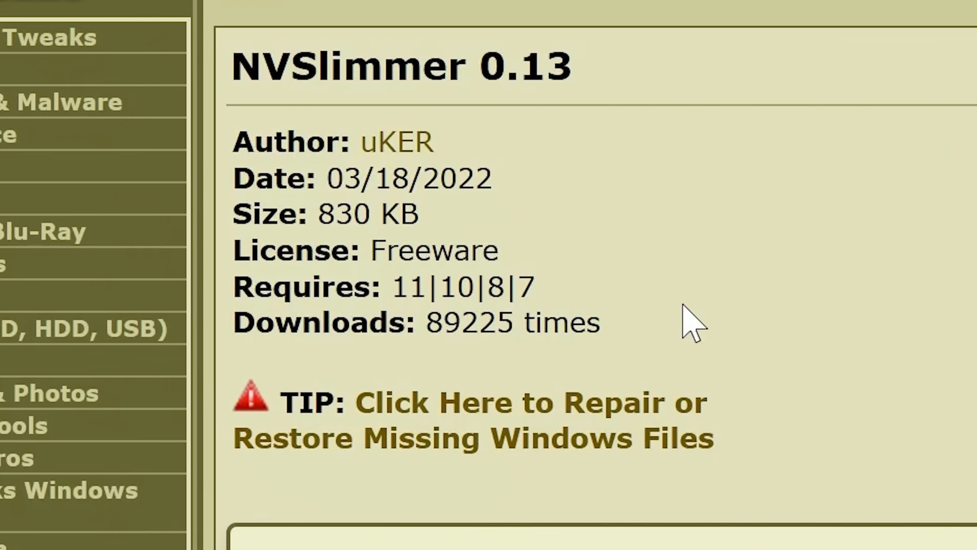
mouse_move(389, 279)
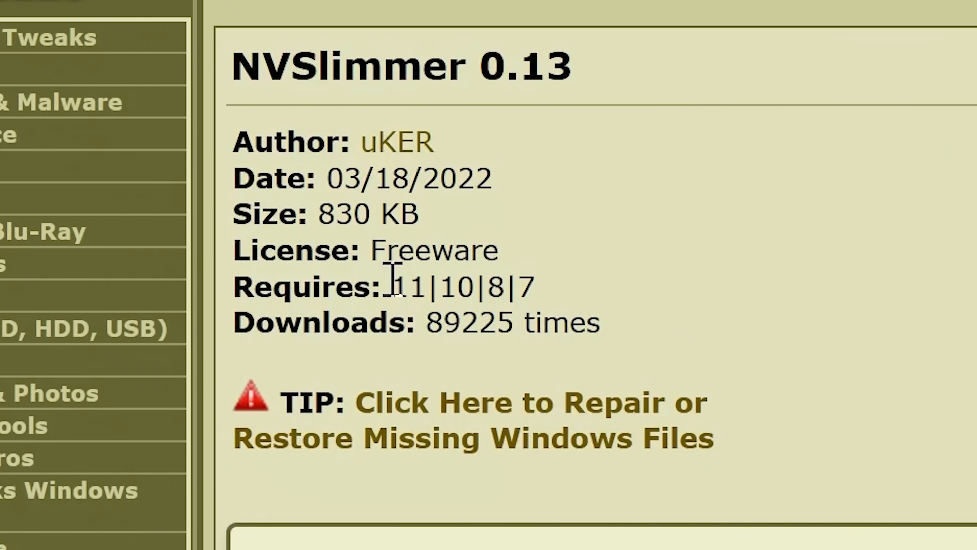
mouse_move(823, 259)
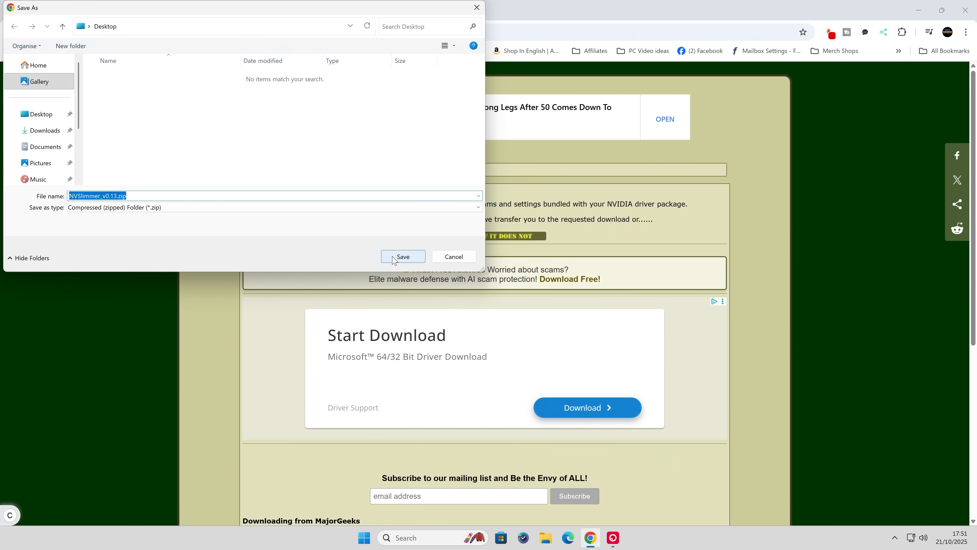
click(402, 256)
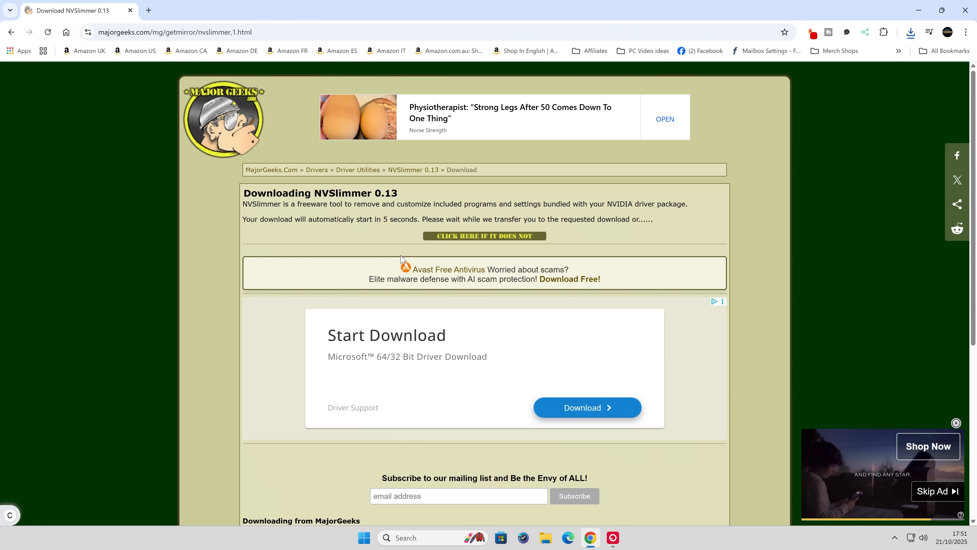
mouse_move(371, 291)
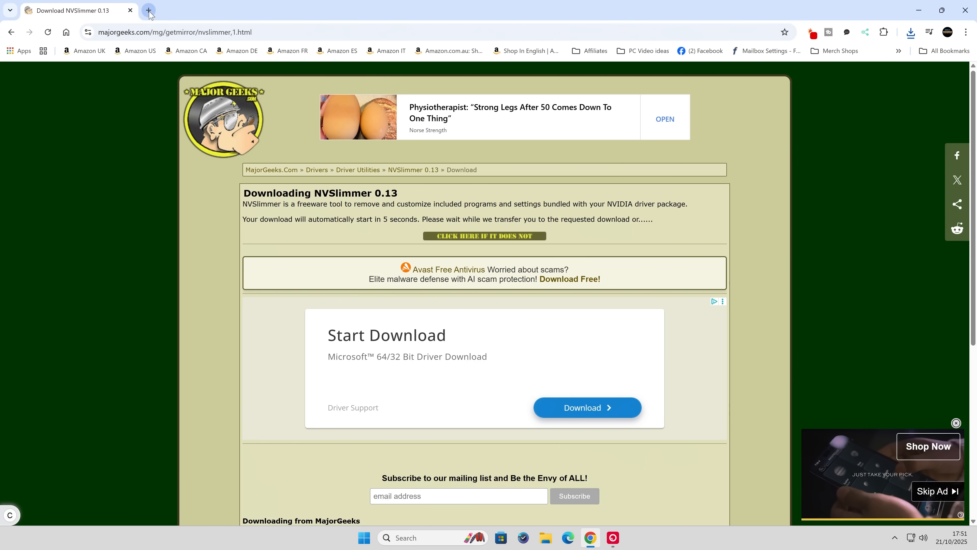
mouse_move(148, 10)
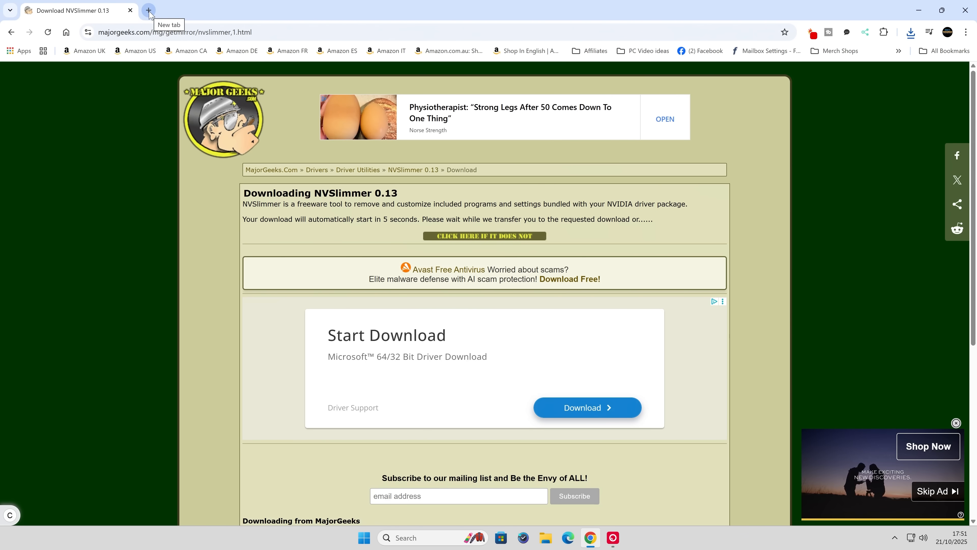
- Download Display Driver Uninstaller 18.1.3.6 from Guru3D's EU mirror and save the zip to the Desktop
click(148, 11)
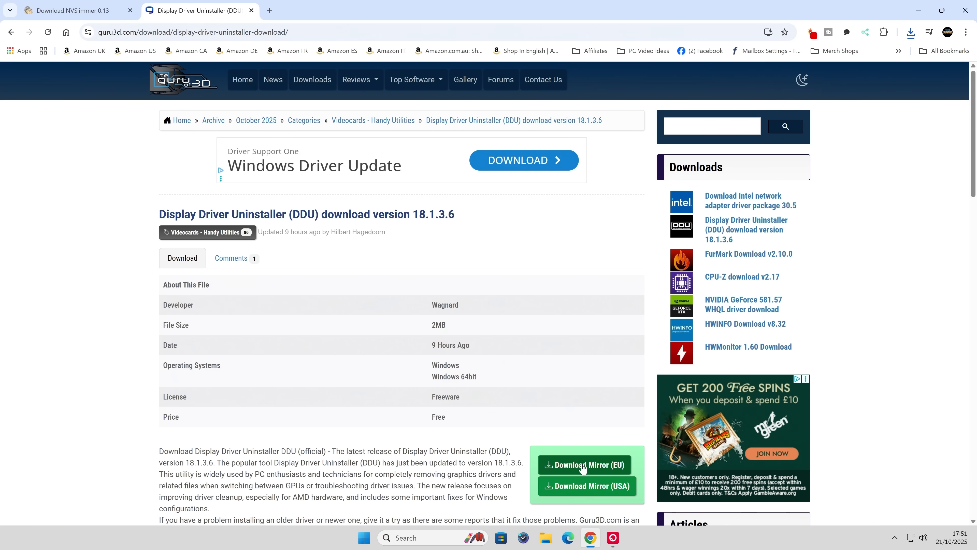
click(585, 465)
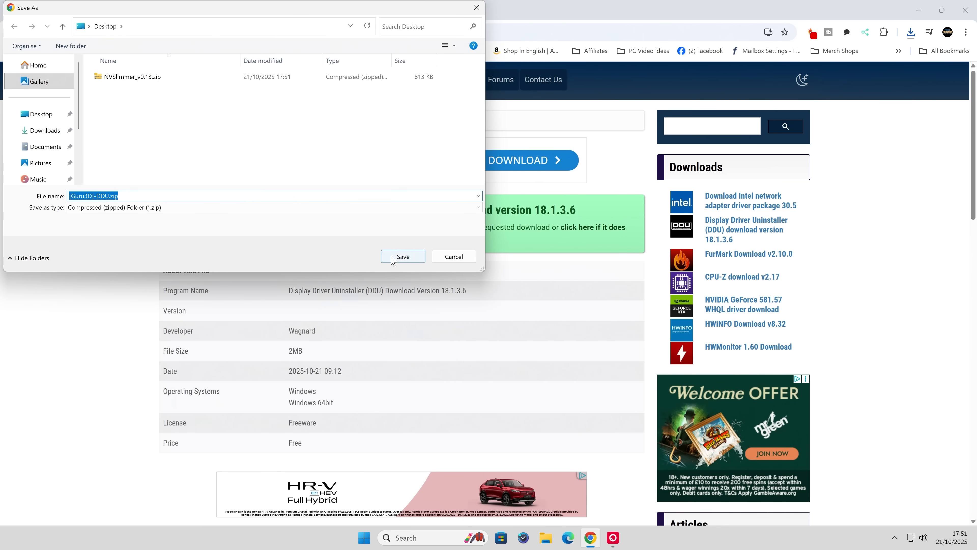
click(402, 256)
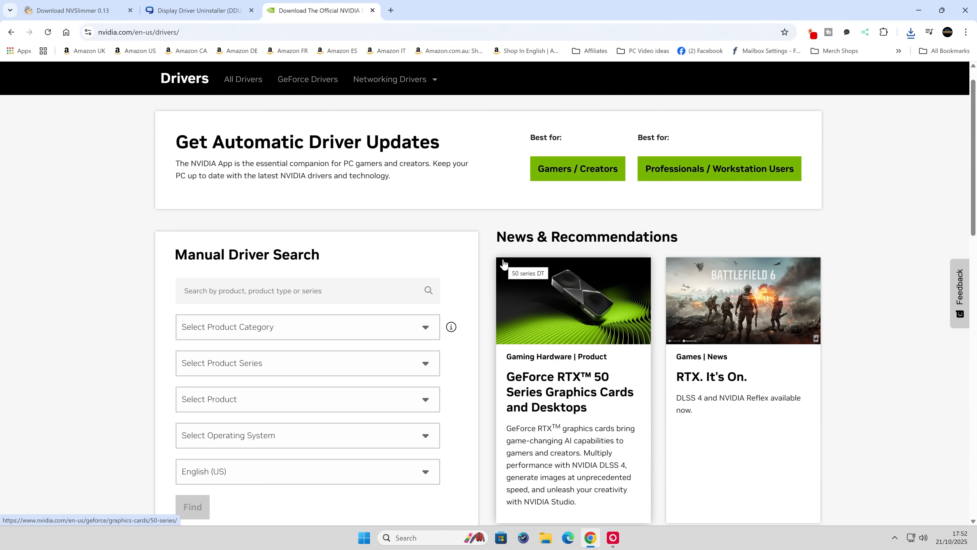
mouse_move(469, 274)
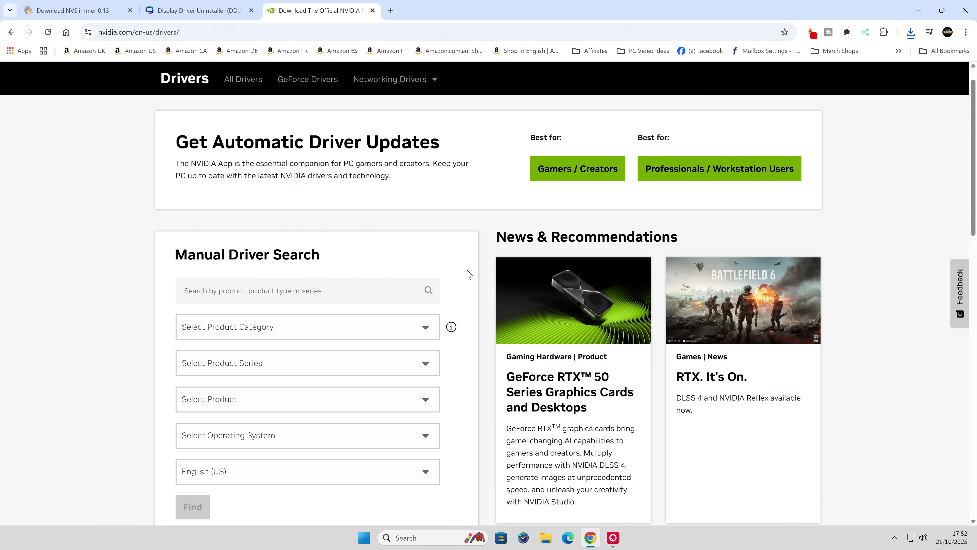
mouse_move(251, 258)
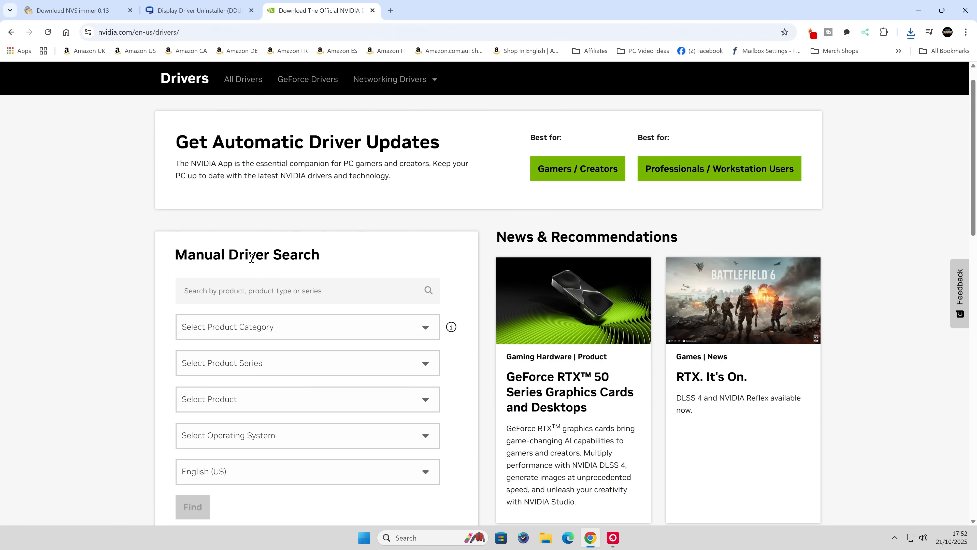
mouse_move(258, 279)
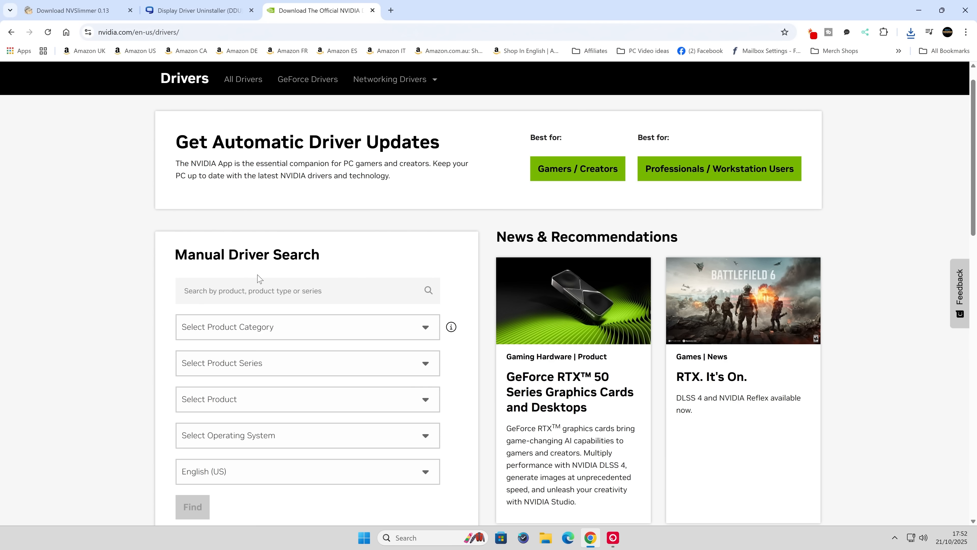
- Search 'rtx 4070' in Manual Driver Search and choose the GeForce RTX 4070 Ti SUPER entry
text(rtx 4)
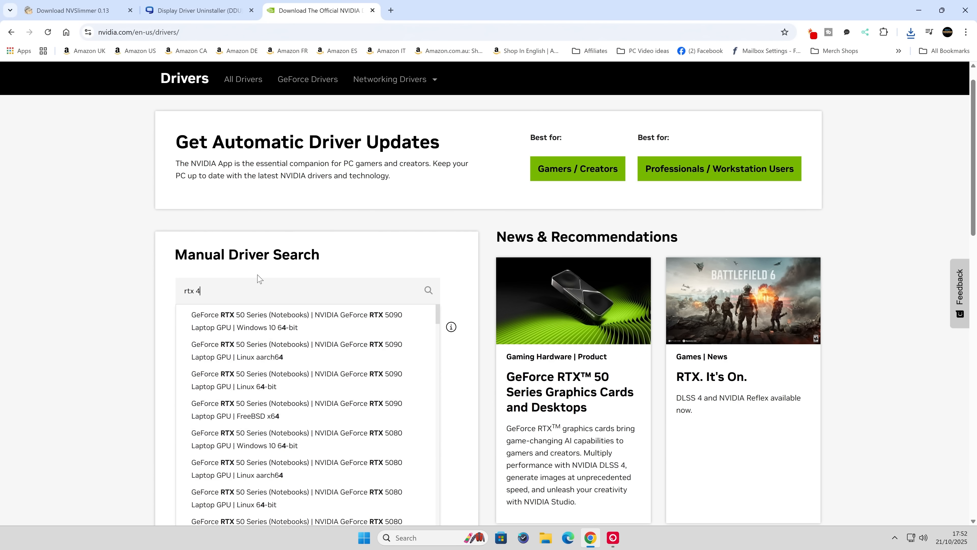
text(08)
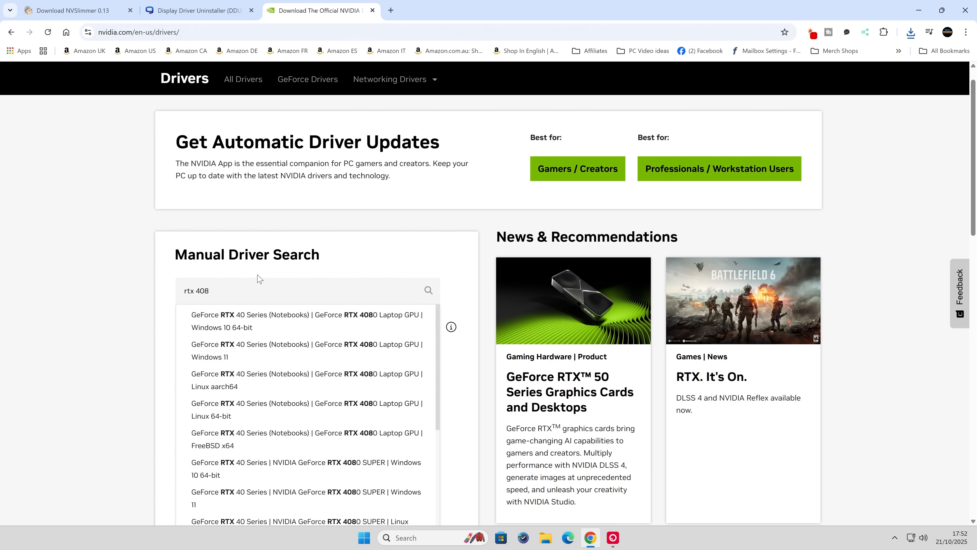
key(Backspace)
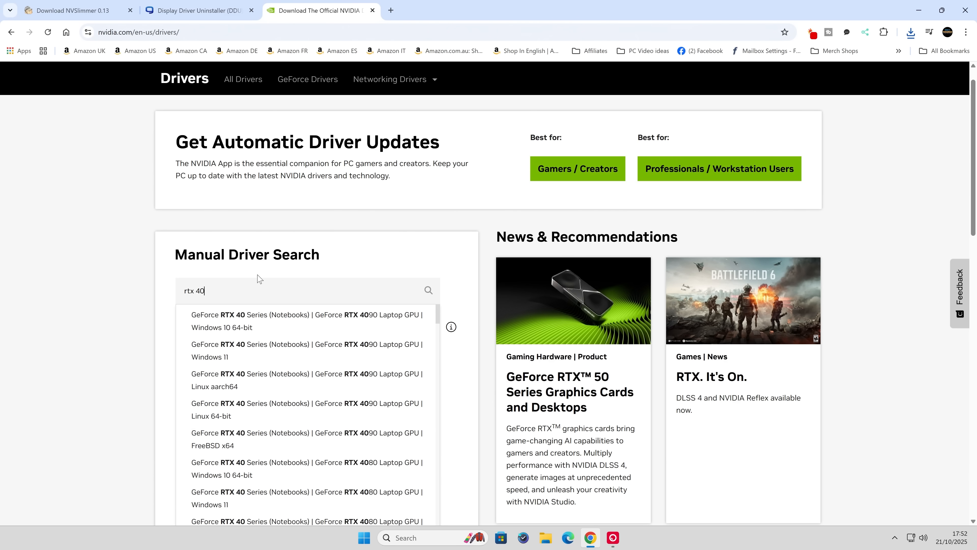
text(70)
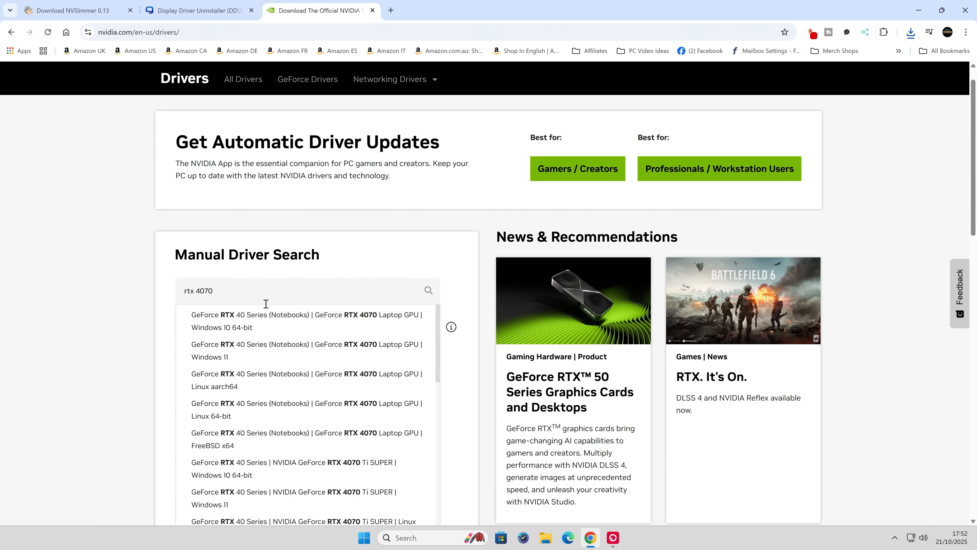
scroll(down, 3)
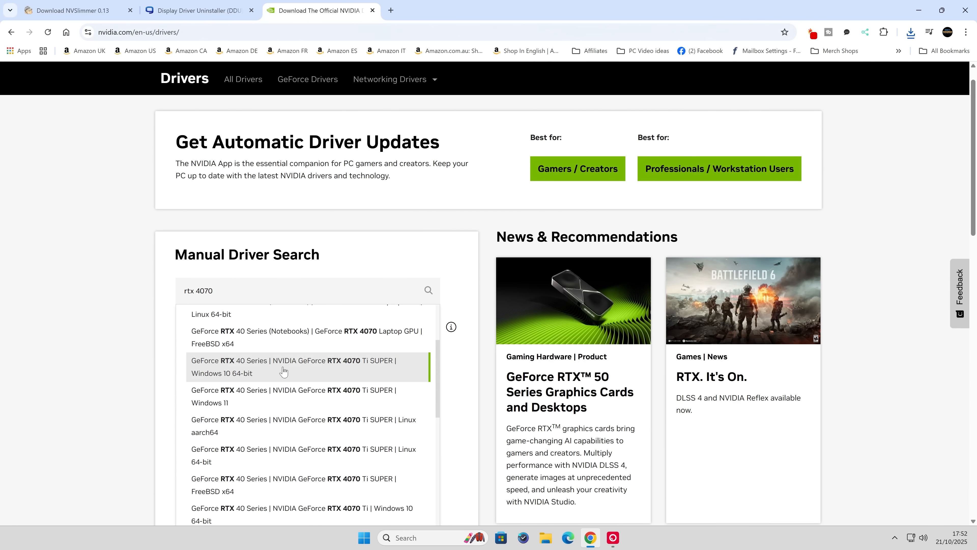
click(293, 367)
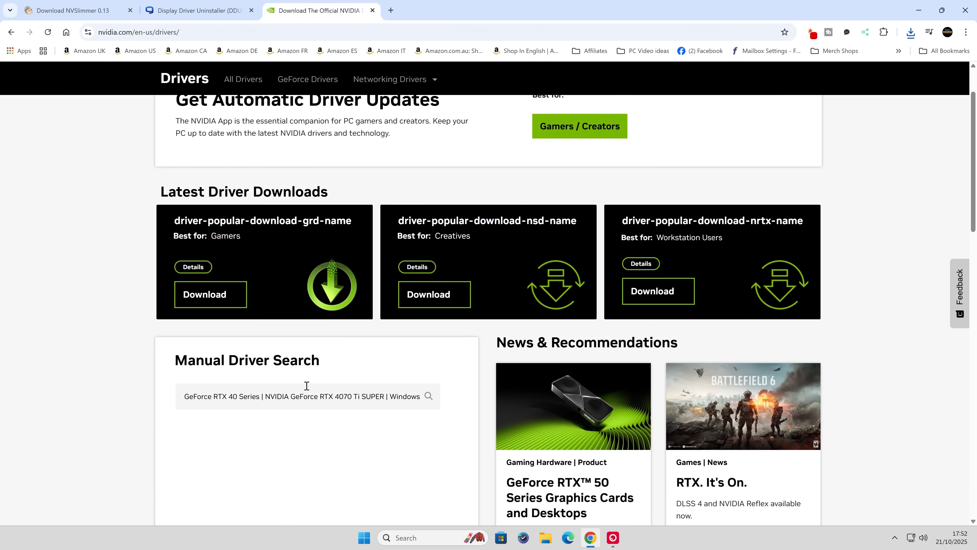
- Set language English (UK) and OS Windows 11, then run the search to reach Game Ready Driver 581.57
click(307, 369)
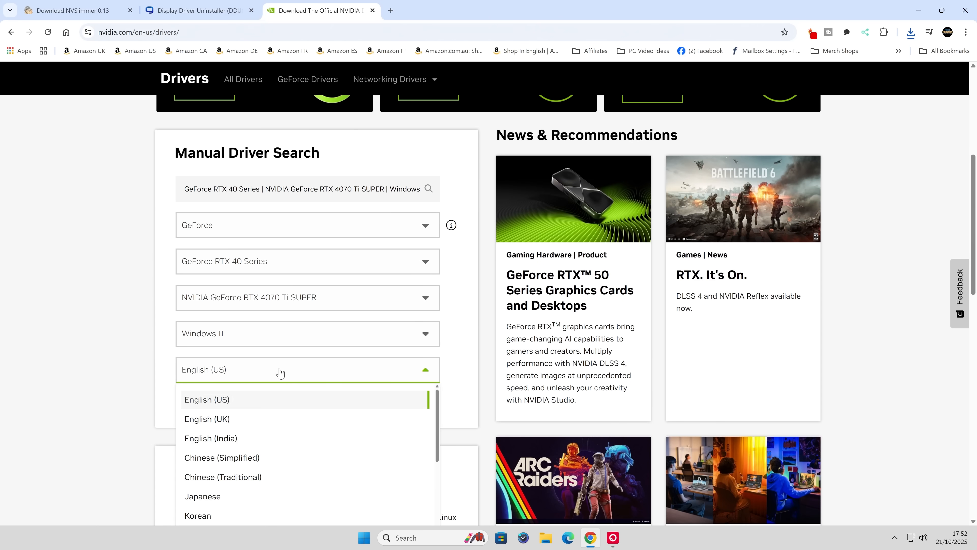
click(207, 418)
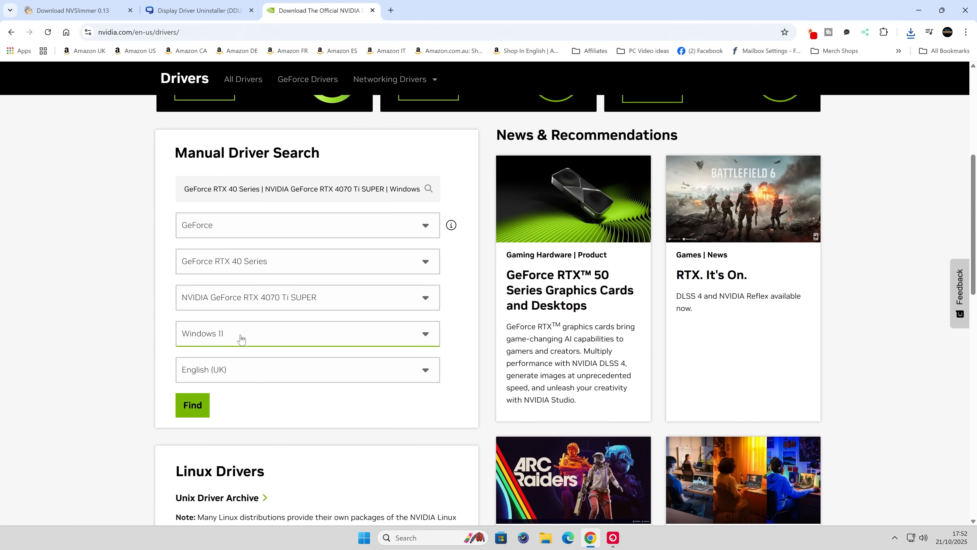
click(306, 333)
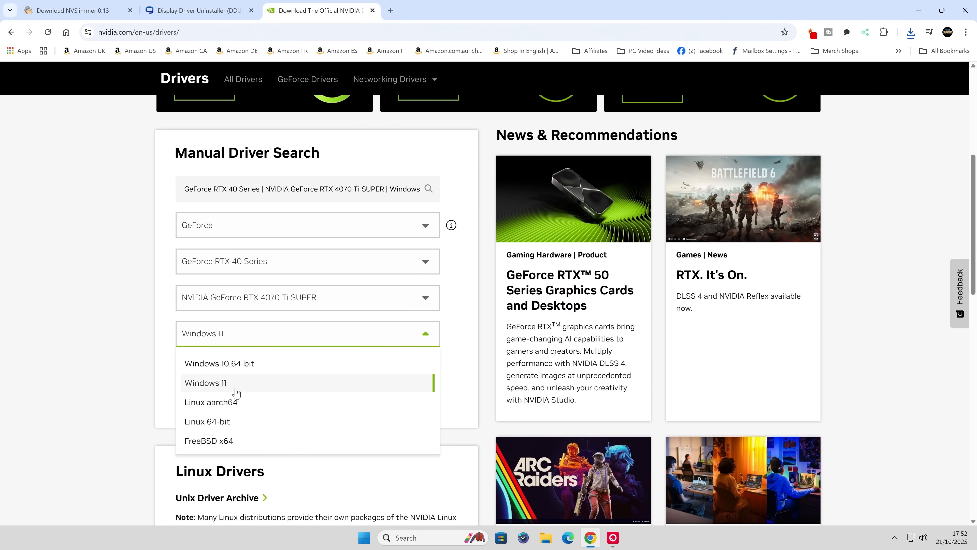
click(205, 382)
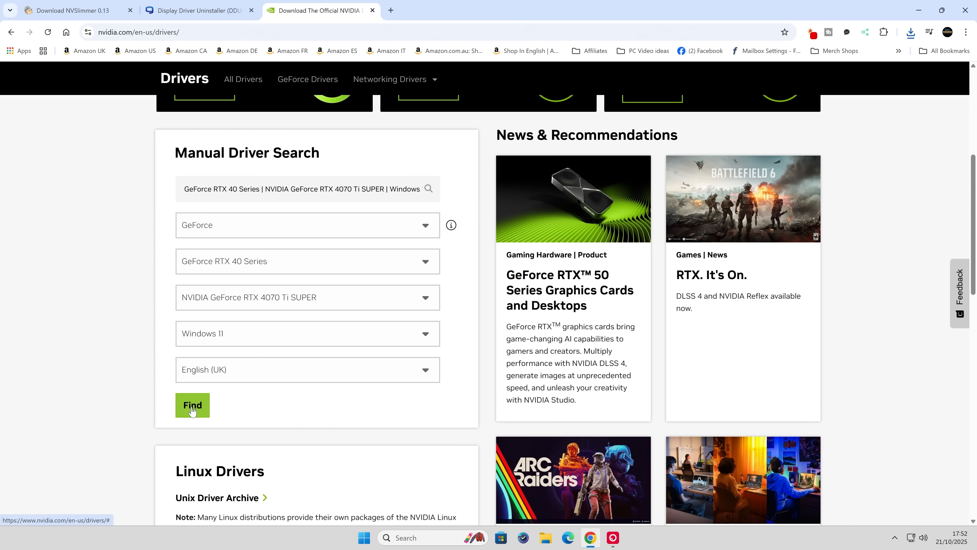
click(191, 404)
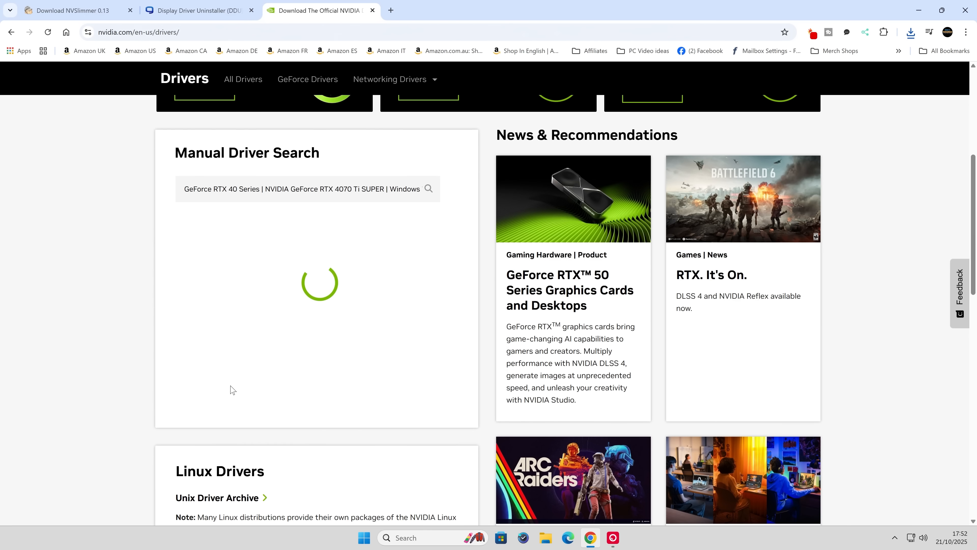
click(428, 188)
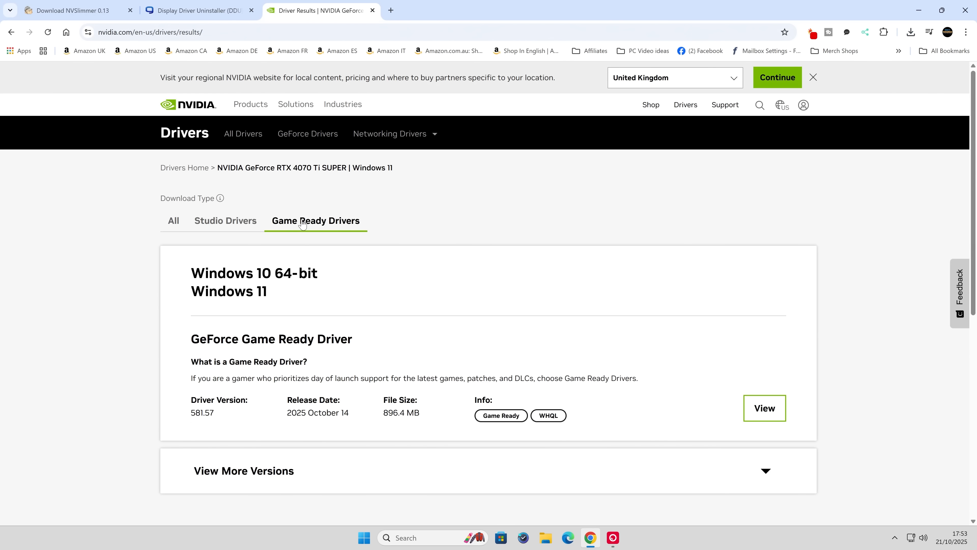
mouse_move(312, 228)
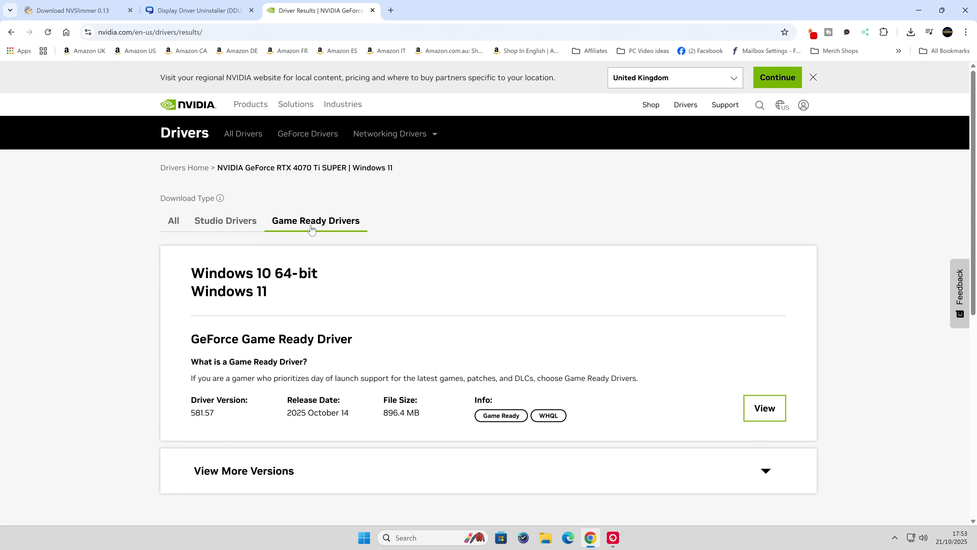
mouse_move(225, 226)
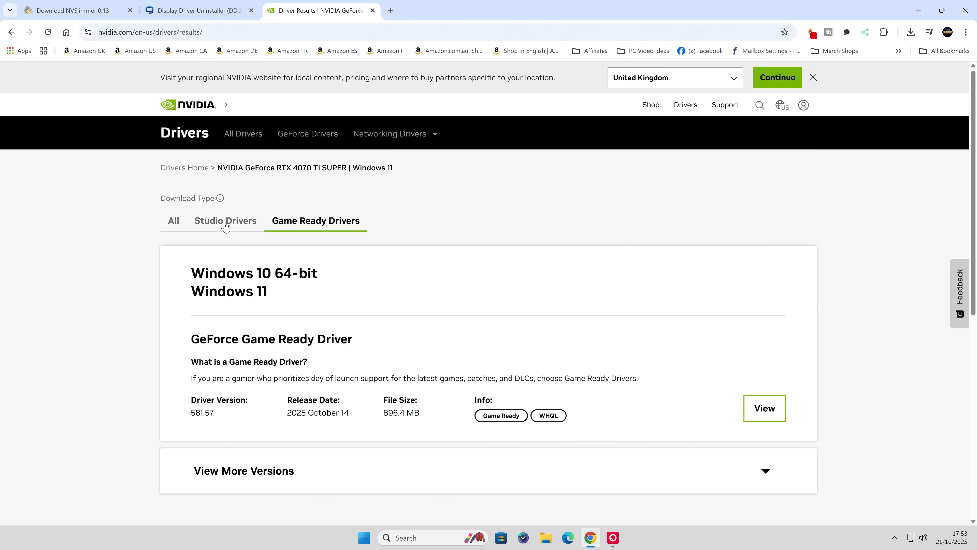
mouse_move(349, 264)
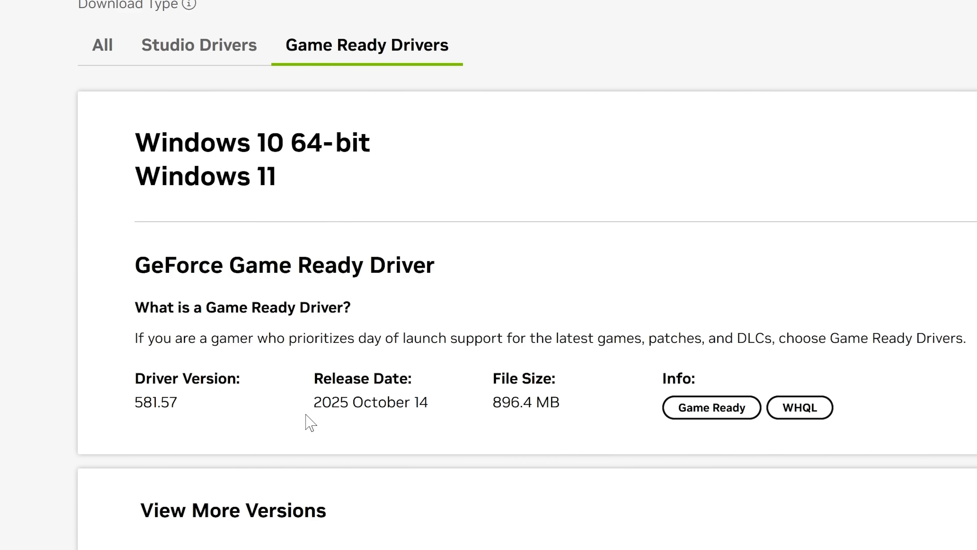
mouse_move(417, 410)
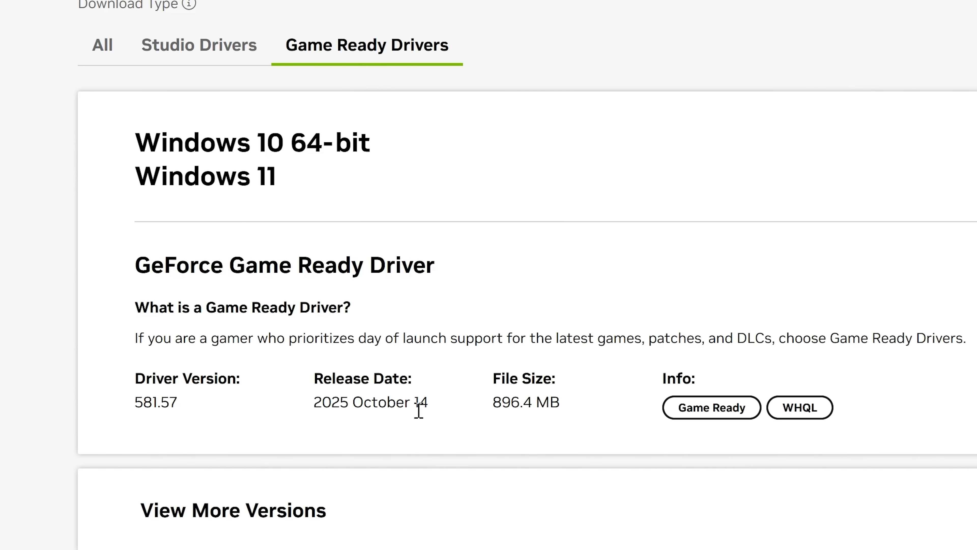
mouse_move(424, 427)
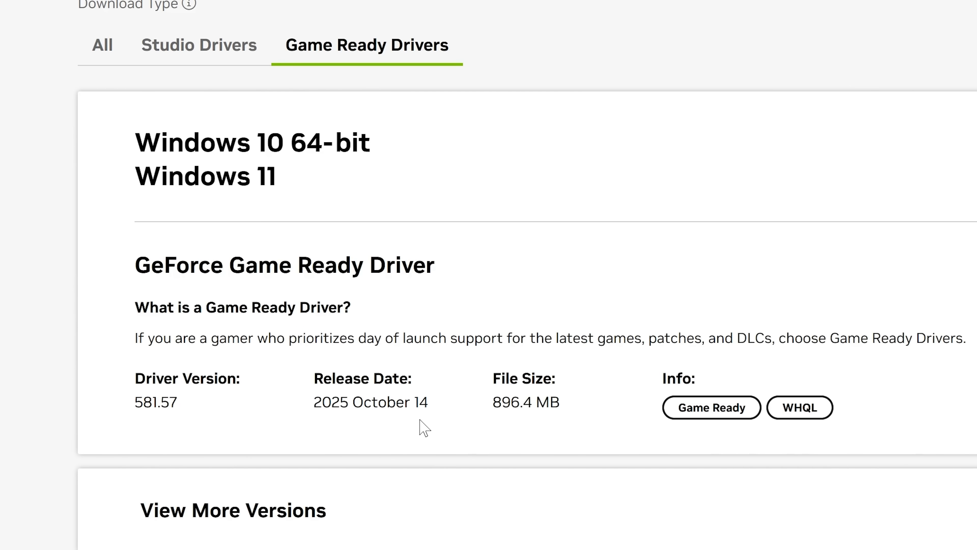
mouse_move(679, 444)
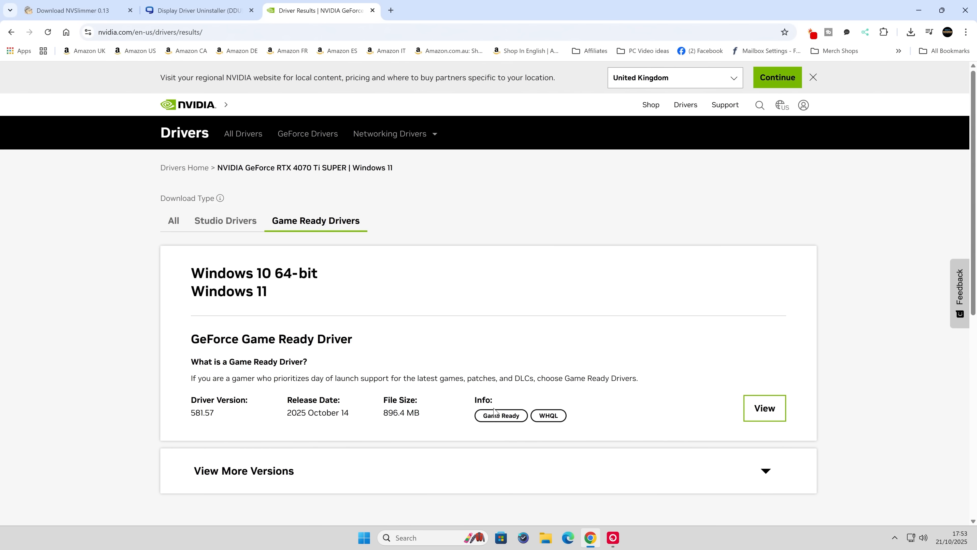
- Download the GeForce Game Ready Driver 581.57 installer from its details page and save it to the Desktop
click(763, 408)
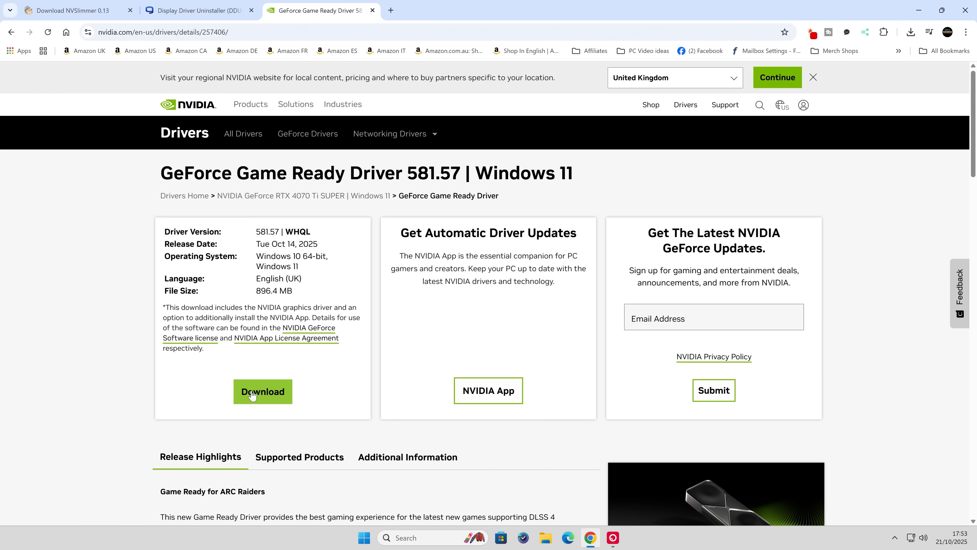
click(263, 391)
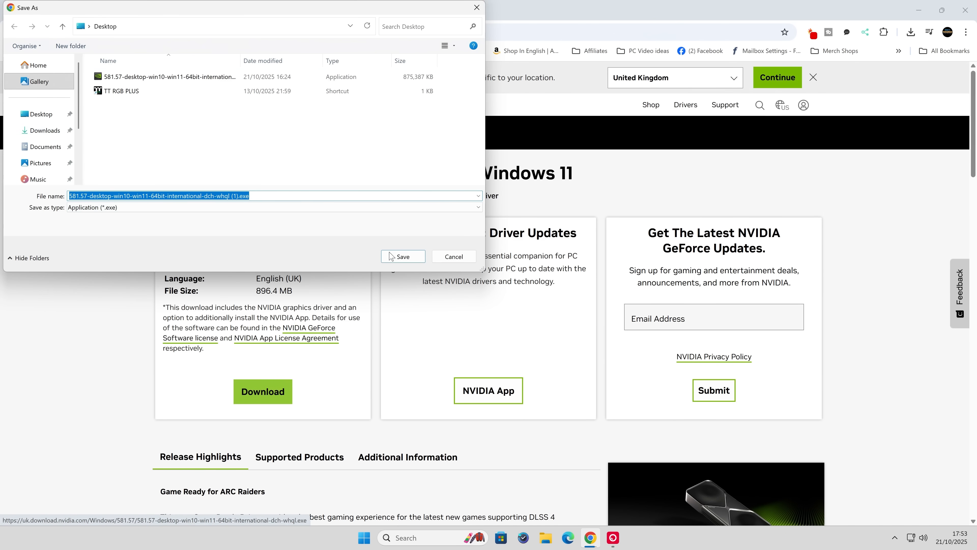
click(402, 256)
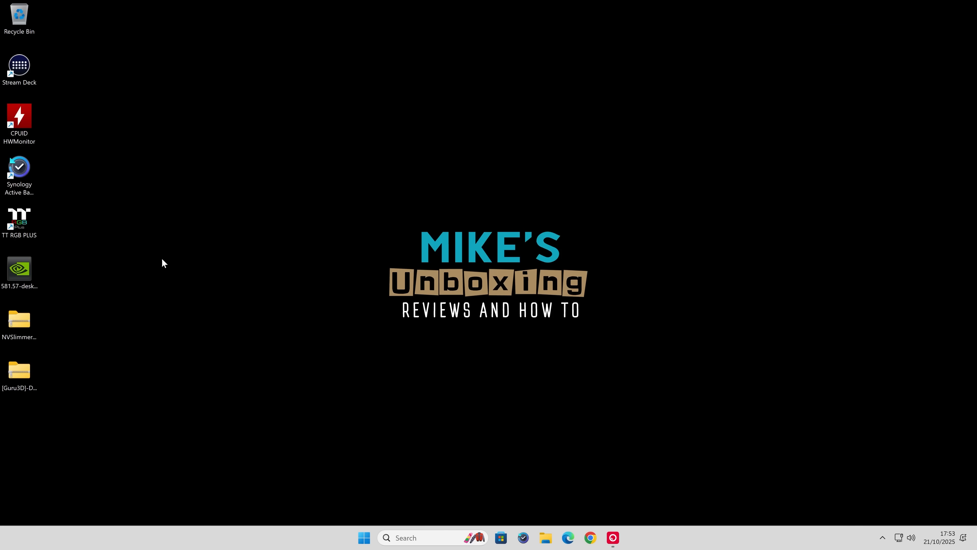
mouse_move(109, 339)
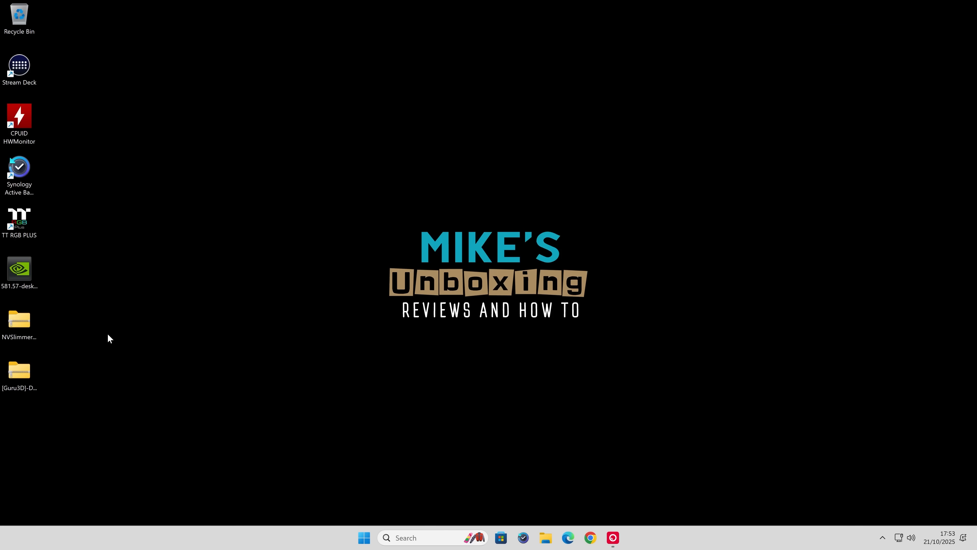
mouse_move(215, 305)
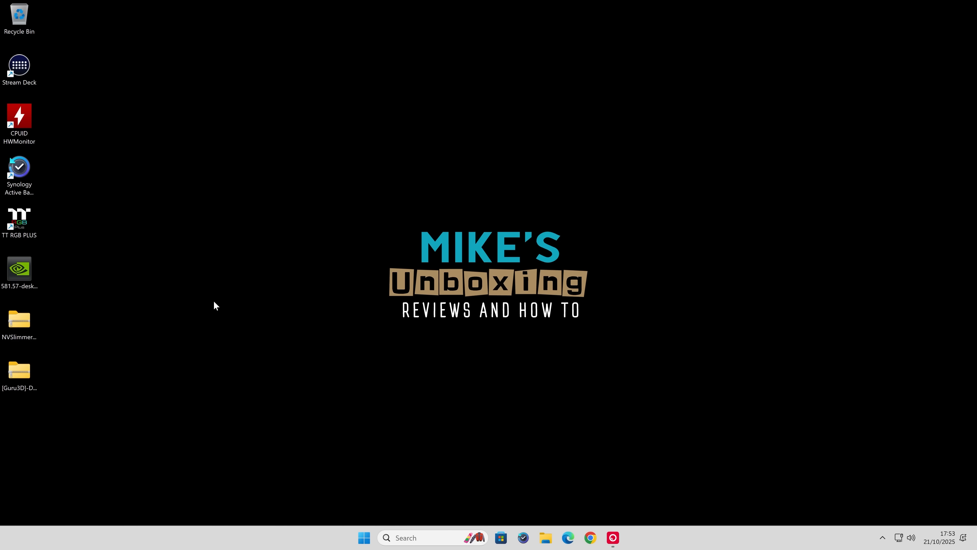
mouse_move(69, 365)
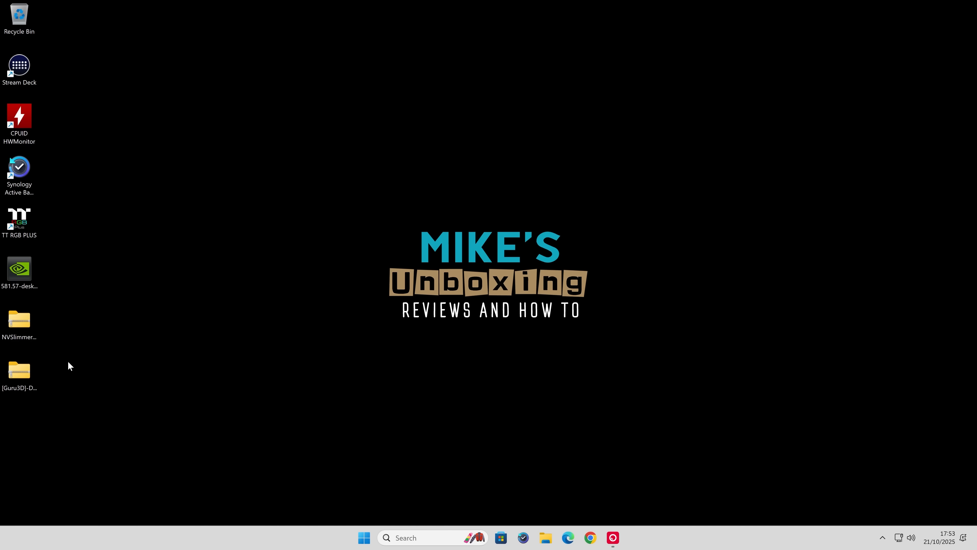
mouse_move(18, 371)
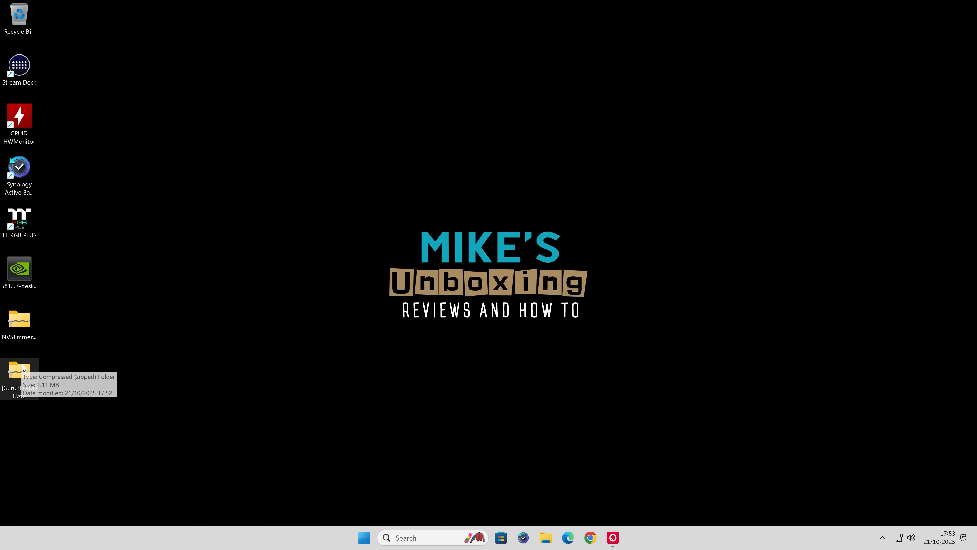
- Extract the [Guru3D]-DDU zip into the suggested folder on the Desktop
right_click(19, 374)
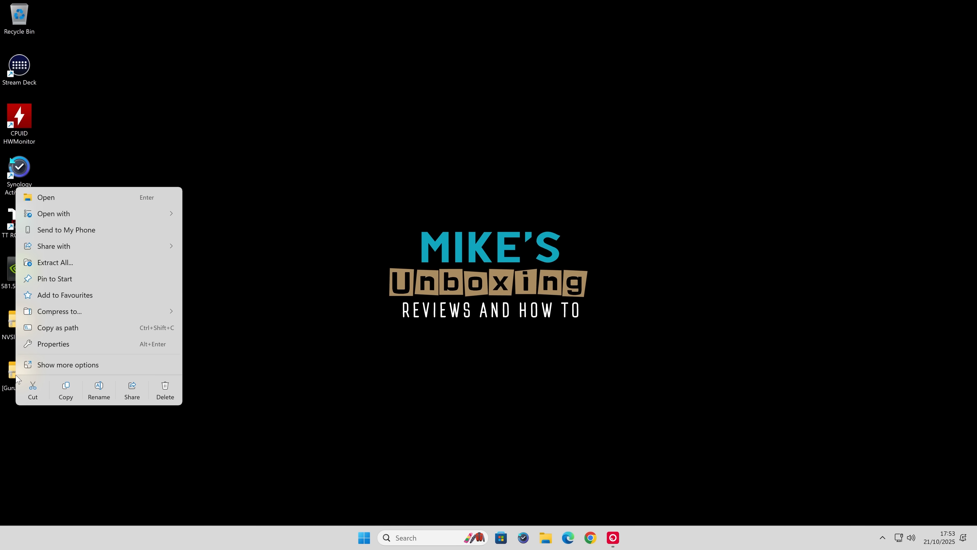
click(55, 262)
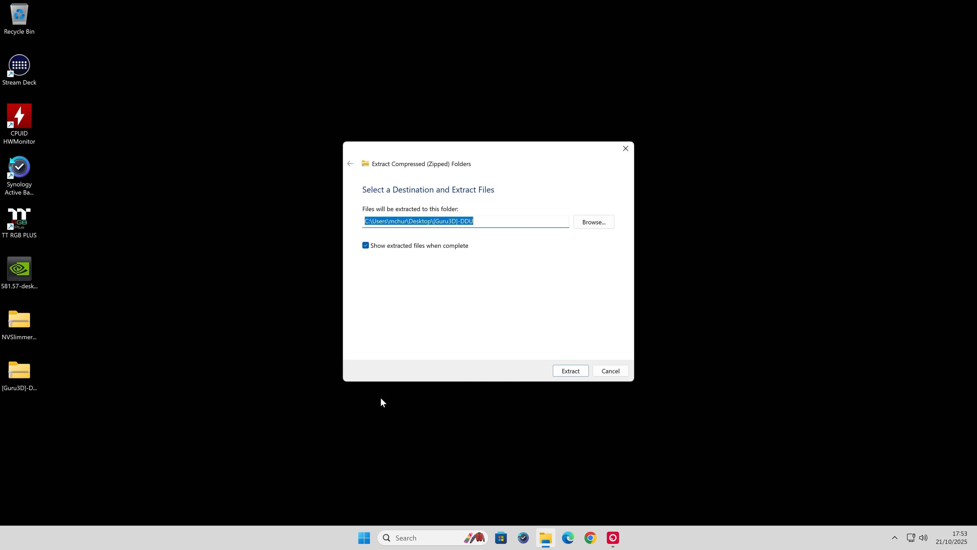
click(569, 370)
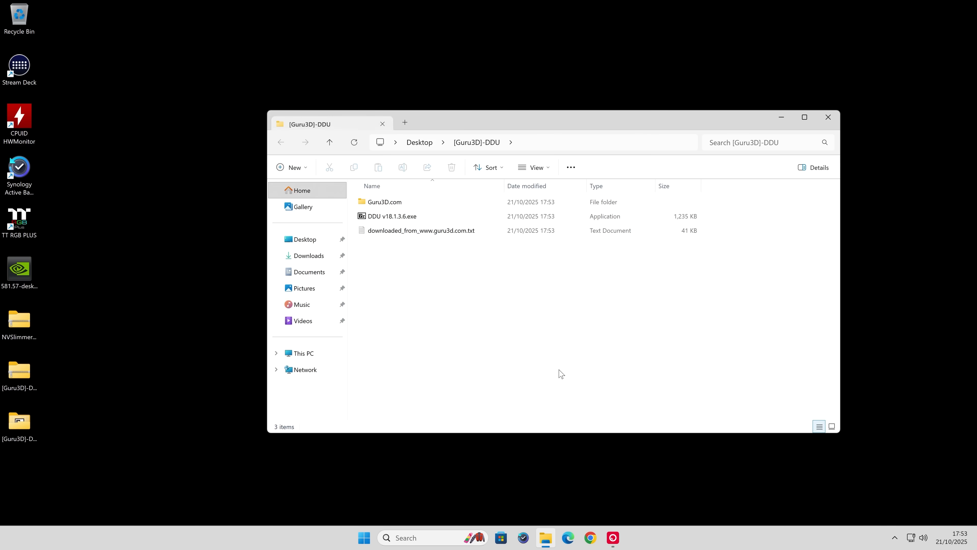
click(391, 216)
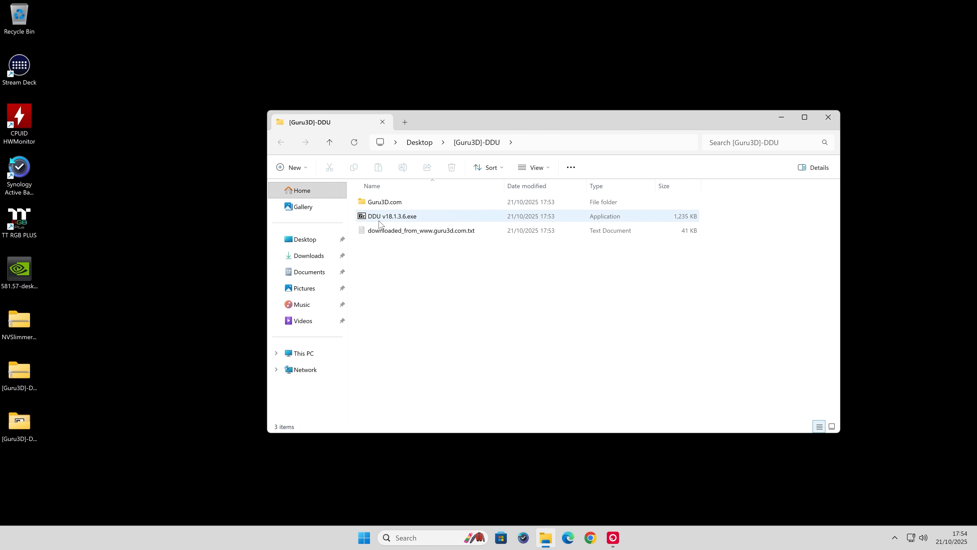
mouse_move(392, 215)
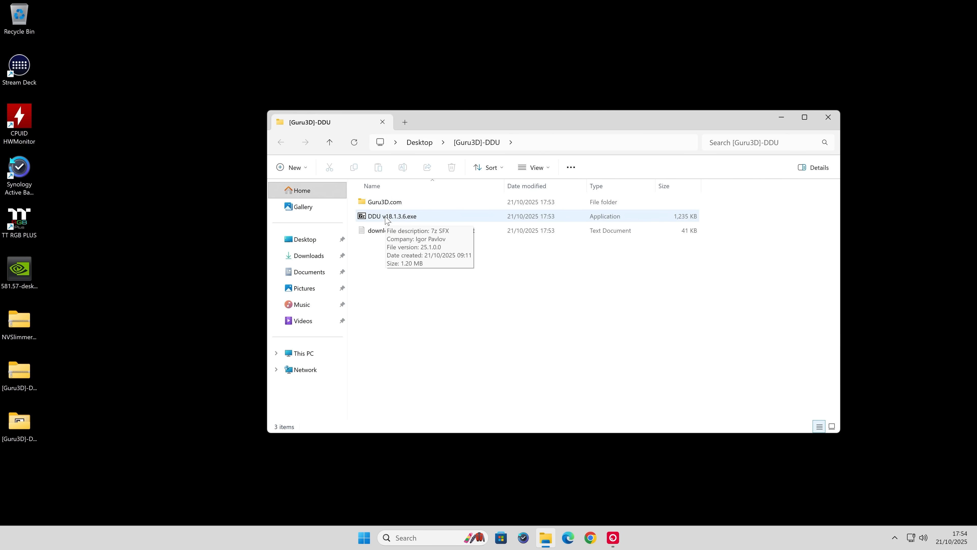
- Unpack the DDU v18.1.3.6 self-extractor into the same folder and enter the resulting DDU v18.1.3.6 folder
click(392, 216)
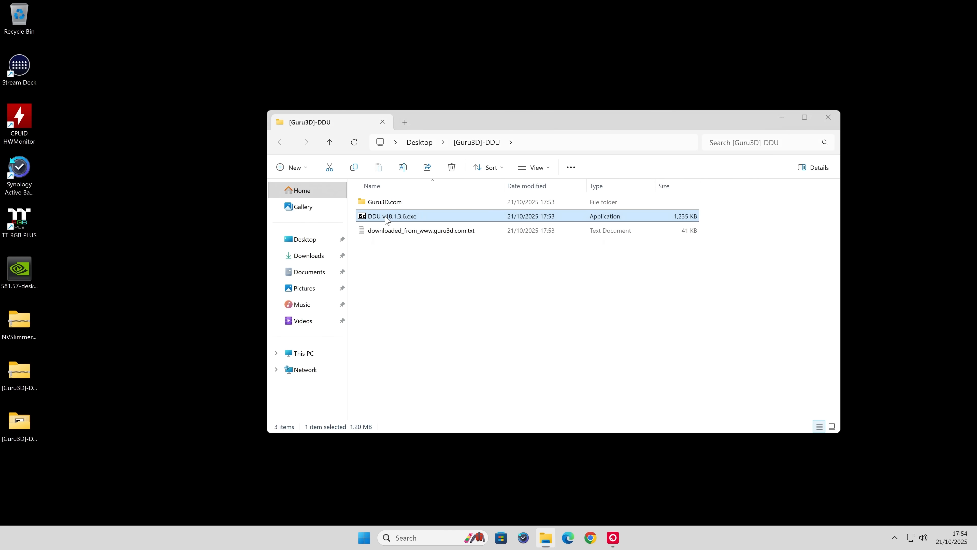
double_click(392, 216)
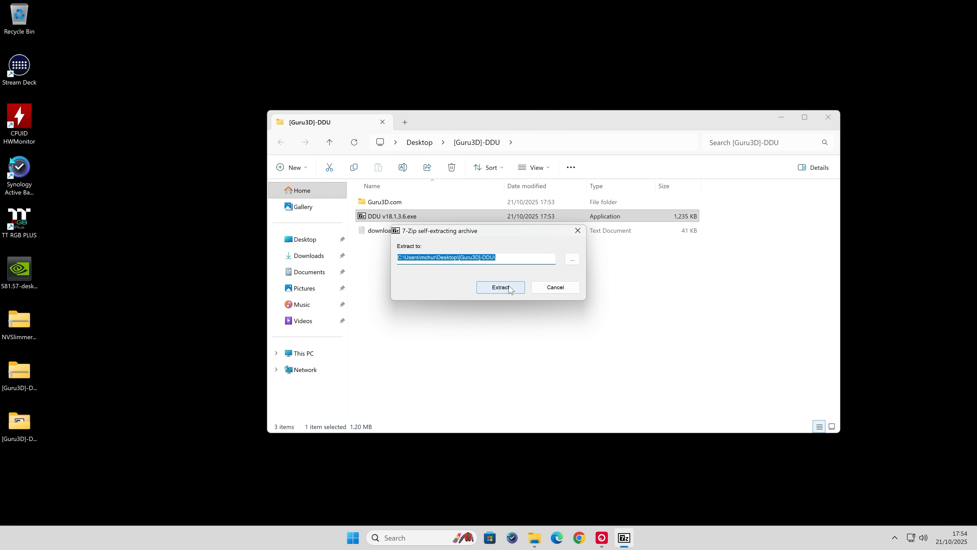
click(500, 287)
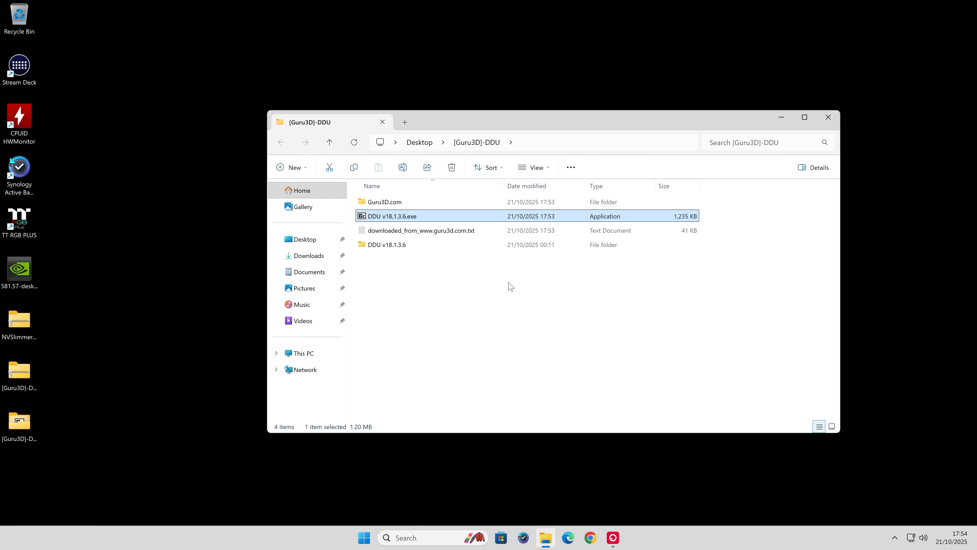
mouse_move(386, 245)
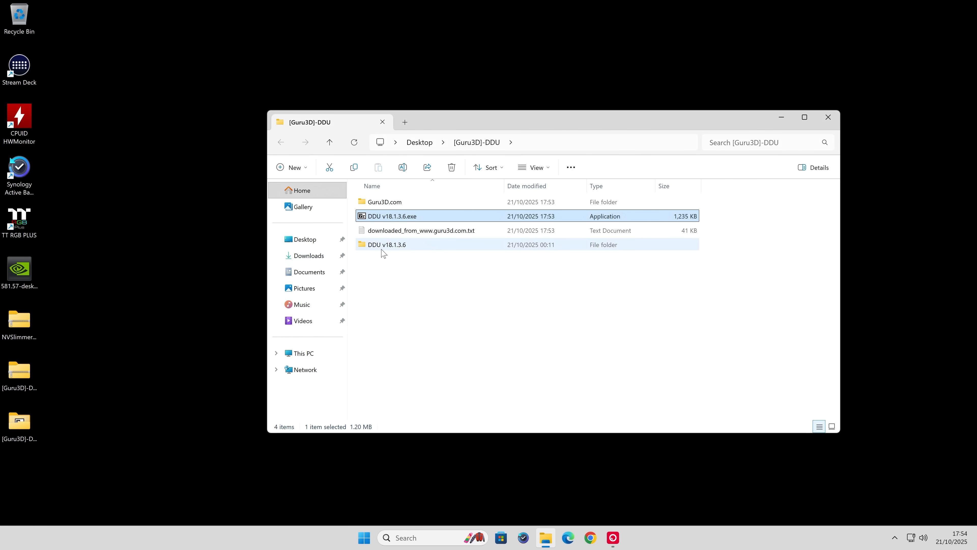
double_click(386, 245)
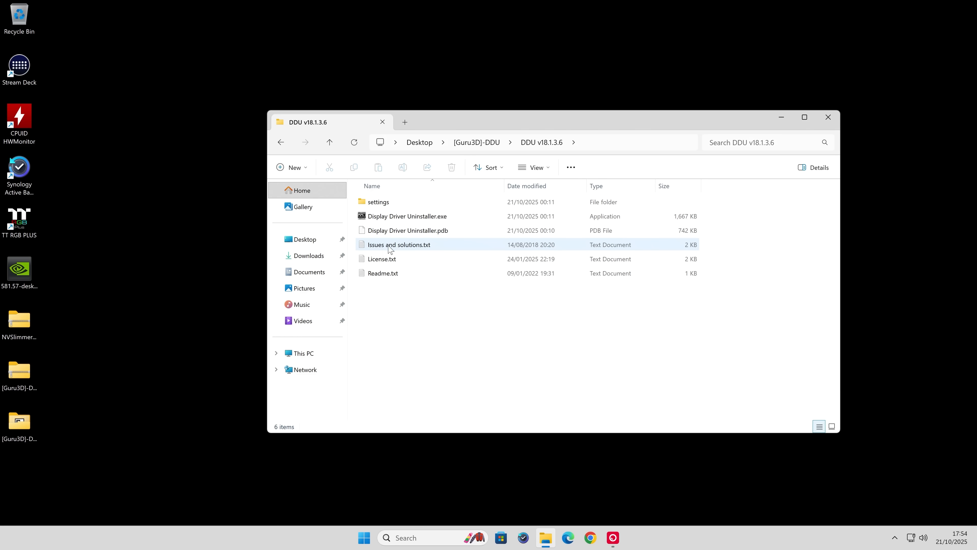
- Launch Display Driver Uninstaller.exe as administrator
click(405, 216)
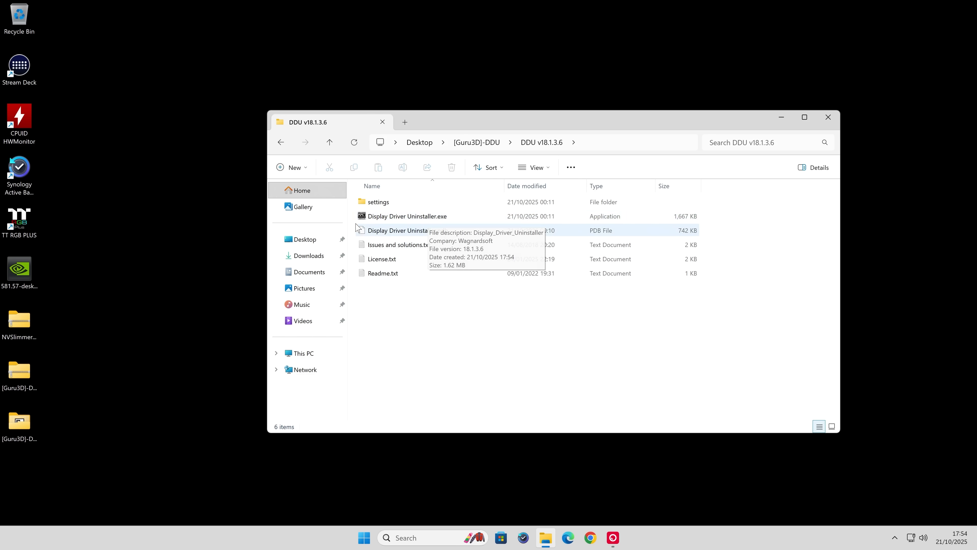
right_click(405, 215)
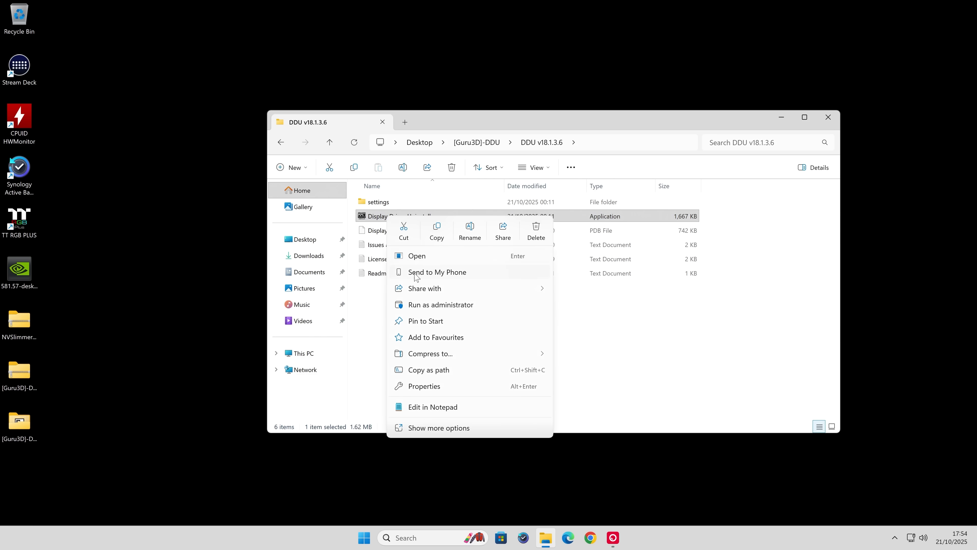
click(441, 304)
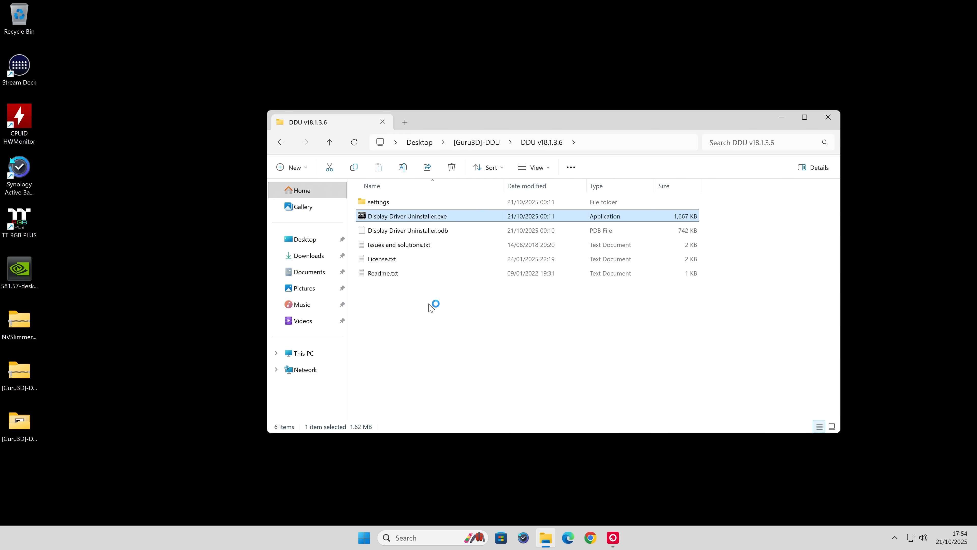
- Start Display Driver Uninstaller and acknowledge its first-launch notice so the Options window appears
double_click(408, 216)
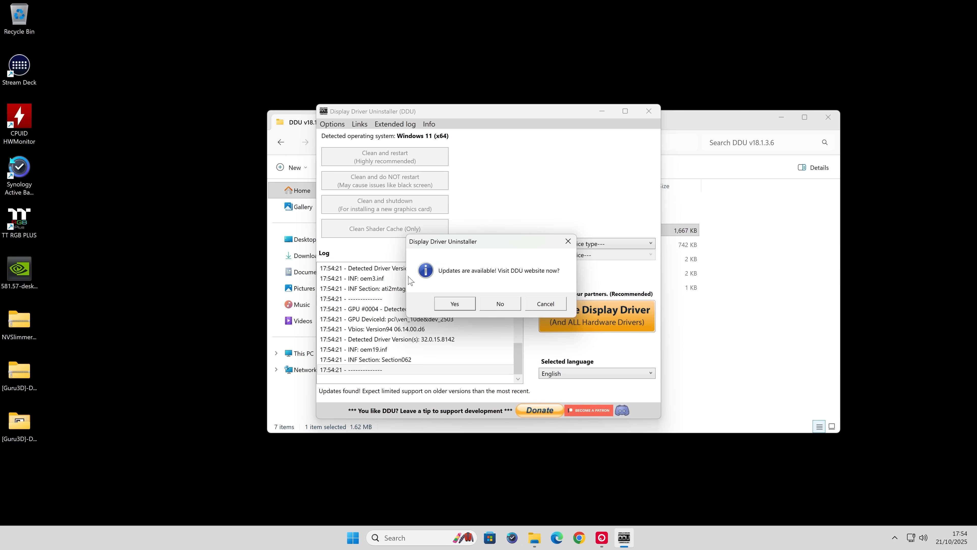
mouse_move(516, 277)
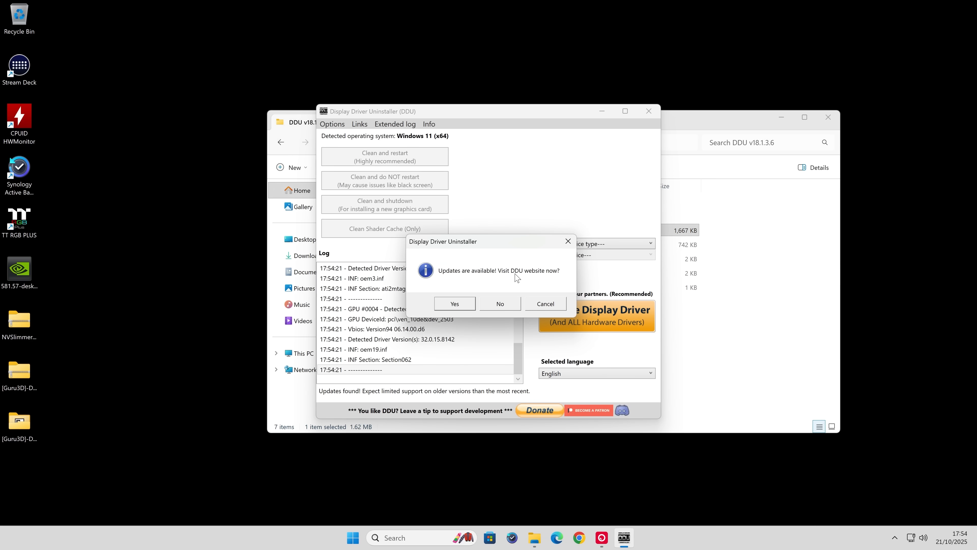
mouse_move(477, 273)
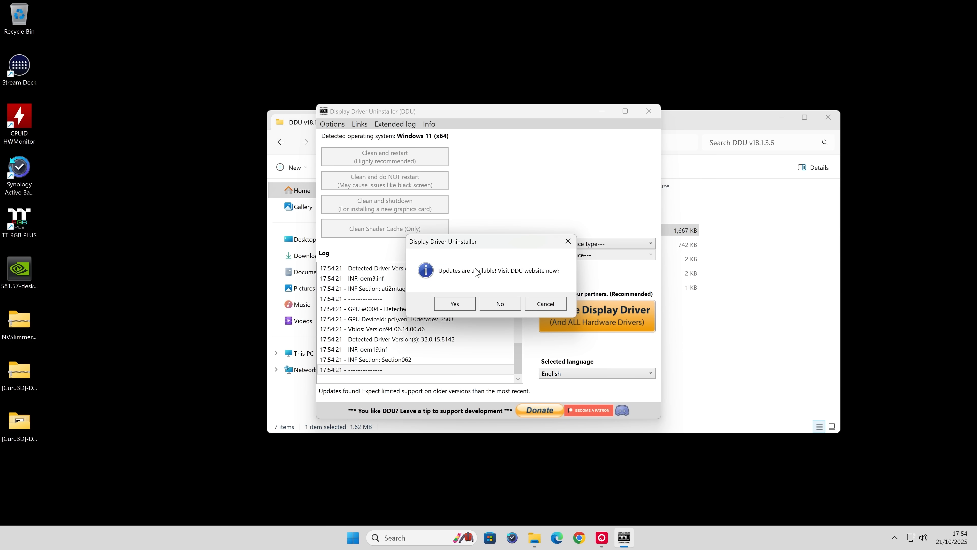
mouse_move(554, 286)
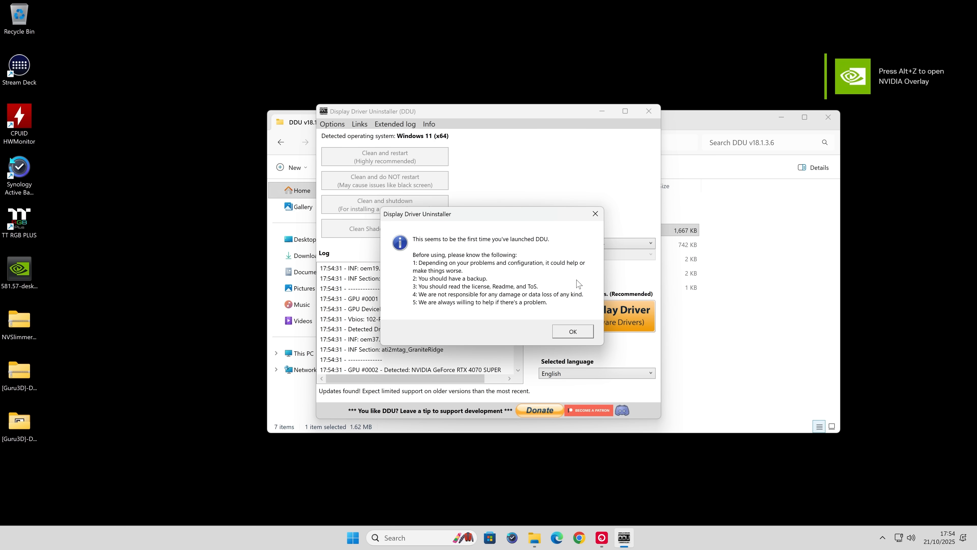
mouse_move(476, 269)
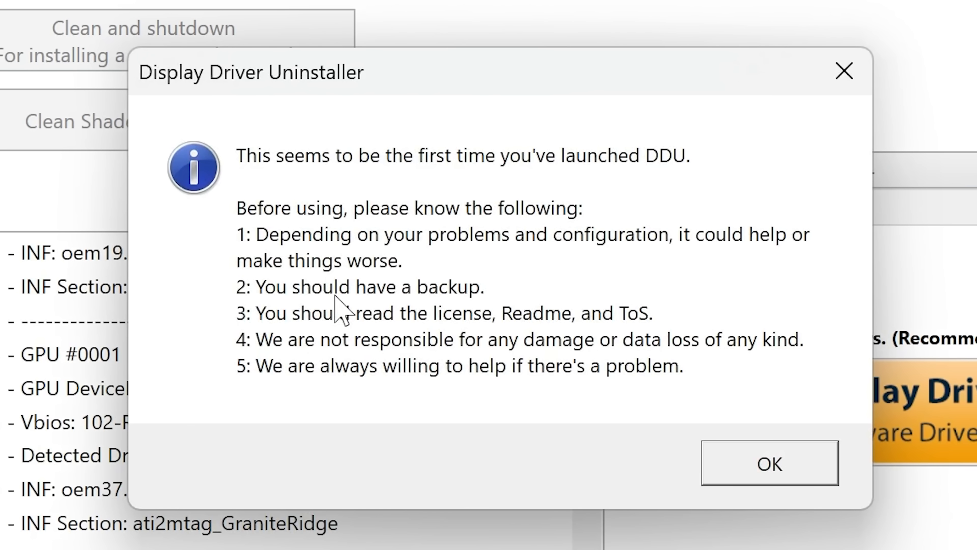
mouse_move(277, 280)
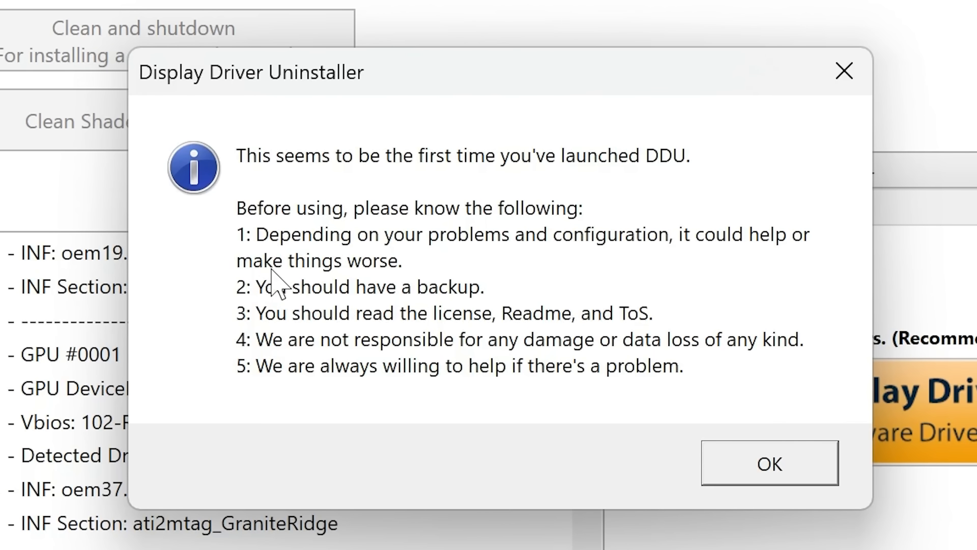
mouse_move(419, 346)
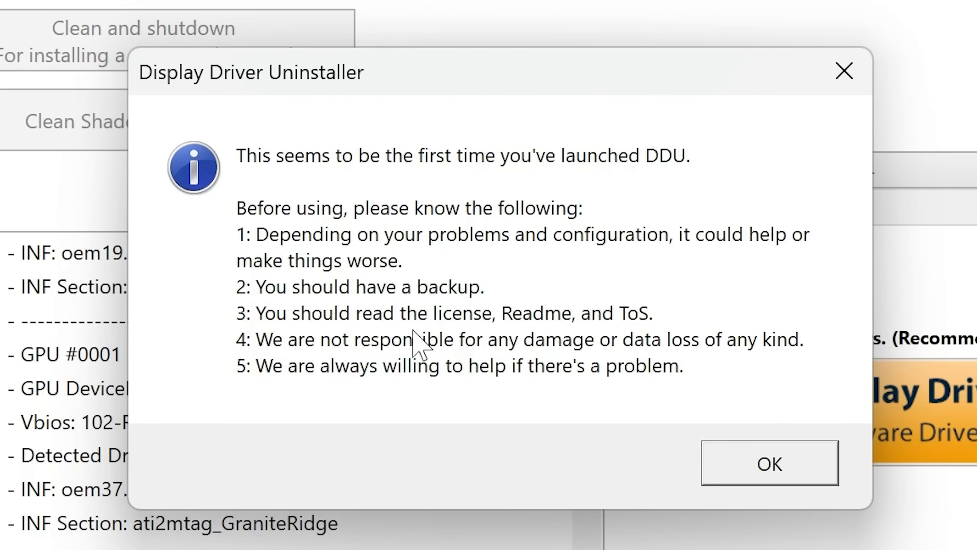
mouse_move(458, 368)
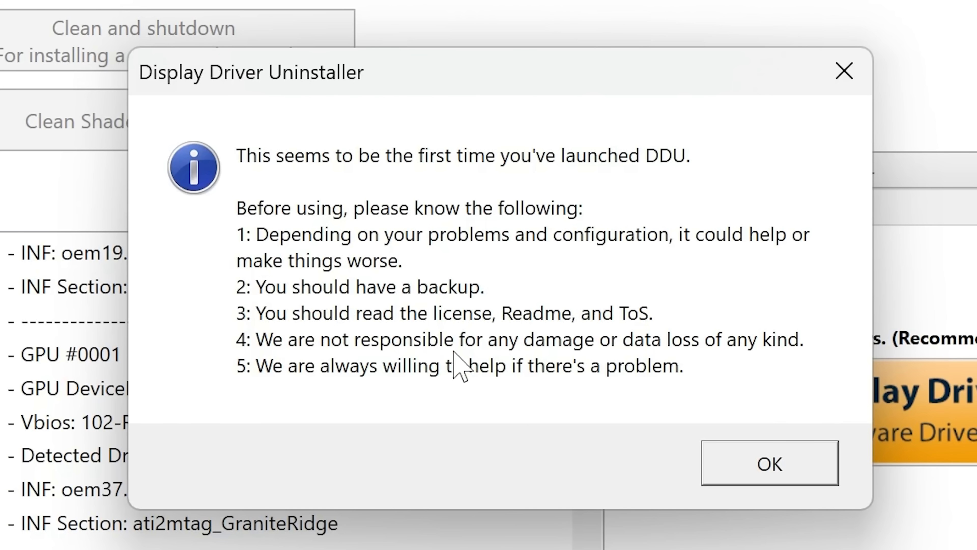
mouse_move(337, 325)
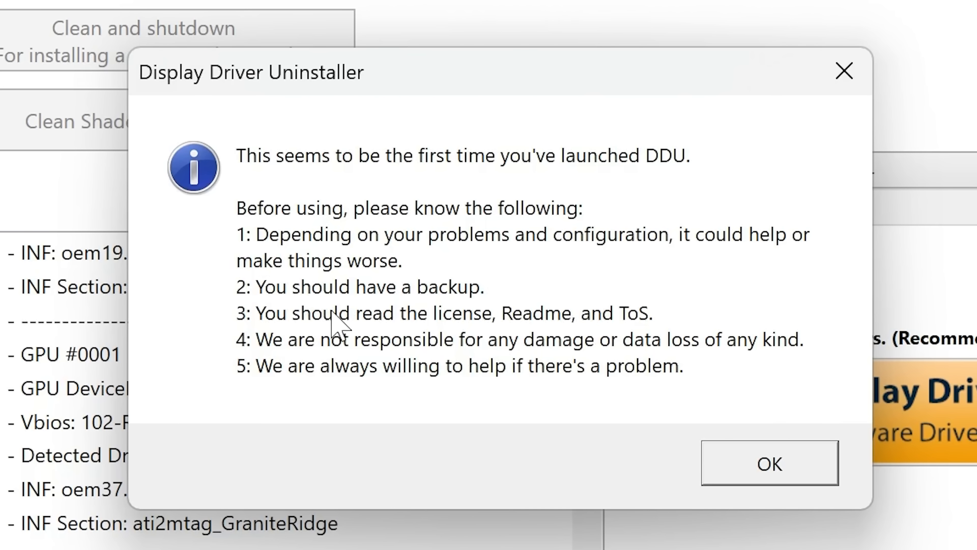
mouse_move(341, 194)
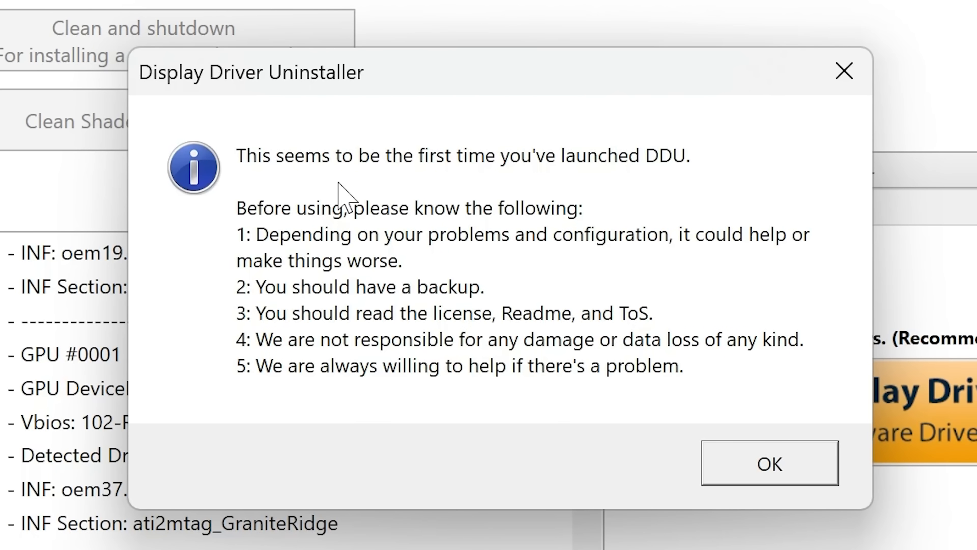
click(769, 463)
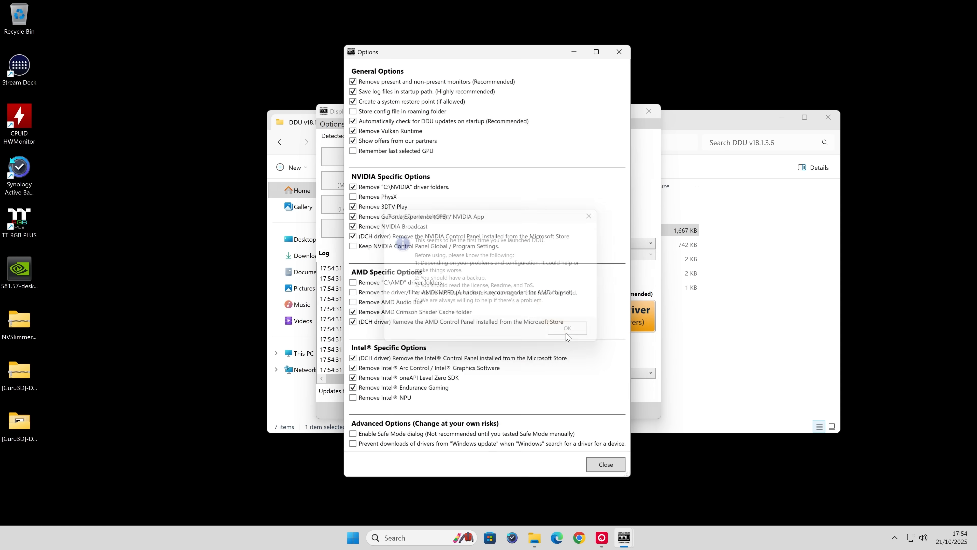
- Close the Options window unchanged and dismiss the Safe Mode warning to reach DDU's main screen
click(567, 328)
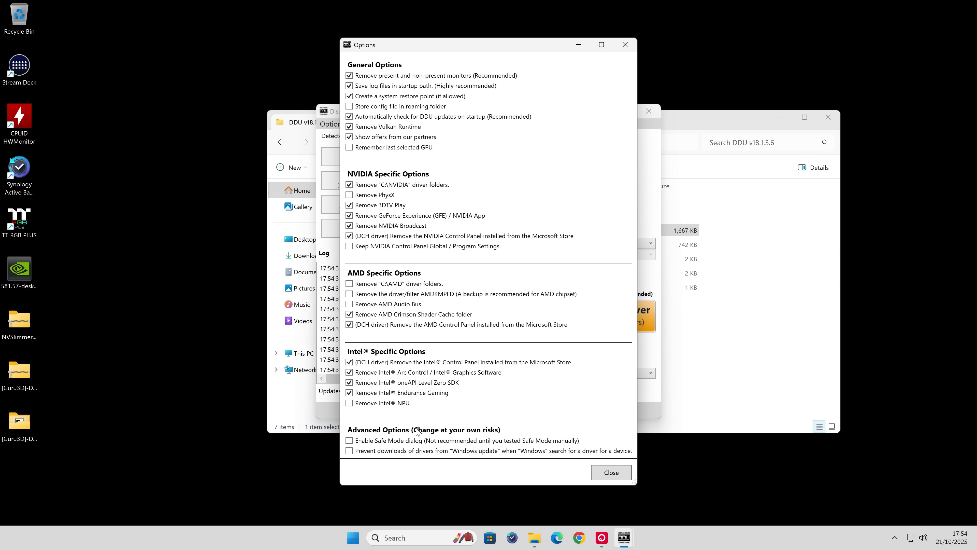
mouse_move(434, 134)
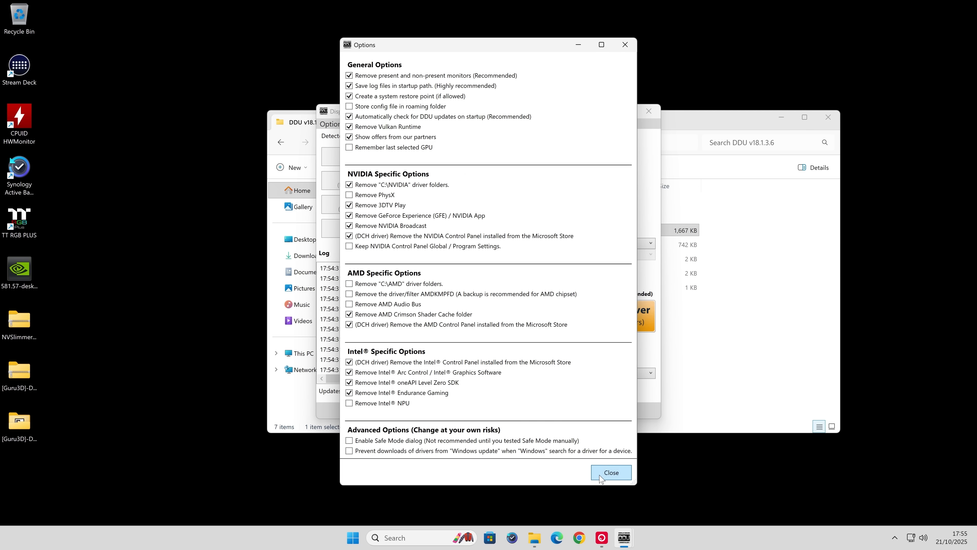
click(610, 472)
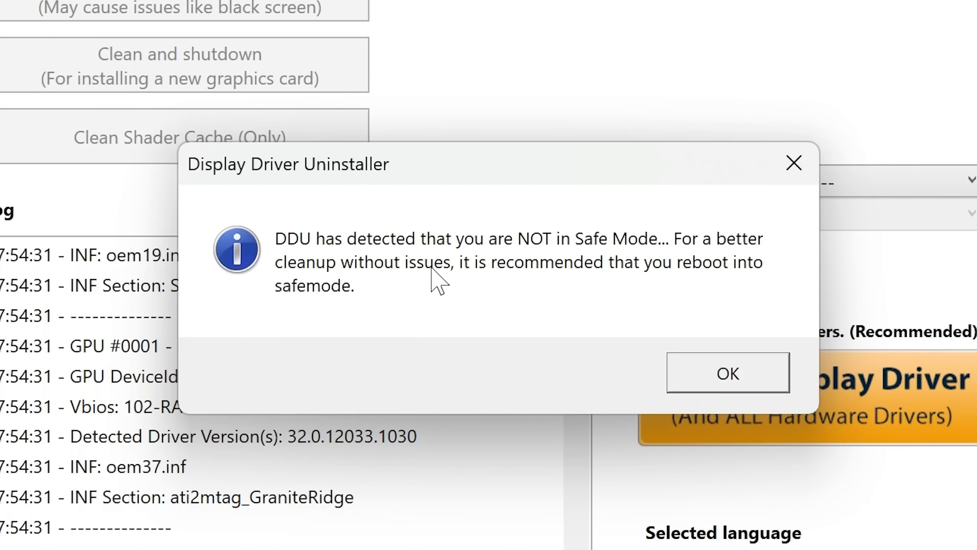
mouse_move(518, 312)
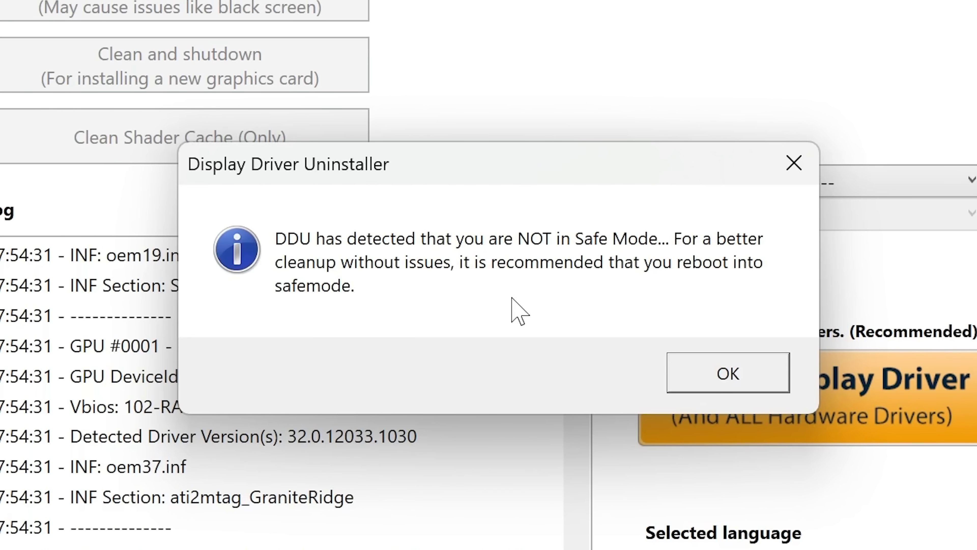
mouse_move(583, 180)
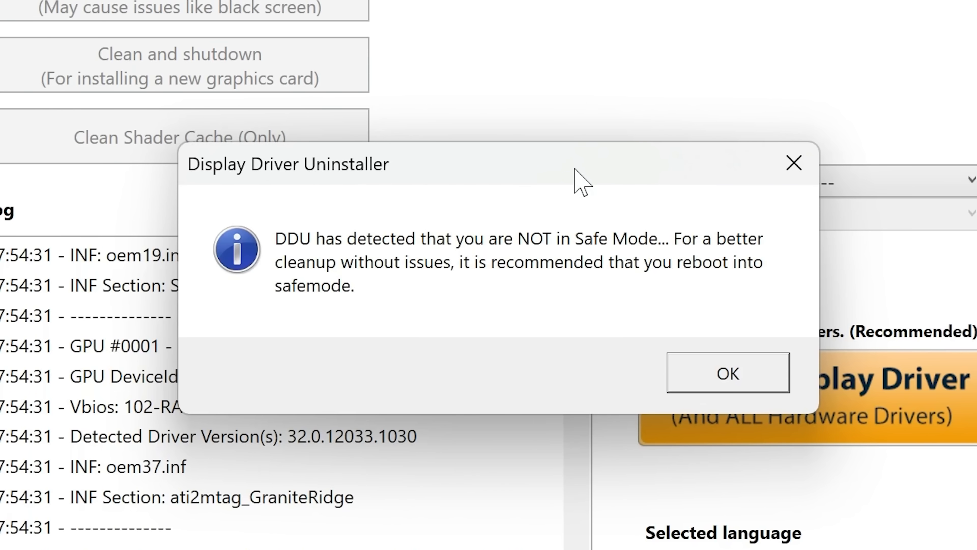
mouse_move(751, 417)
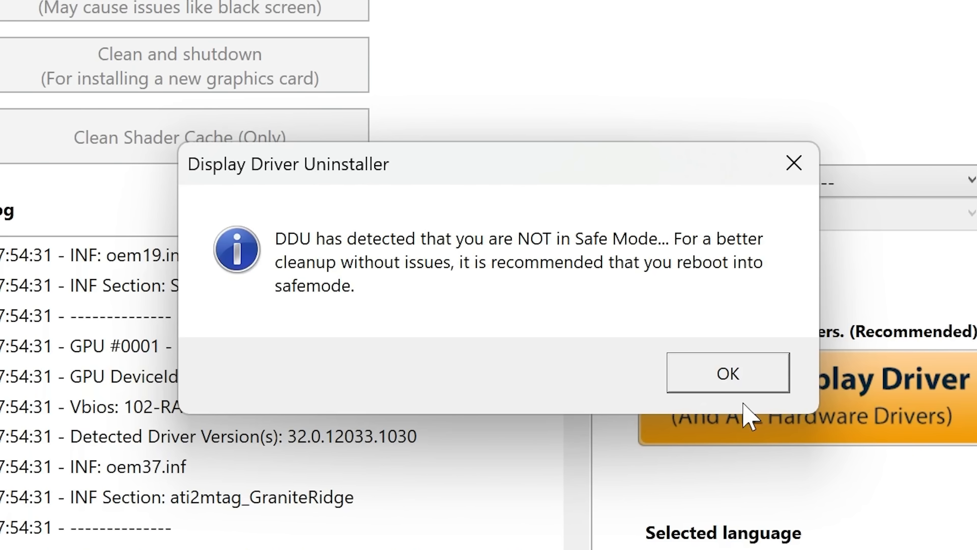
click(727, 372)
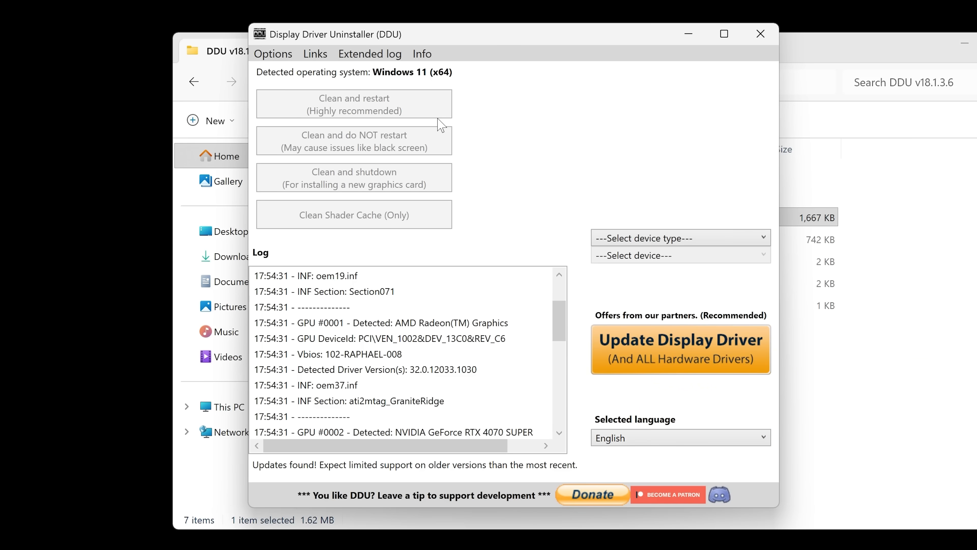
- Choose GPU as device type (AMD selected) and run Clean and do NOT restart for the AMD driver
click(400, 322)
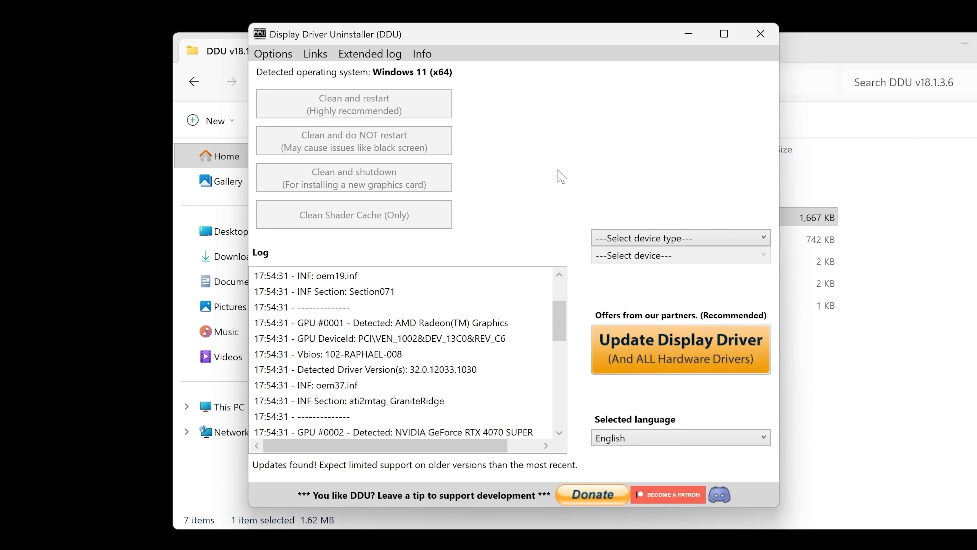
mouse_move(564, 181)
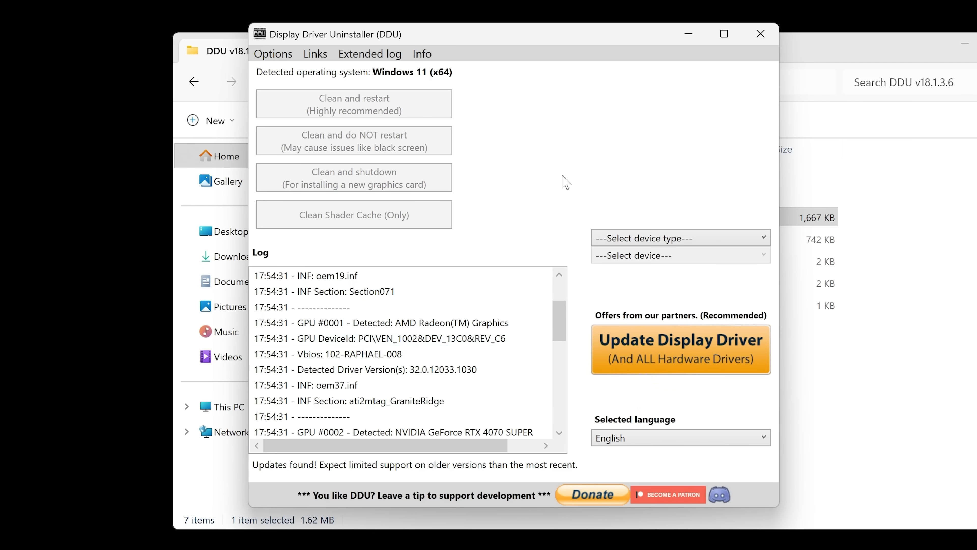
mouse_move(535, 137)
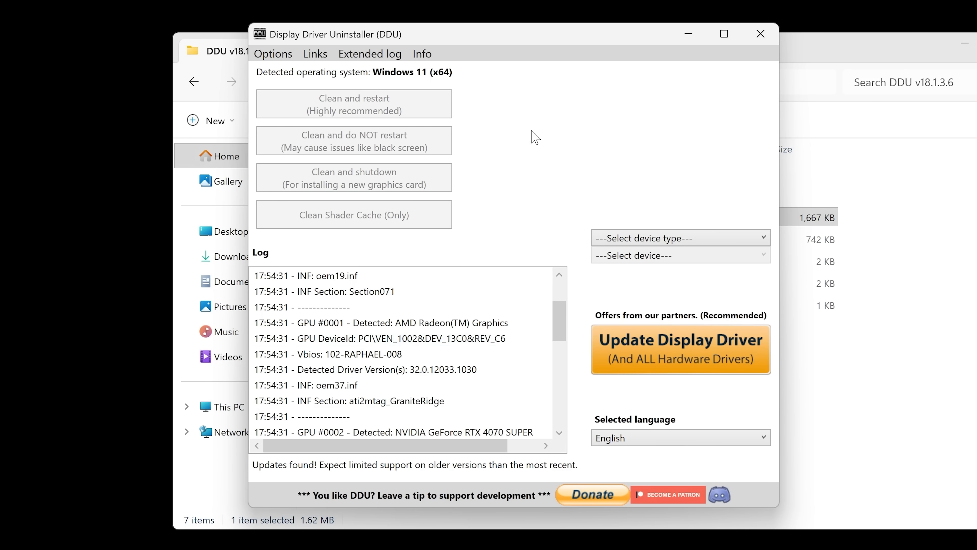
mouse_move(680, 261)
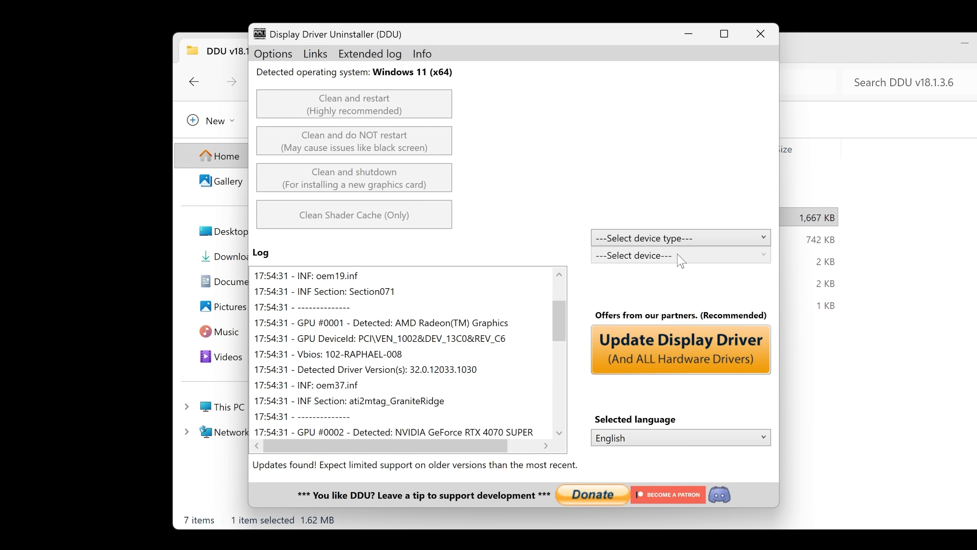
click(678, 237)
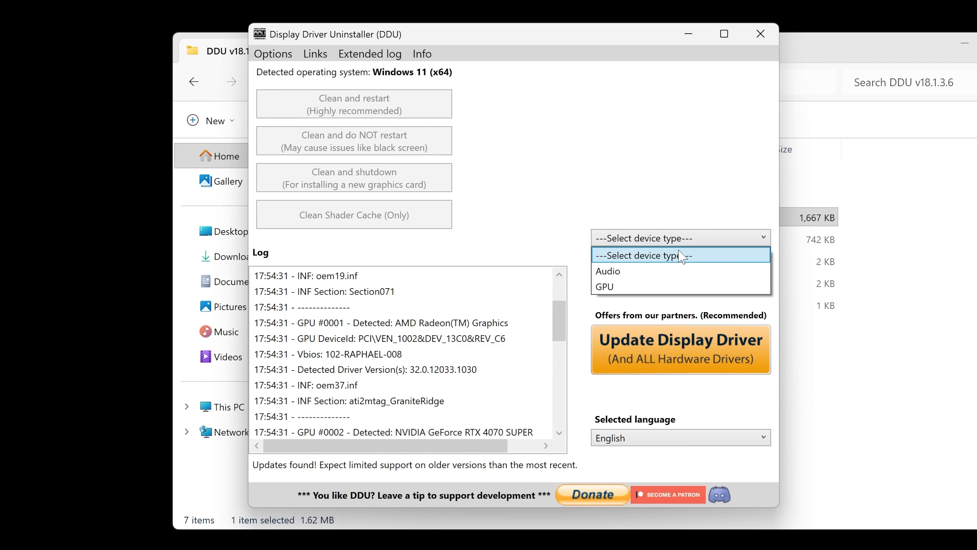
click(602, 286)
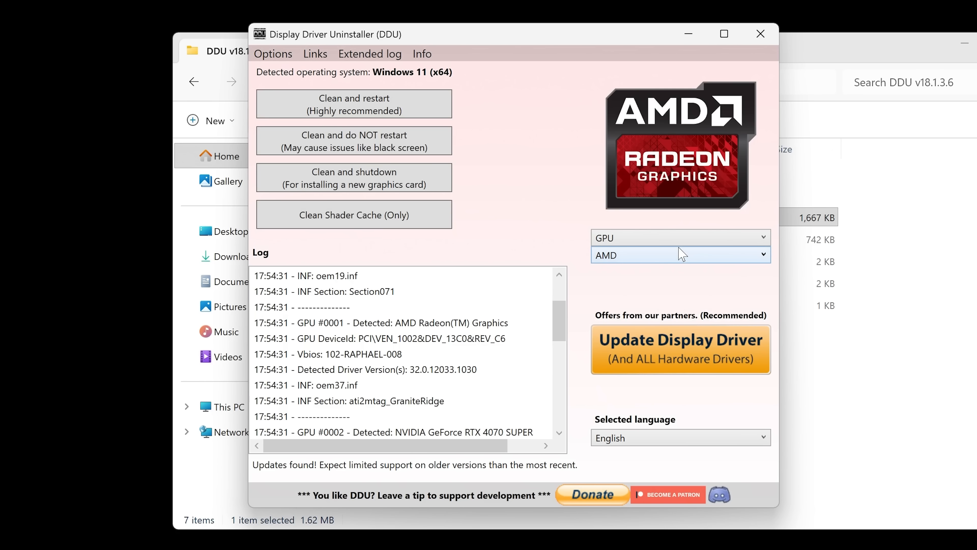
mouse_move(353, 178)
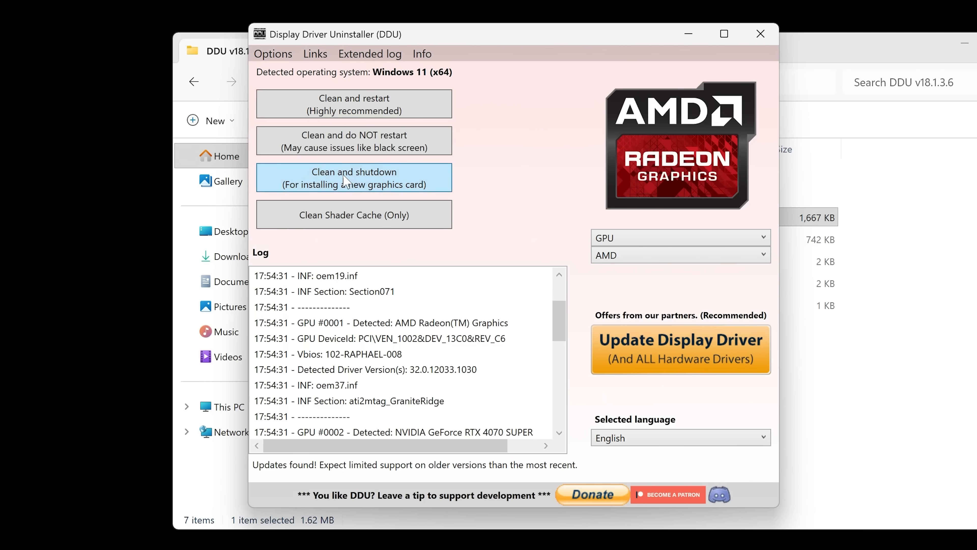
mouse_move(353, 141)
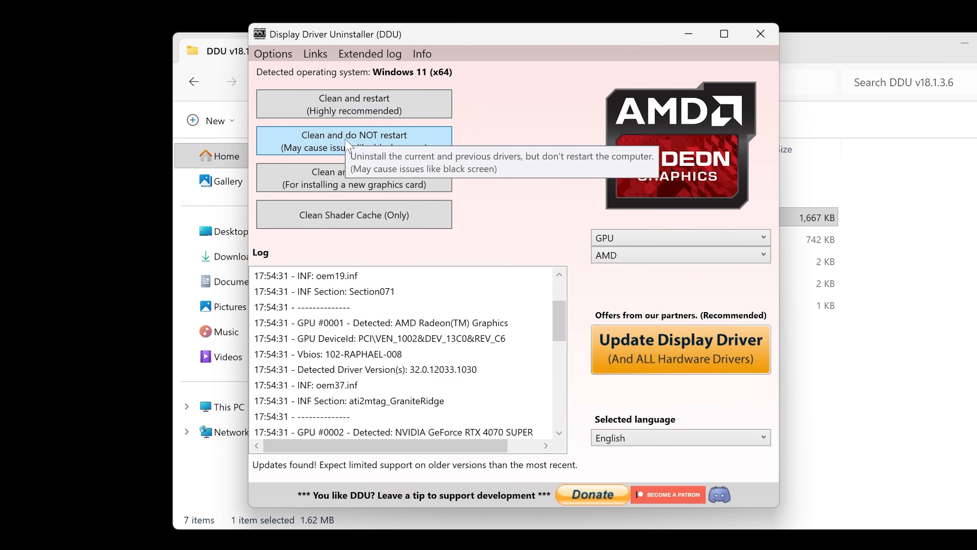
click(353, 141)
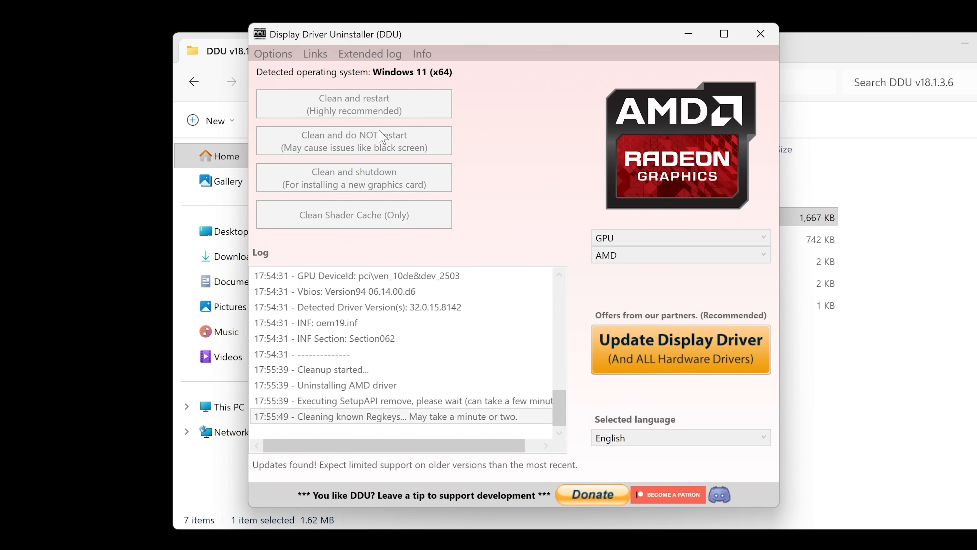
mouse_move(458, 130)
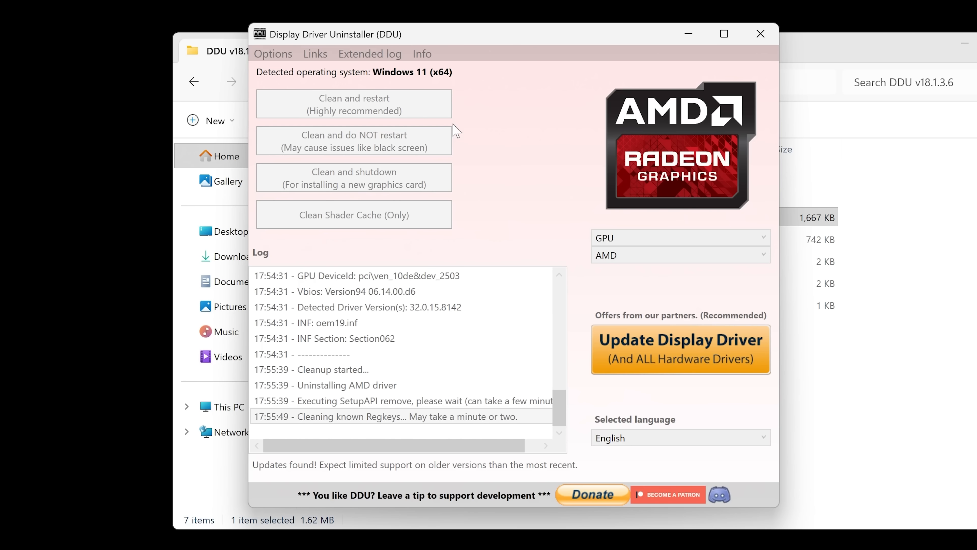
mouse_move(452, 425)
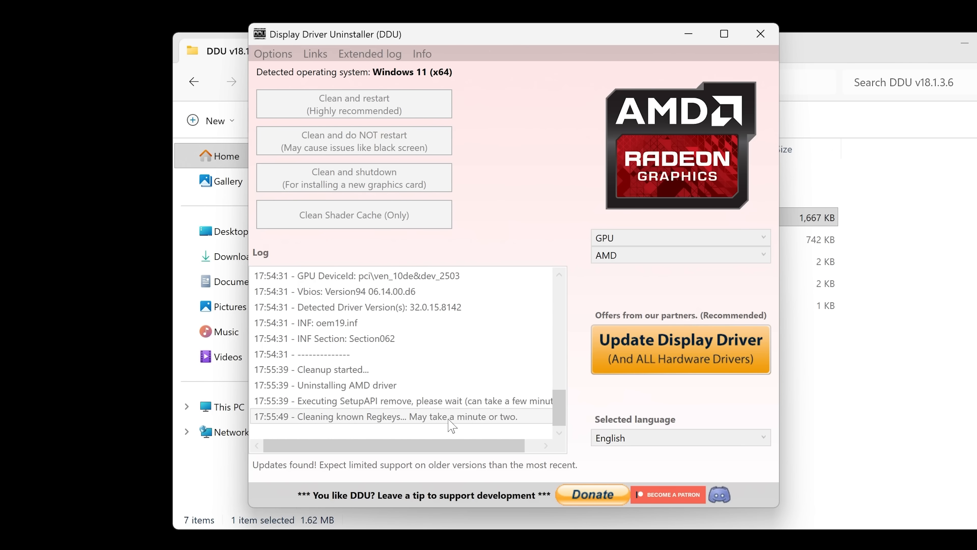
mouse_move(425, 425)
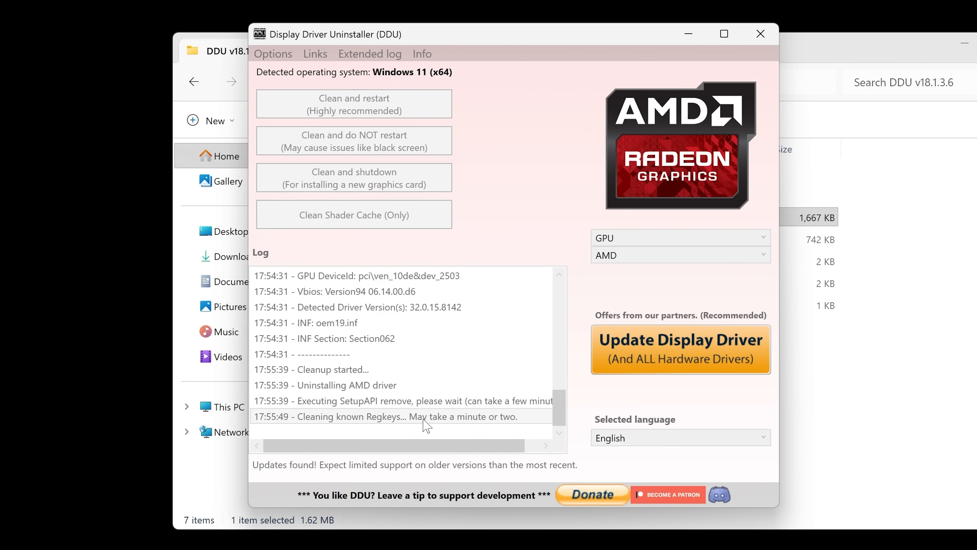
mouse_move(513, 306)
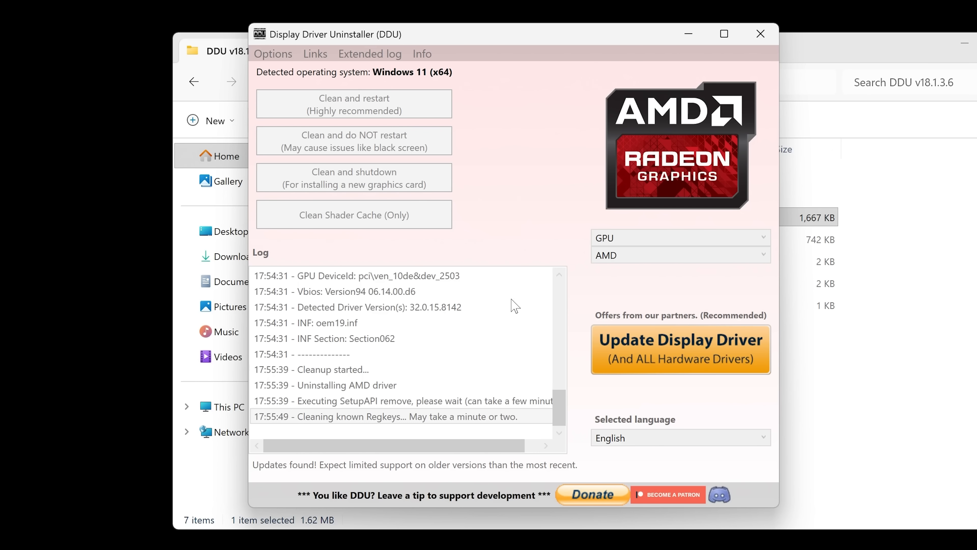
mouse_move(627, 264)
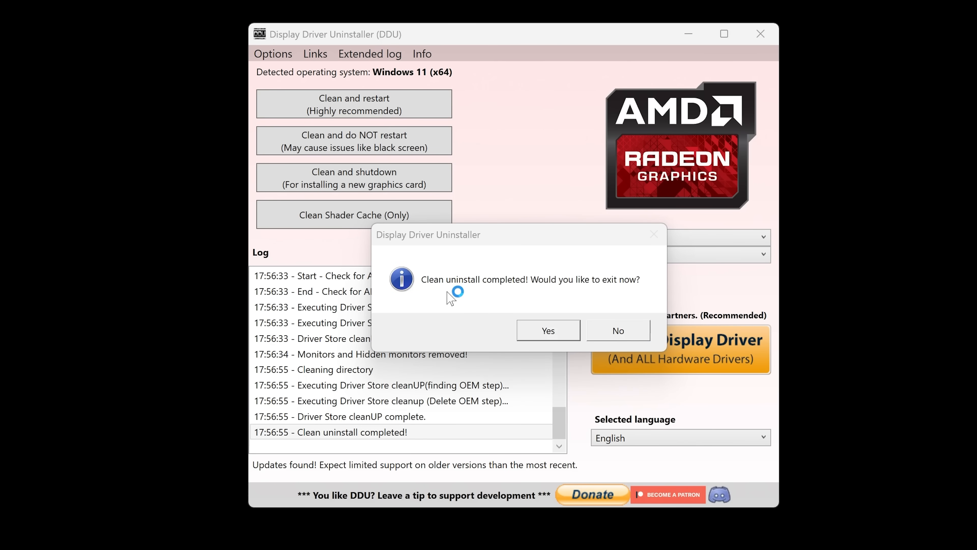
mouse_move(608, 292)
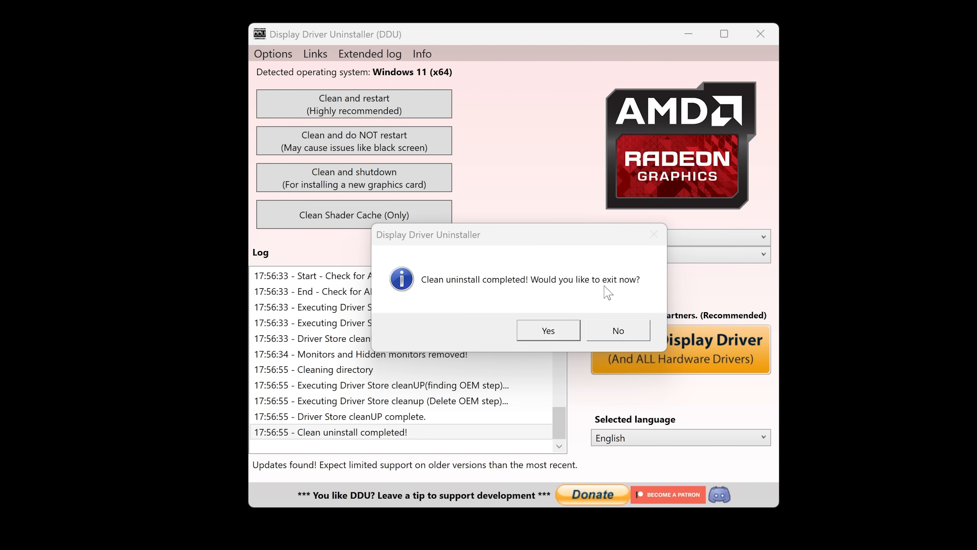
- Stay in DDU after the AMD clean, pick Intel as vendor and run Clean and do NOT restart
click(617, 331)
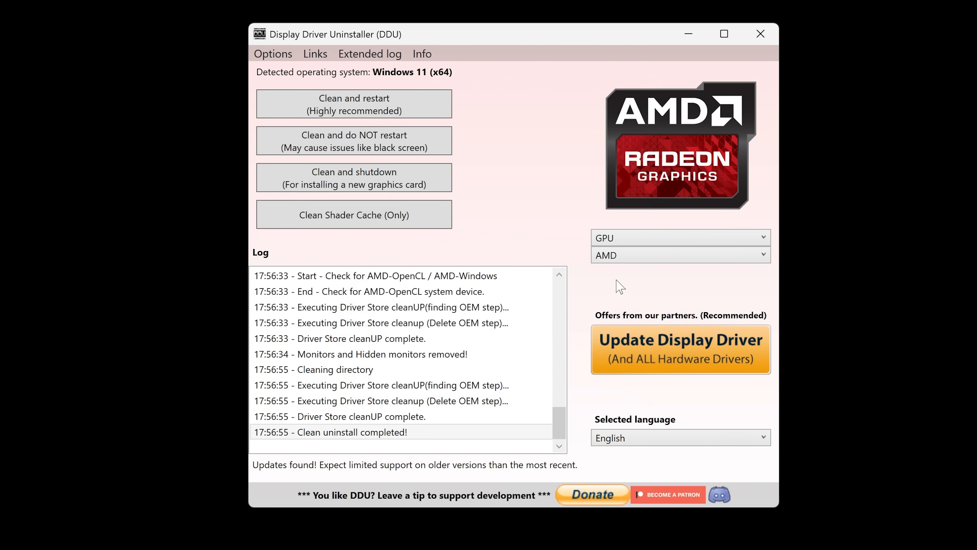
click(680, 255)
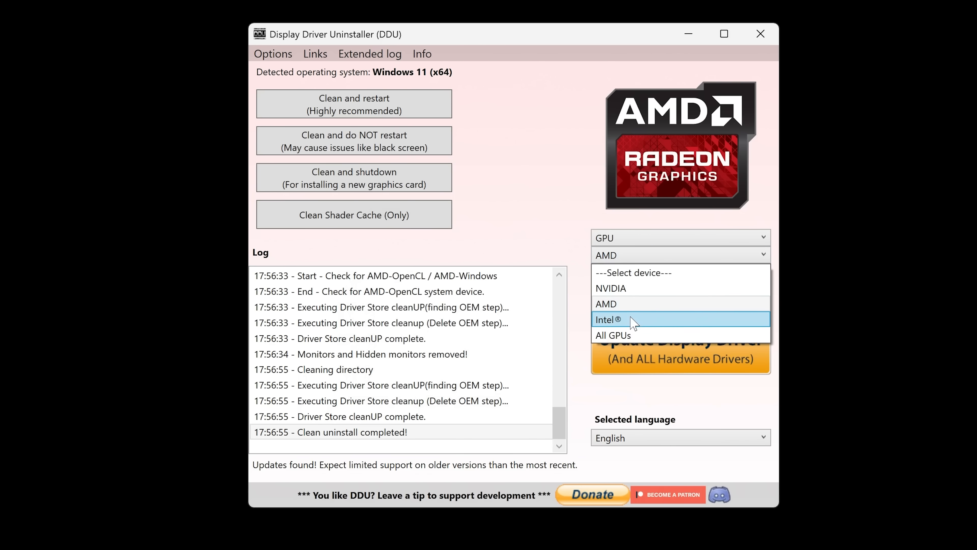
click(608, 320)
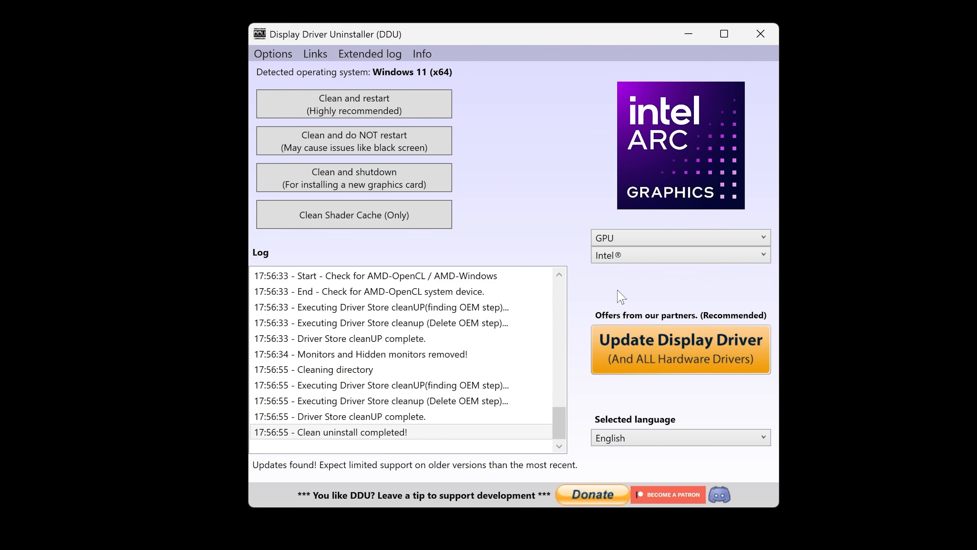
mouse_move(354, 141)
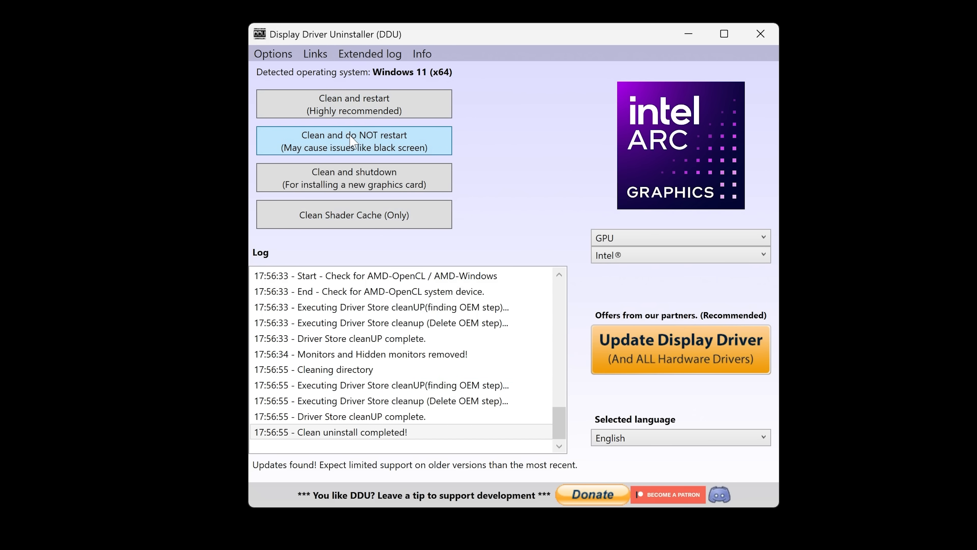
click(353, 141)
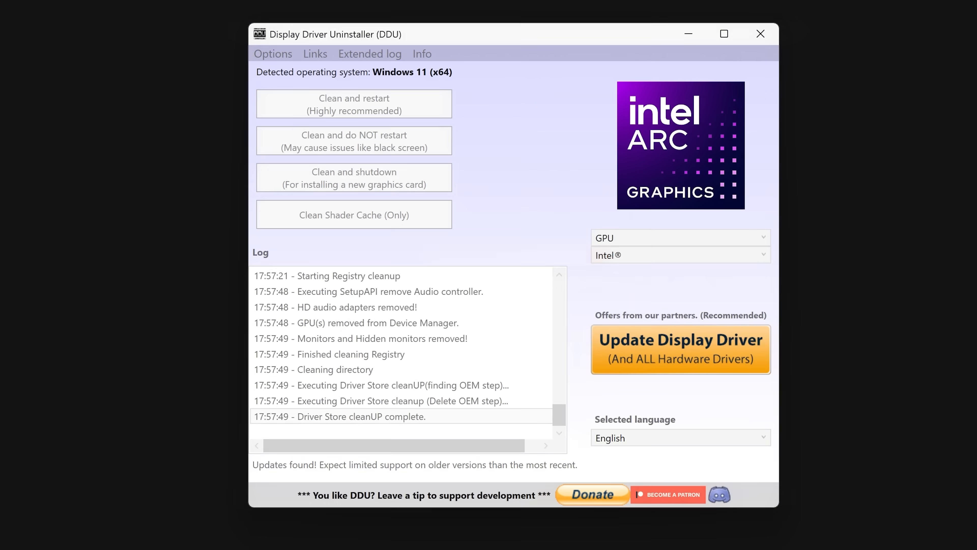
click(353, 141)
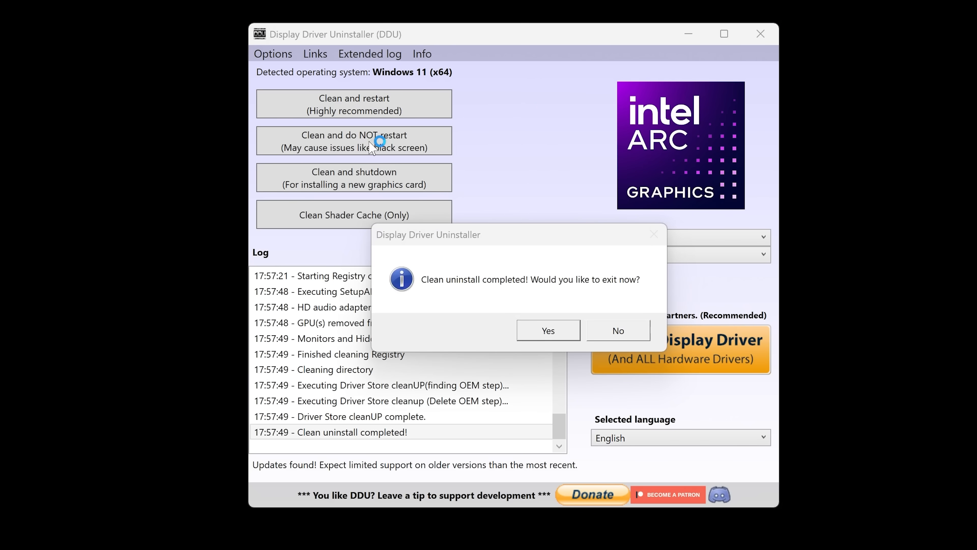
mouse_move(510, 321)
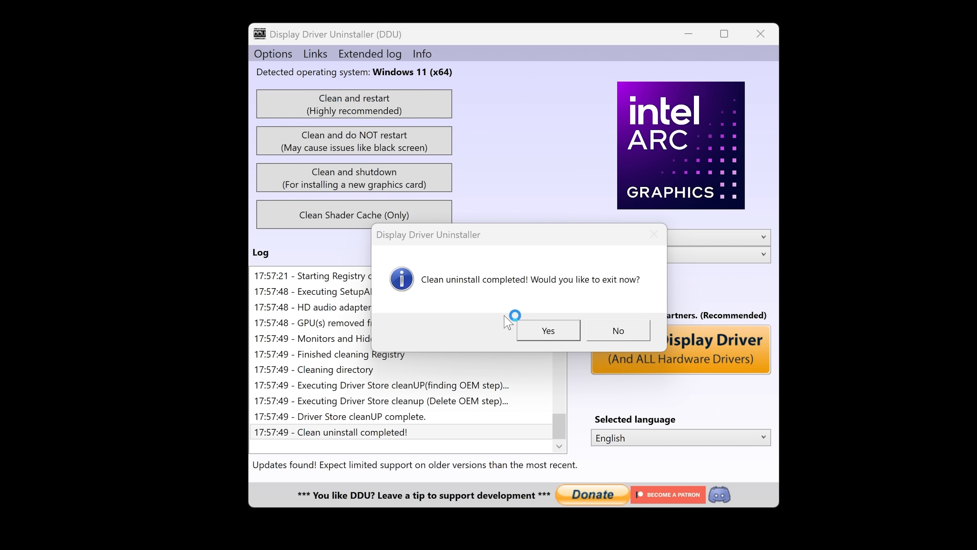
mouse_move(610, 339)
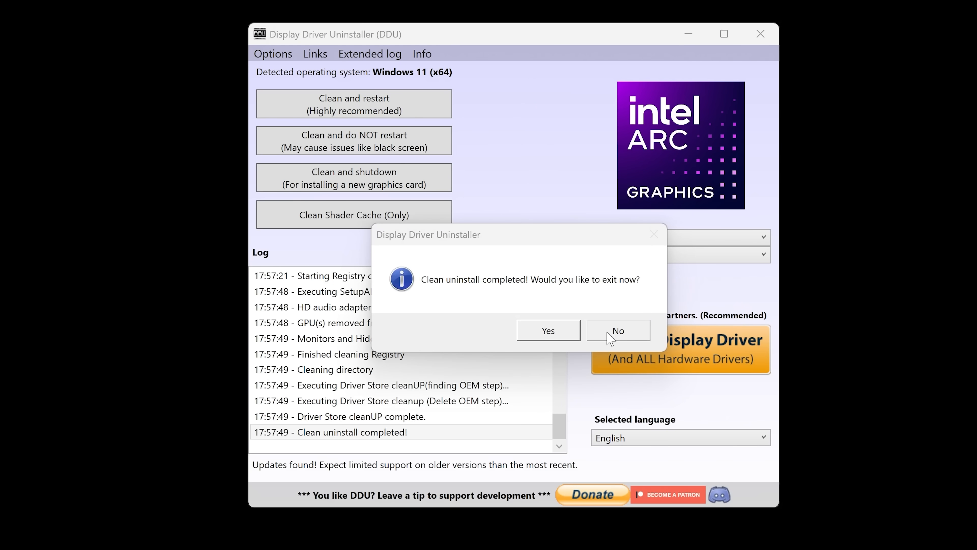
- Decline exiting after the Intel clean and reopen the vendor list to target NVIDIA
click(617, 330)
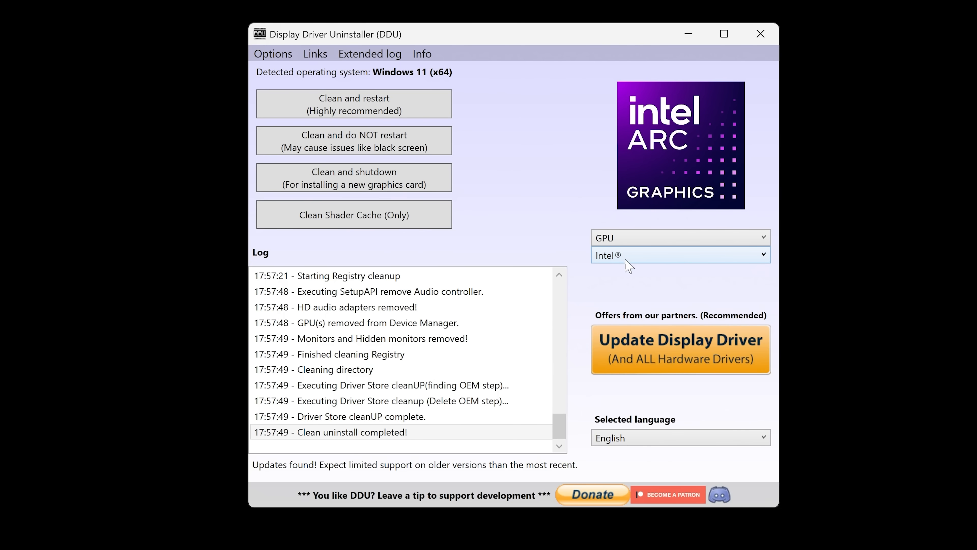
click(679, 255)
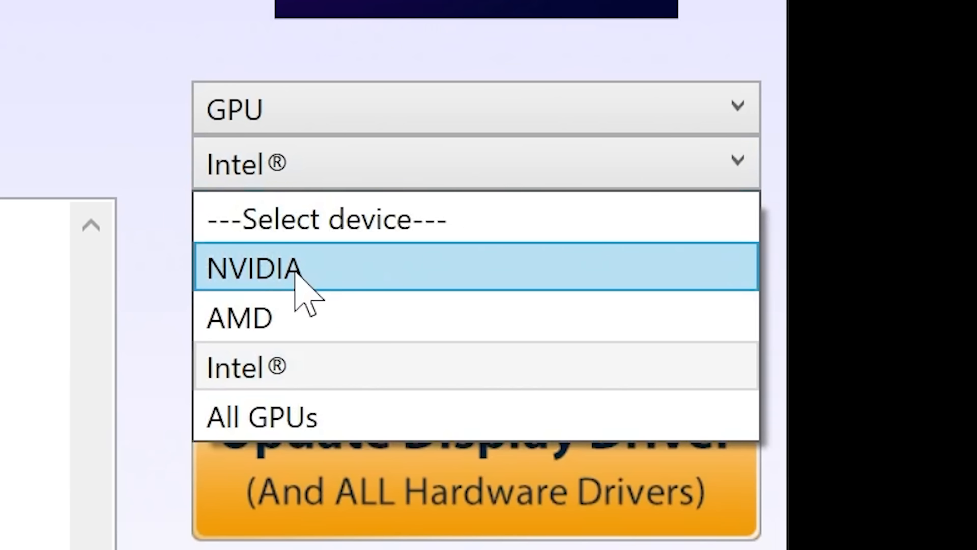
mouse_move(312, 416)
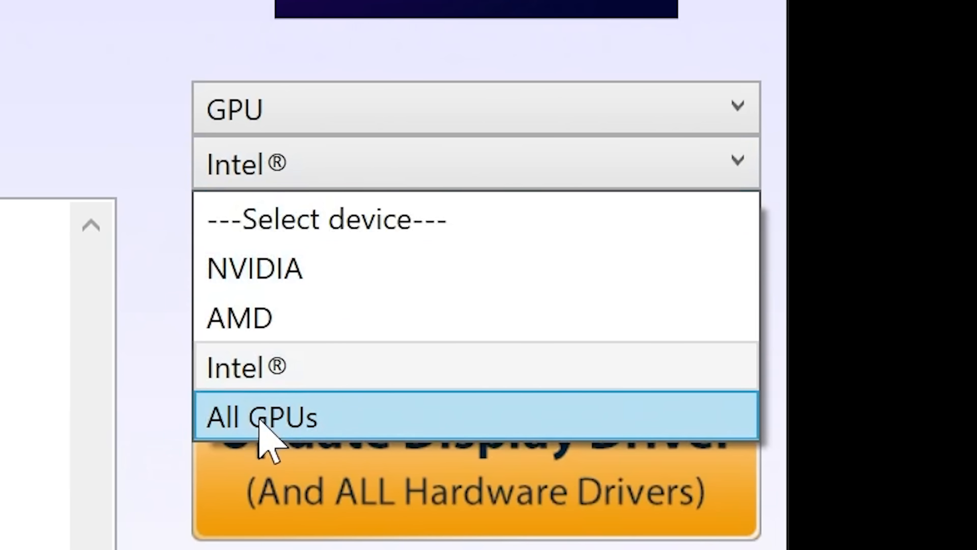
mouse_move(281, 269)
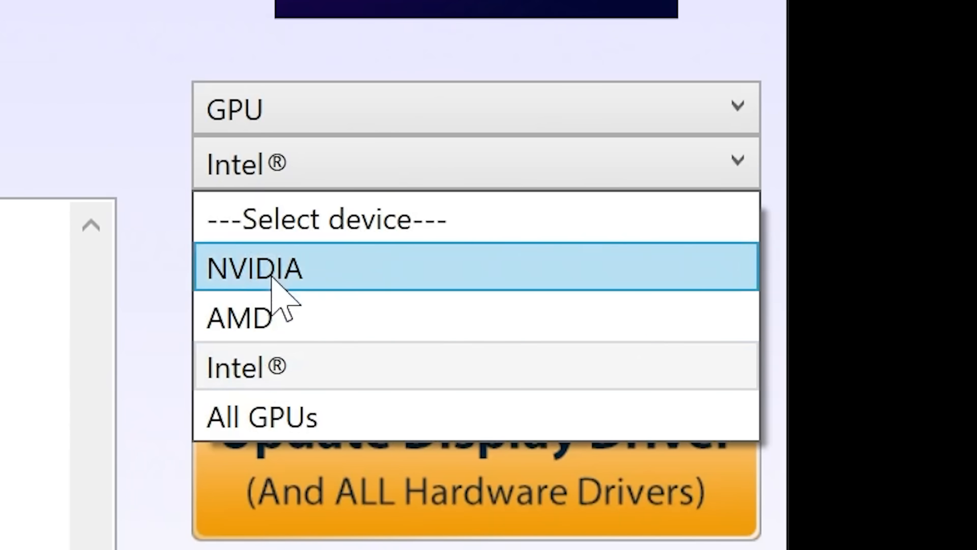
mouse_move(256, 318)
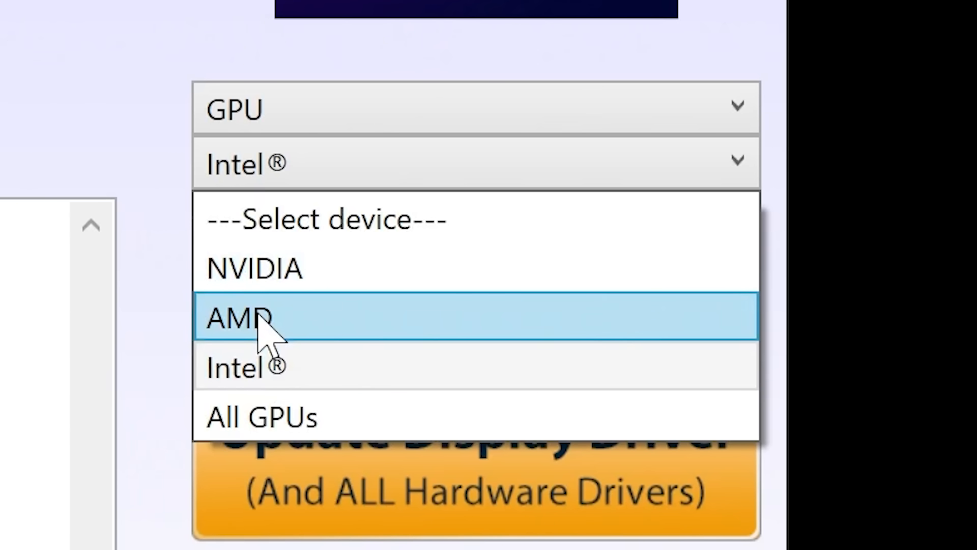
mouse_move(240, 340)
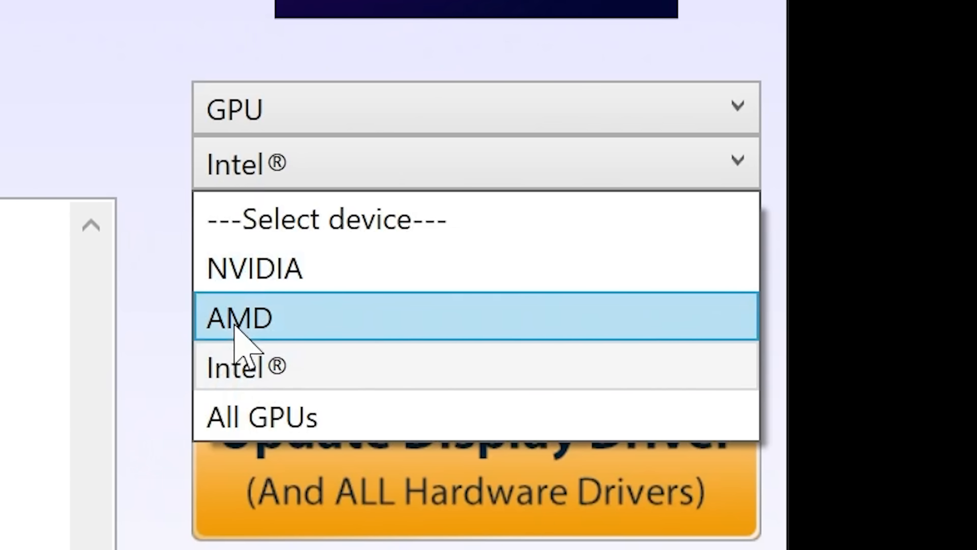
mouse_move(233, 312)
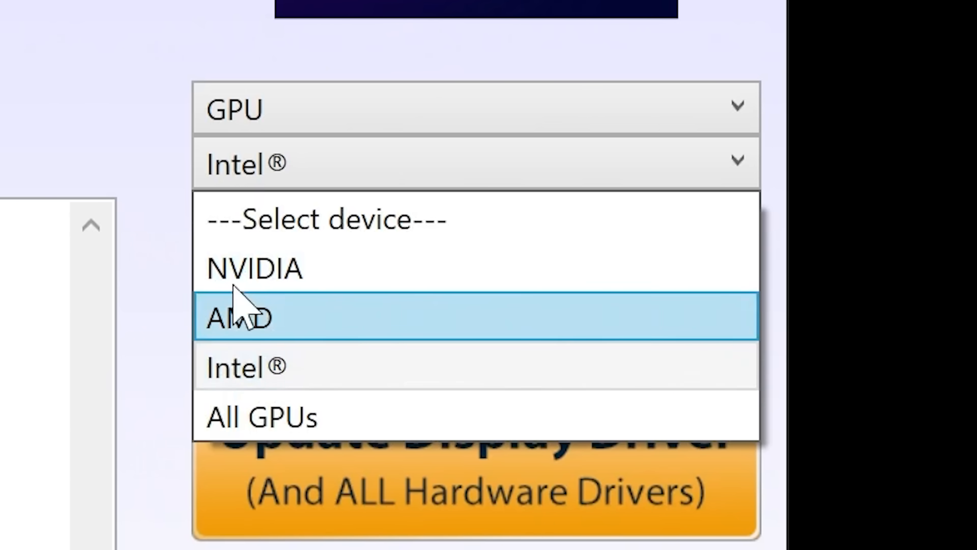
mouse_move(349, 417)
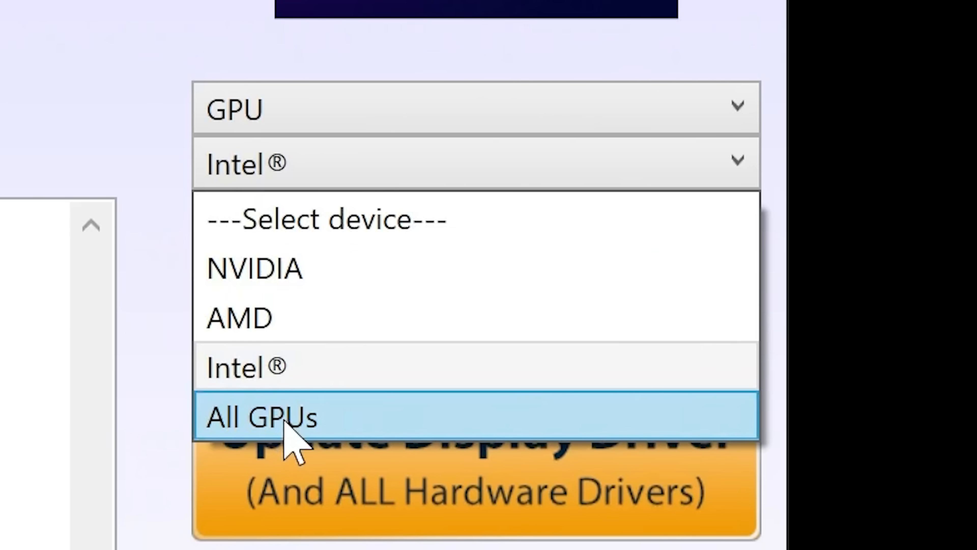
mouse_move(353, 449)
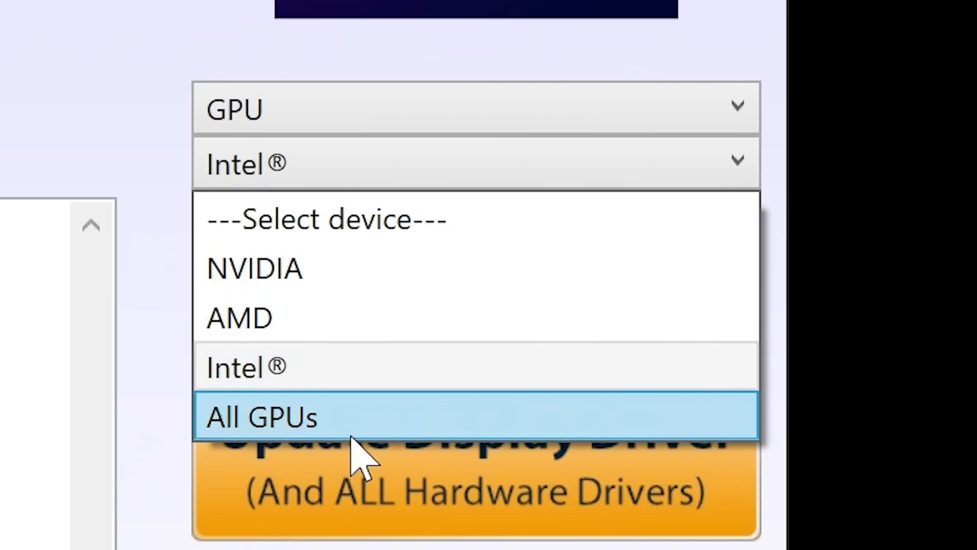
mouse_move(289, 448)
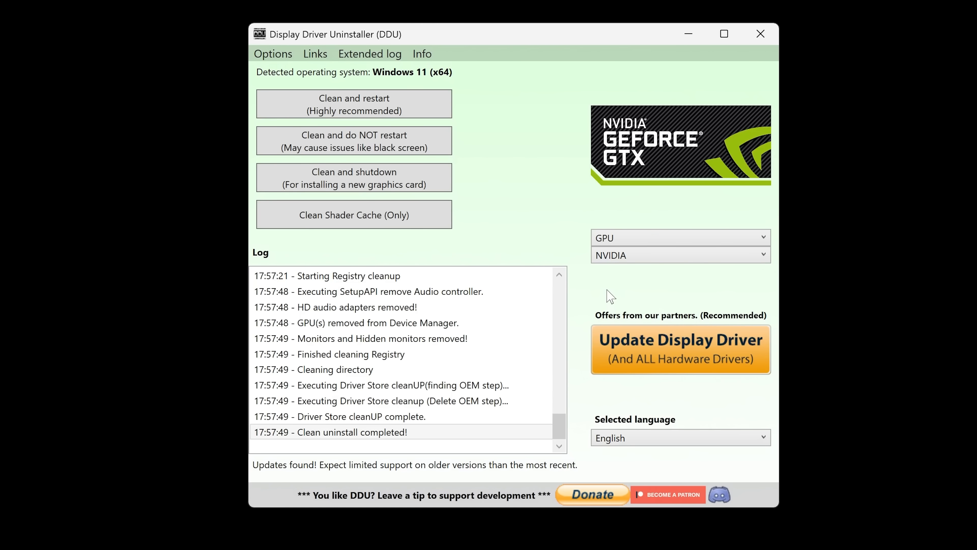
mouse_move(317, 148)
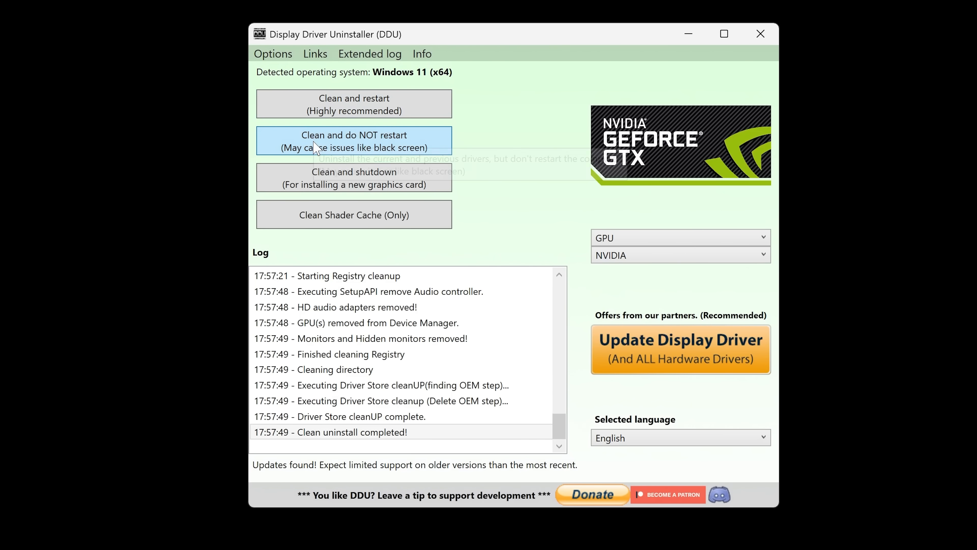
mouse_move(353, 143)
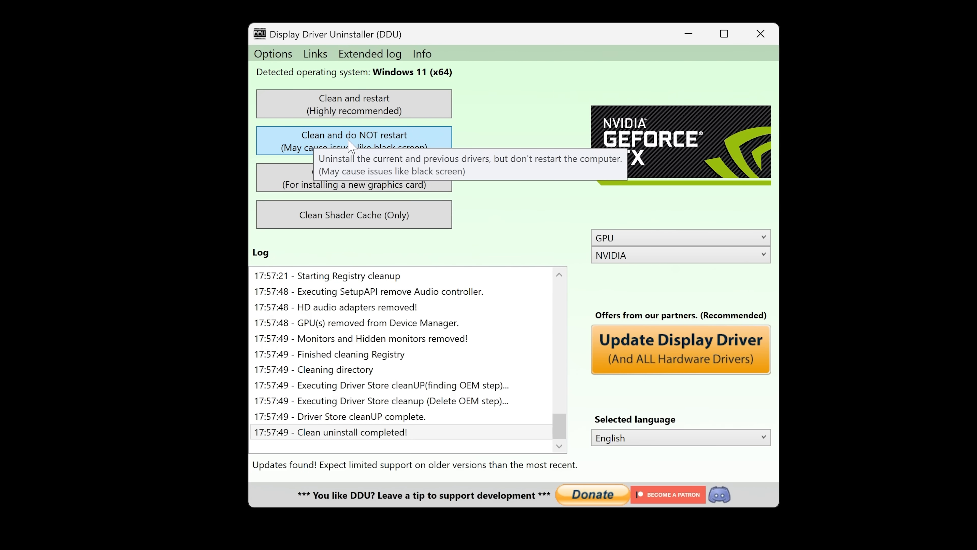
mouse_move(273, 54)
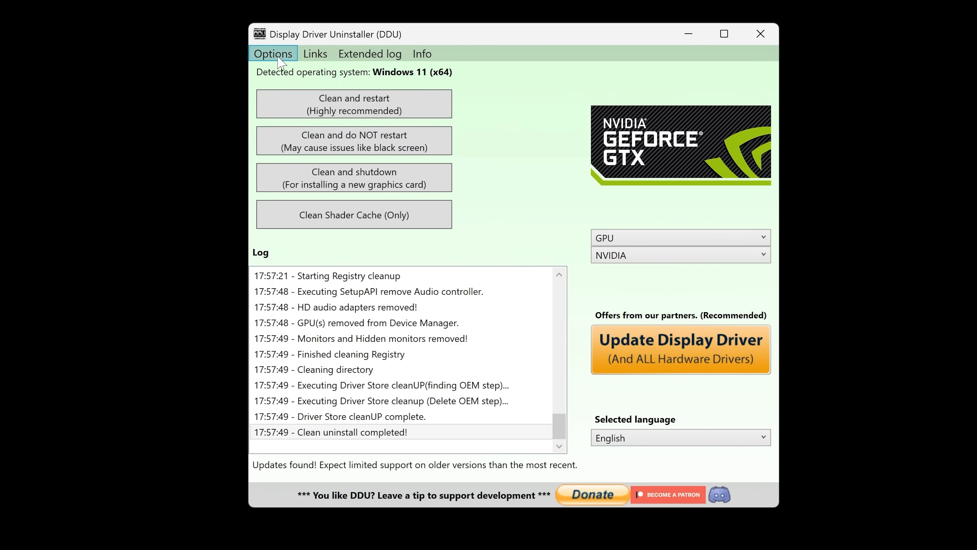
click(273, 53)
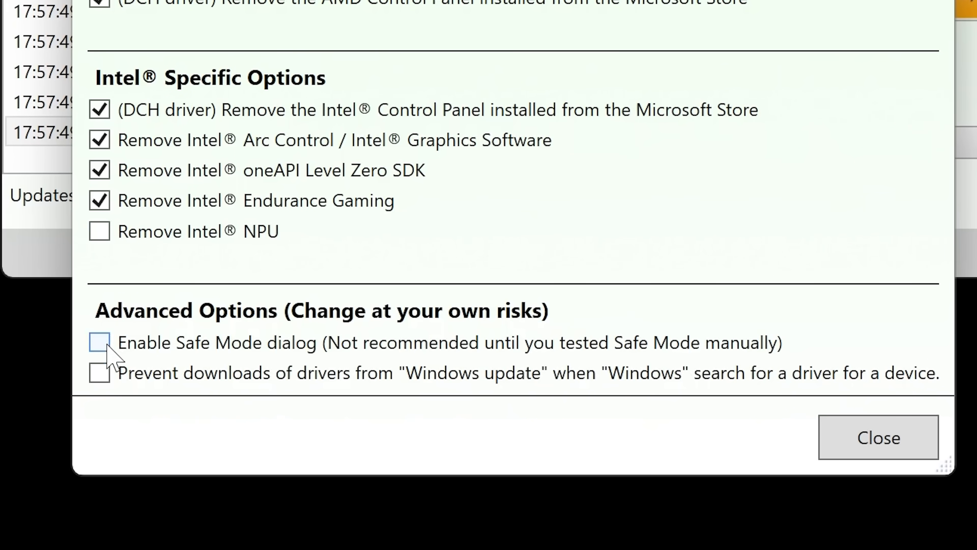
mouse_move(455, 384)
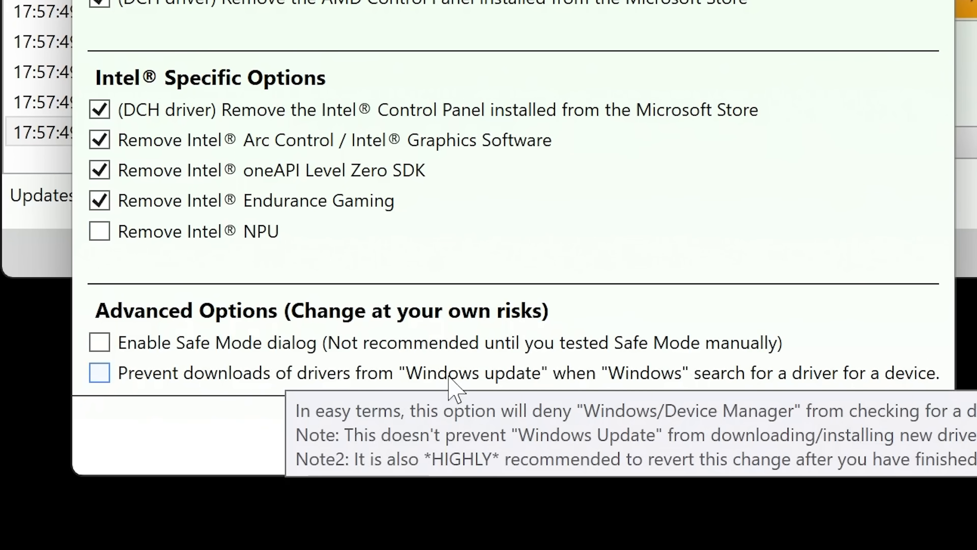
mouse_move(788, 384)
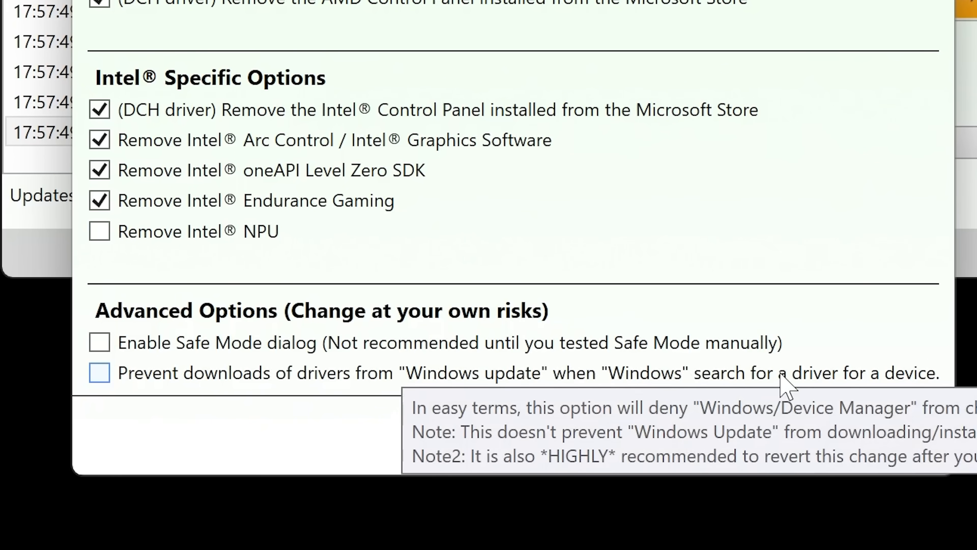
mouse_move(882, 383)
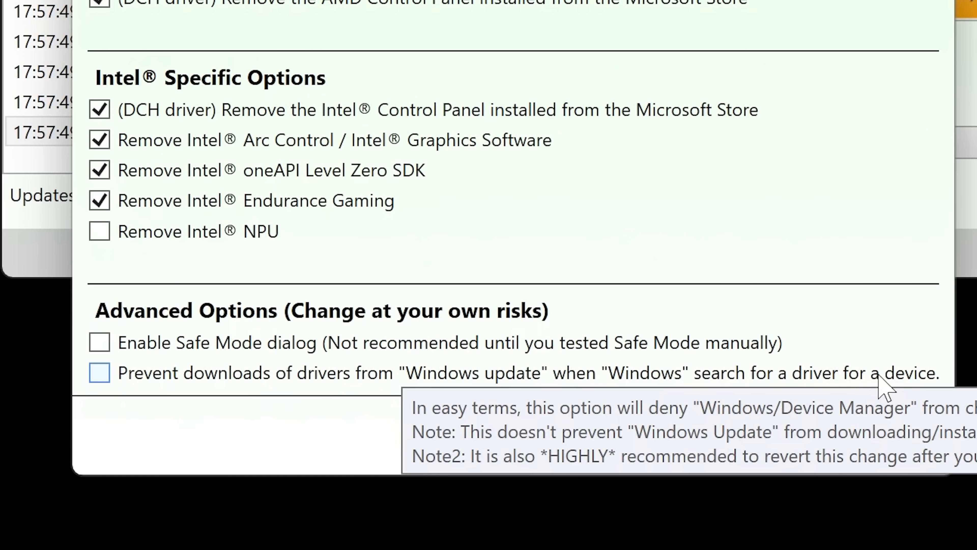
mouse_move(108, 384)
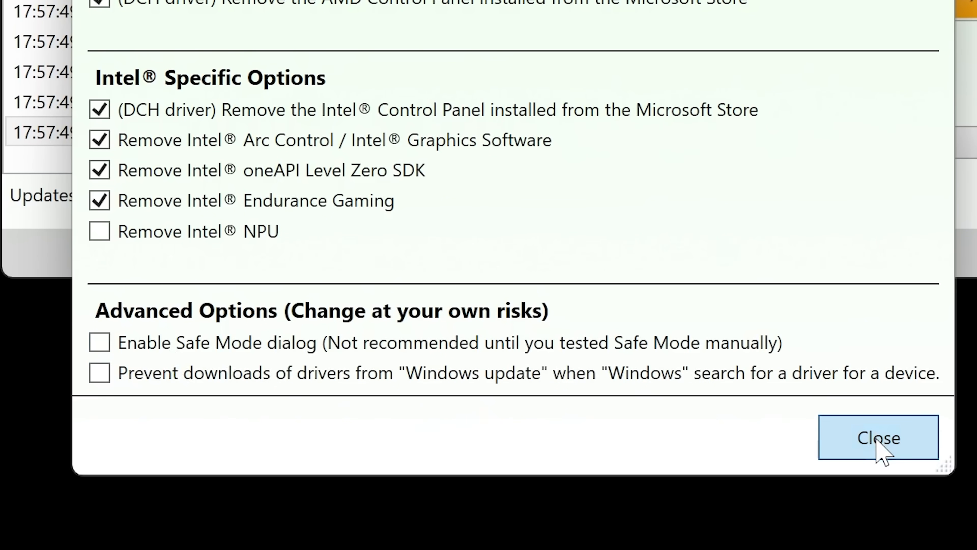
click(878, 437)
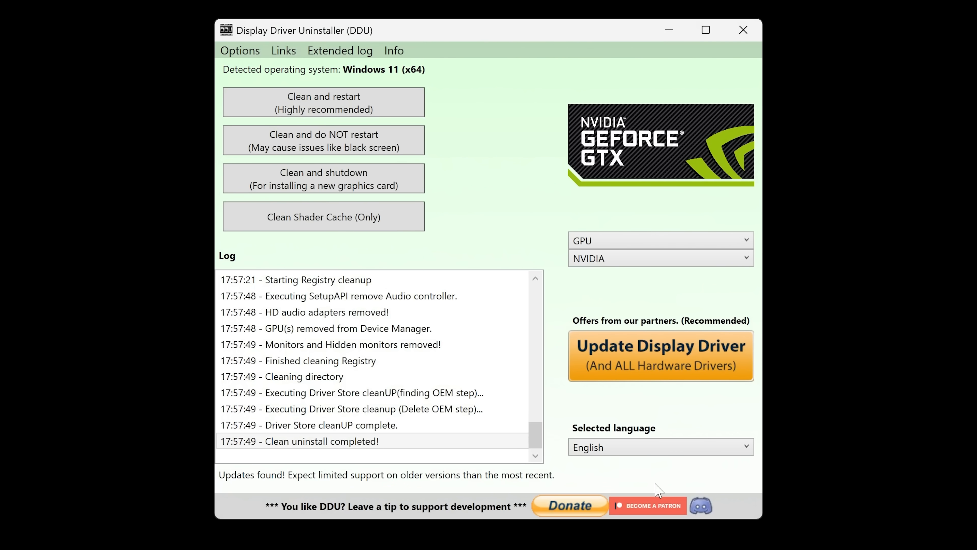
- Confirm the PC is offline, then run Clean and restart to wipe the graphics drivers and reboot to the desktop
click(296, 280)
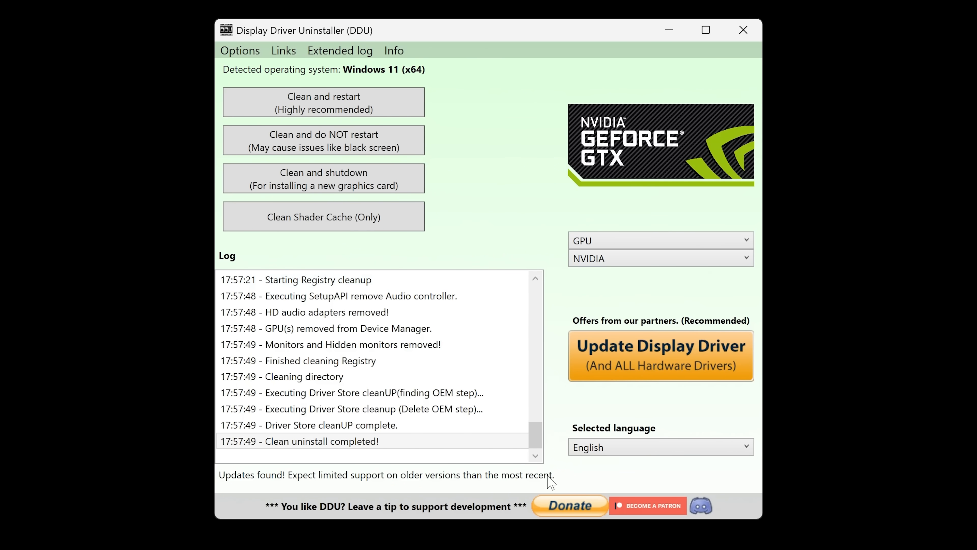
mouse_move(561, 453)
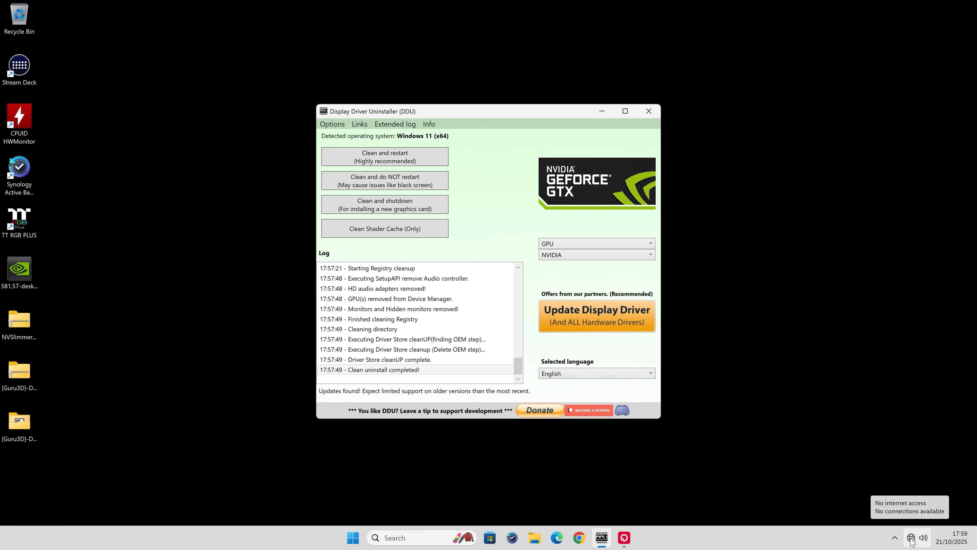
click(911, 537)
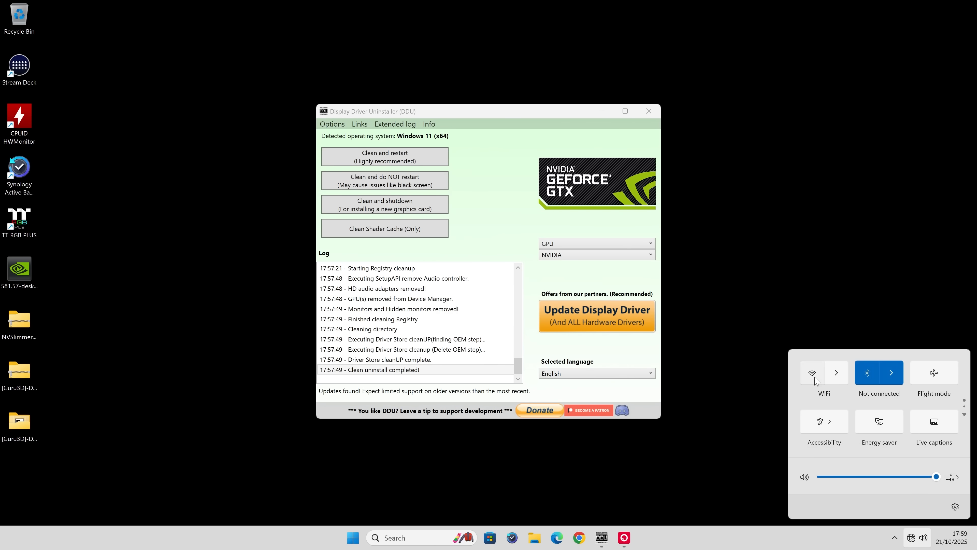
click(377, 242)
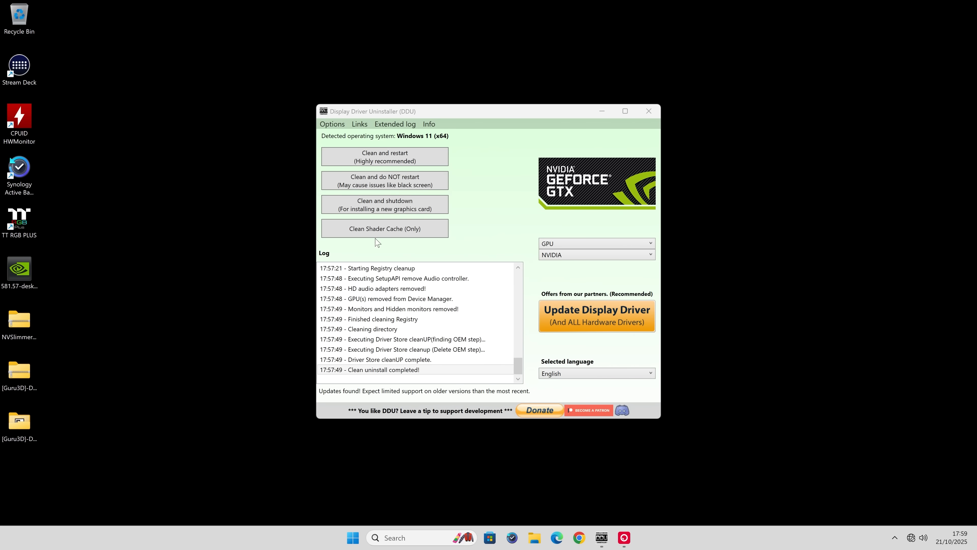
mouse_move(385, 156)
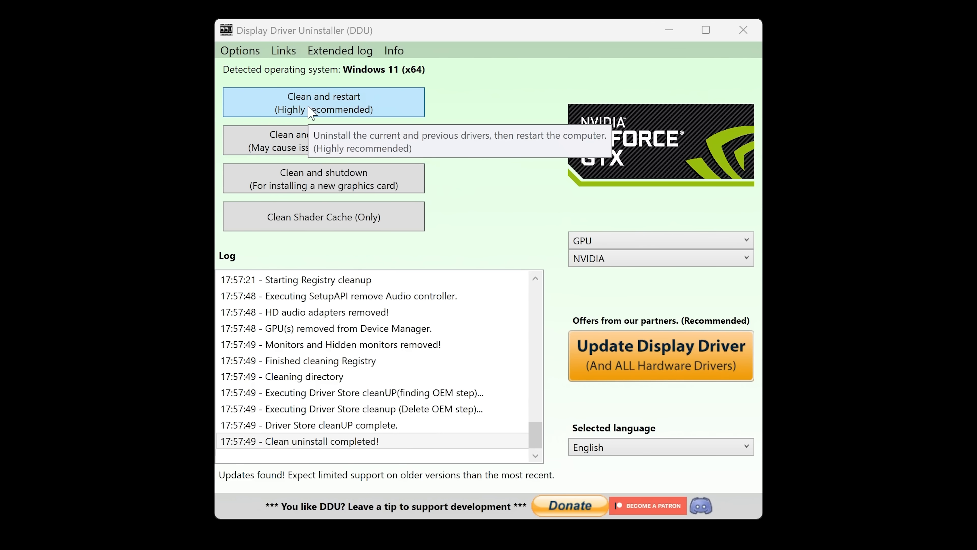
mouse_move(324, 140)
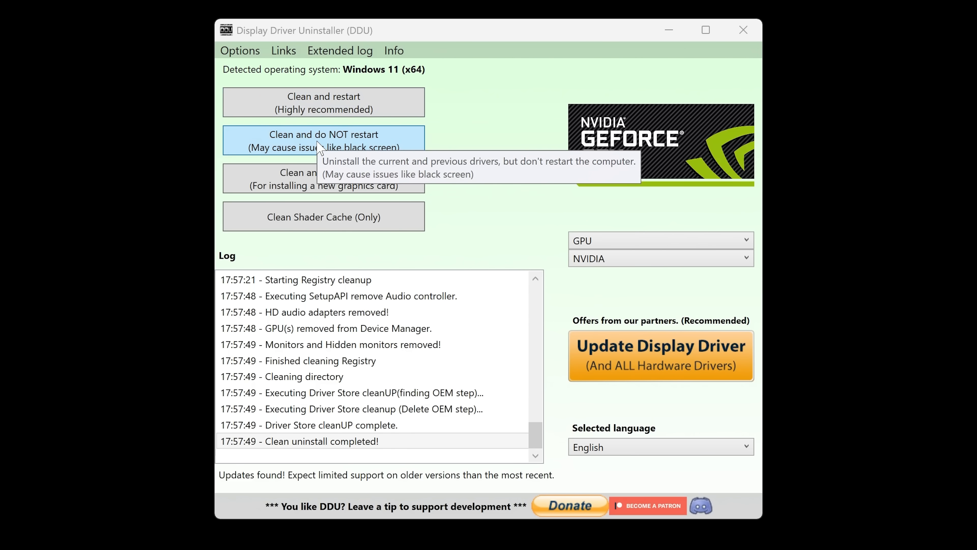
mouse_move(323, 102)
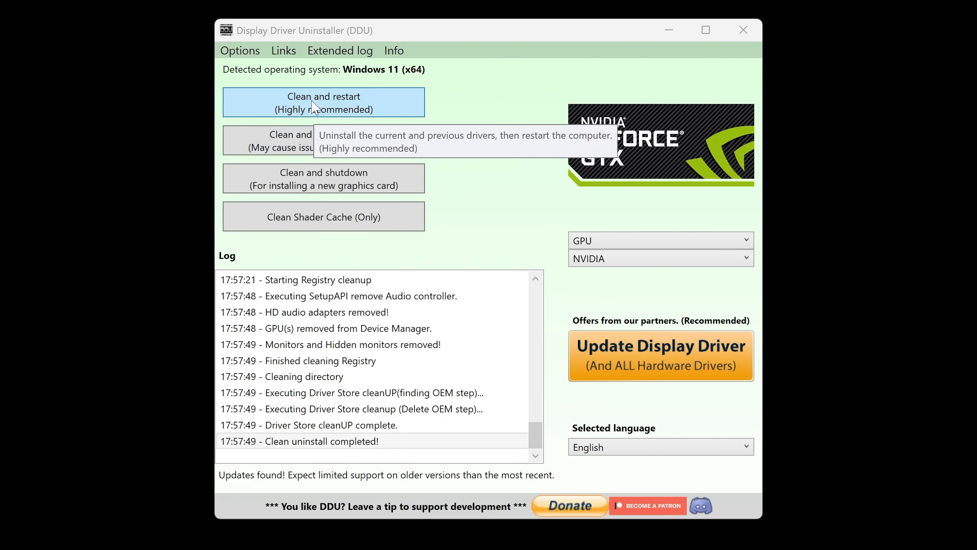
click(323, 103)
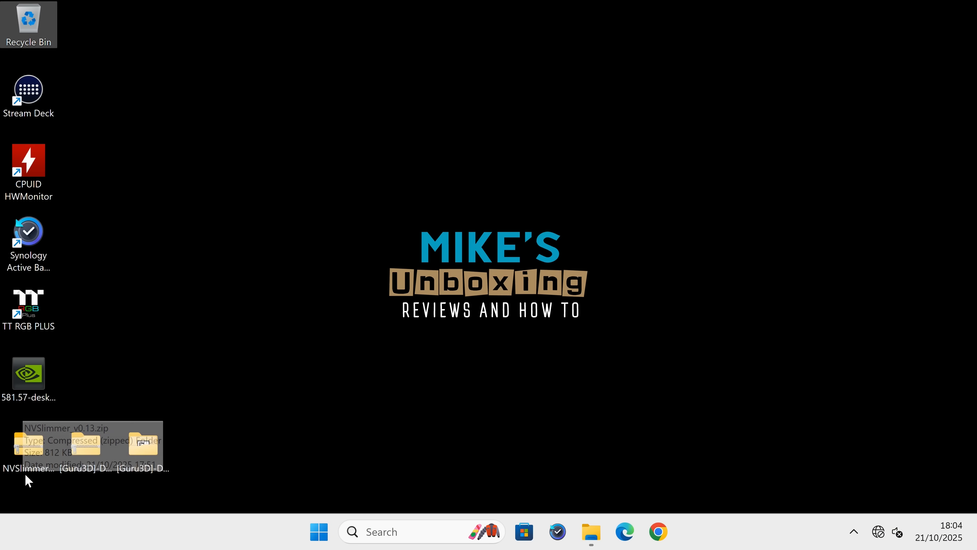
- Extract the NVSlimmer zip to its suggested folder on the desktop
right_click(28, 446)
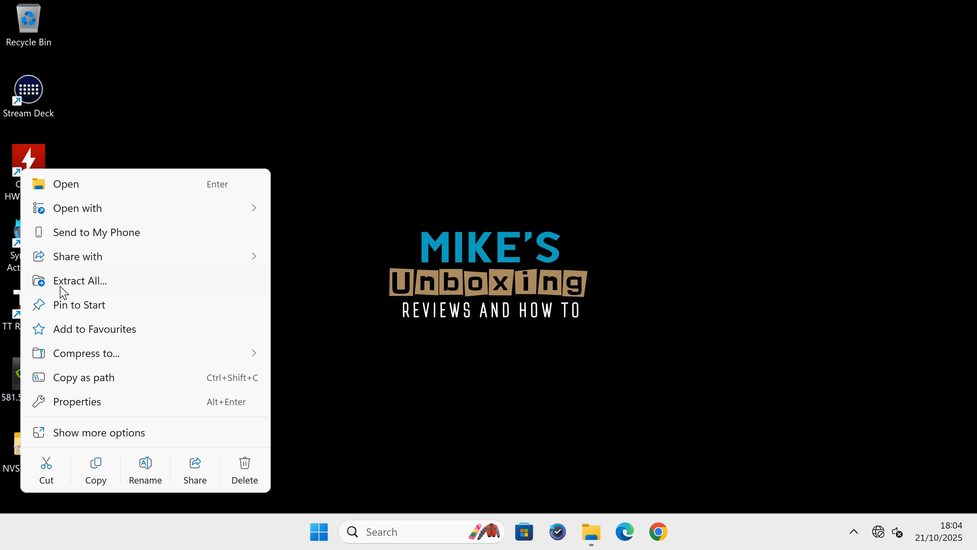
click(80, 280)
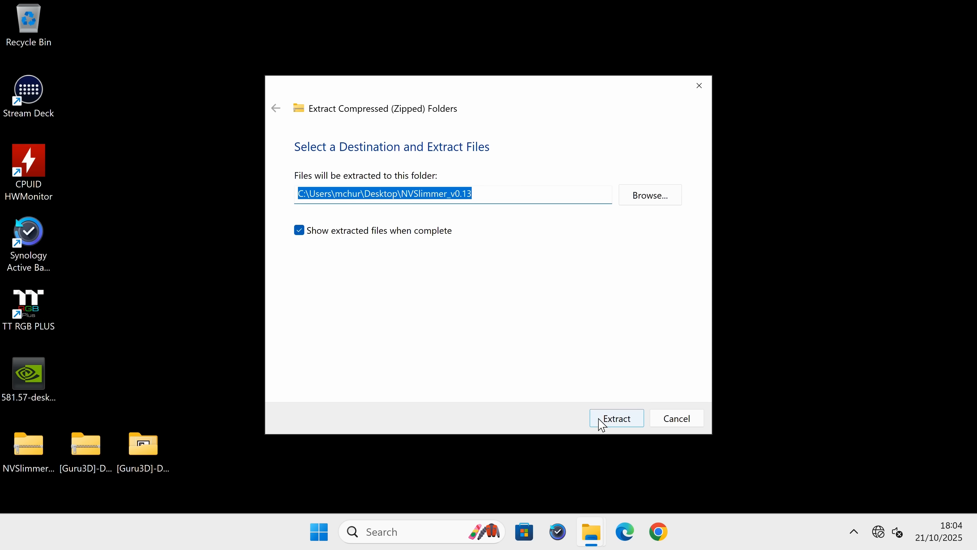
click(616, 418)
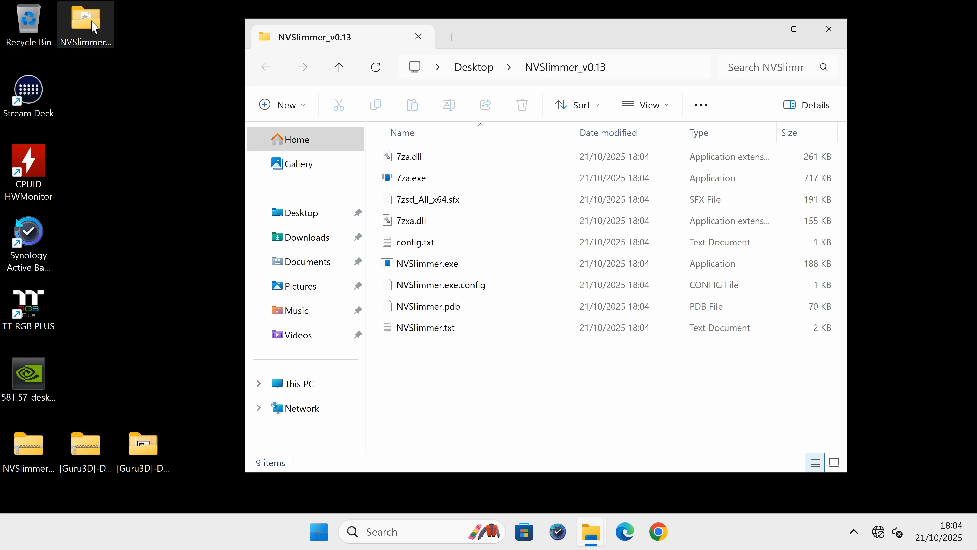
- Enter the extracted NVSlimmer folder and select NVSlimmer.exe among its nine files
click(412, 220)
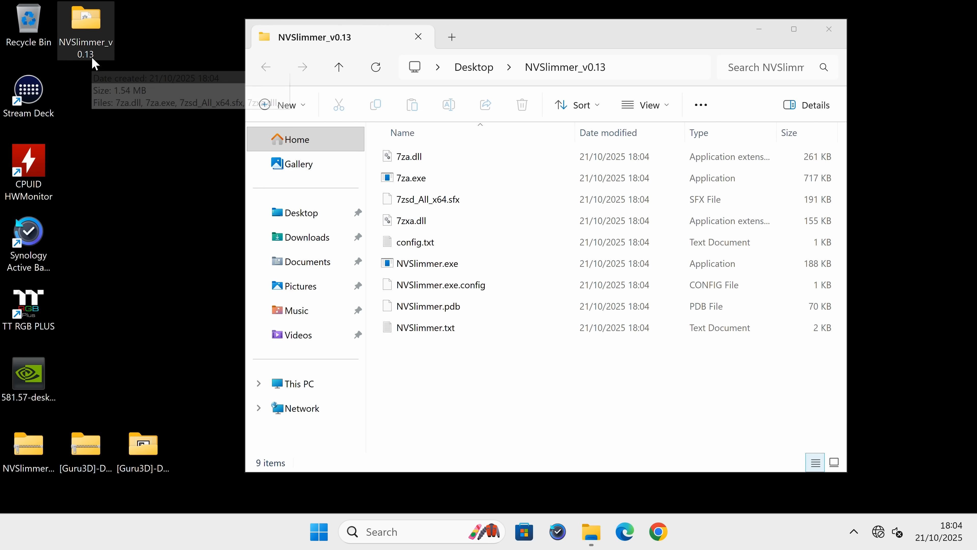
click(426, 263)
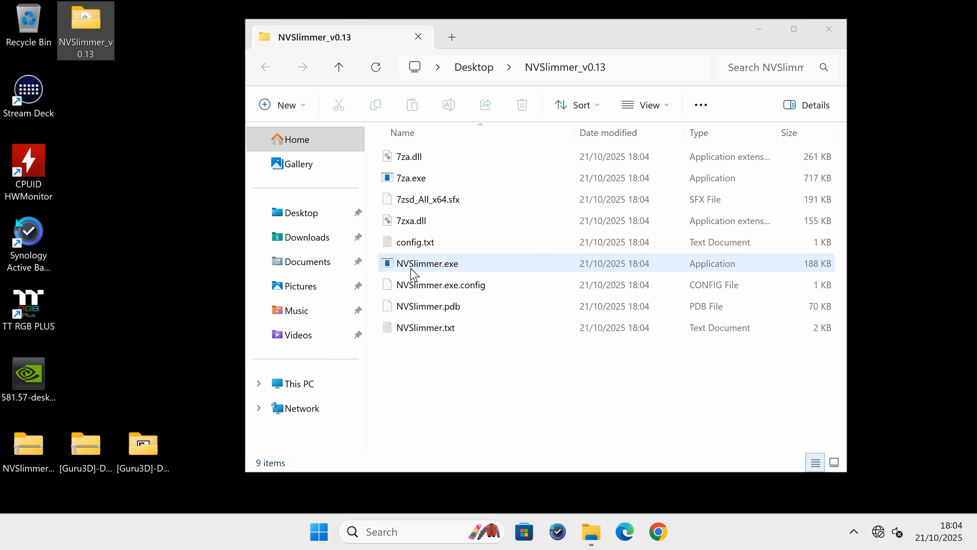
mouse_move(428, 270)
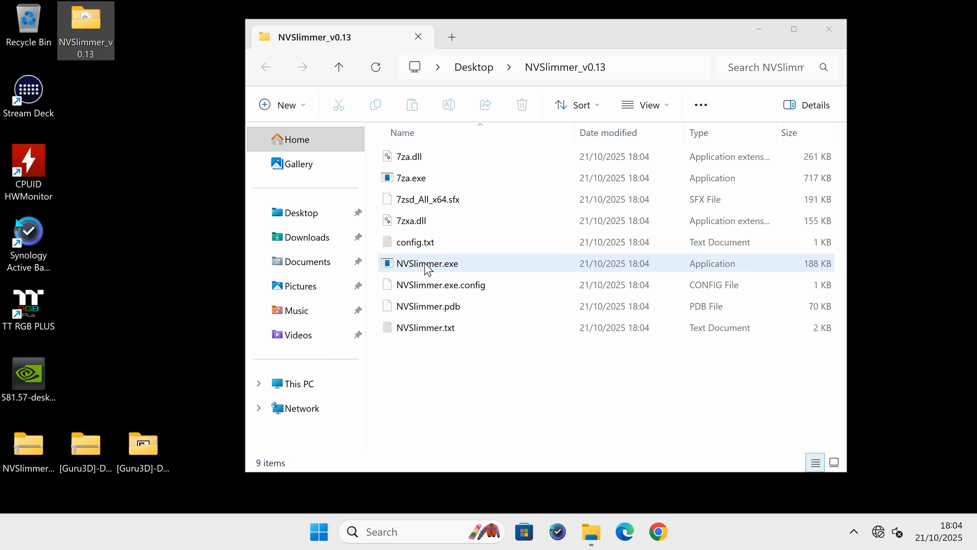
click(426, 262)
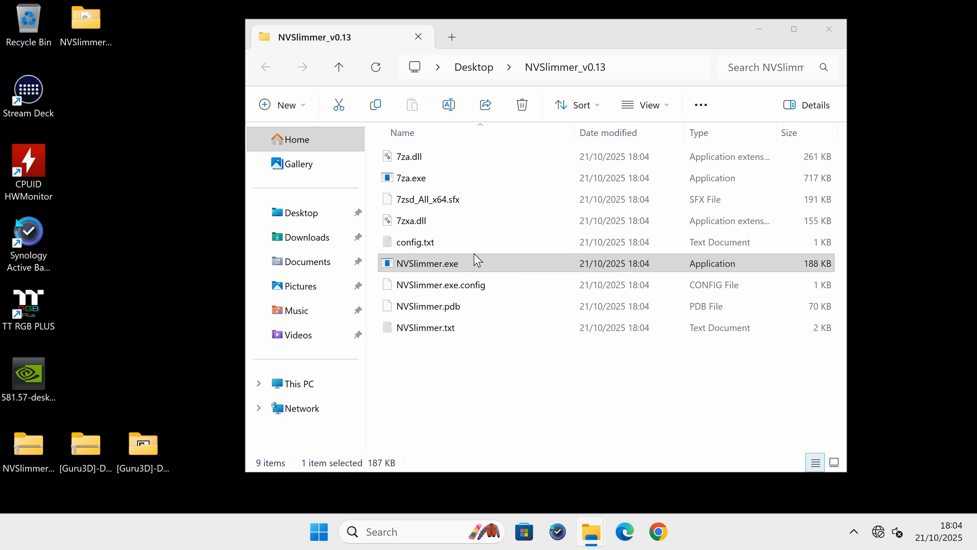
- Launch NVSlimmer.exe past the SmartScreen warning and start browsing for a driver package
double_click(426, 263)
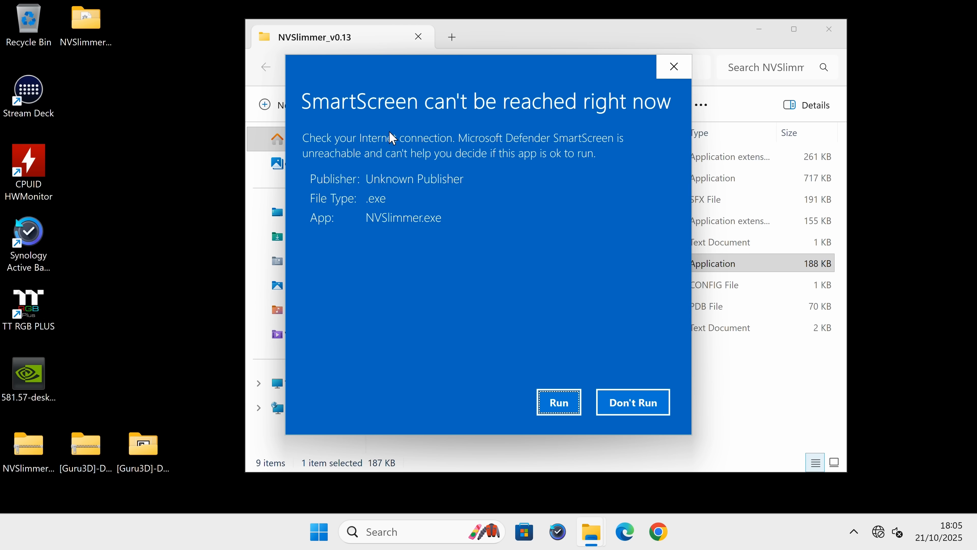
mouse_move(460, 149)
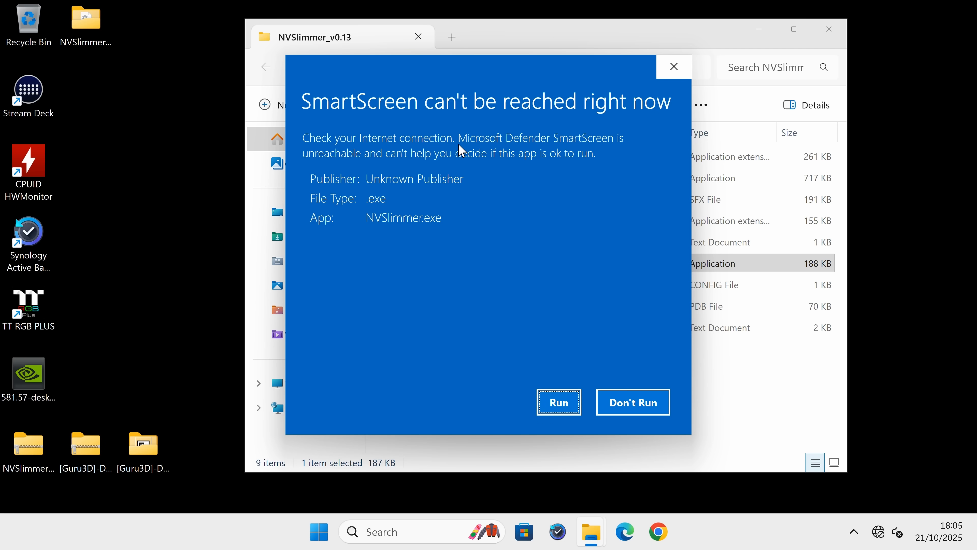
mouse_move(438, 250)
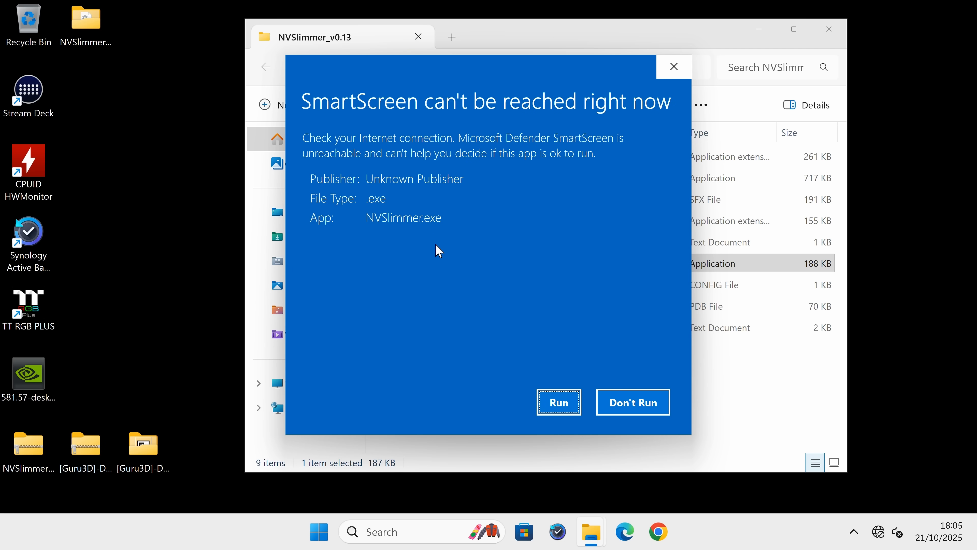
click(558, 402)
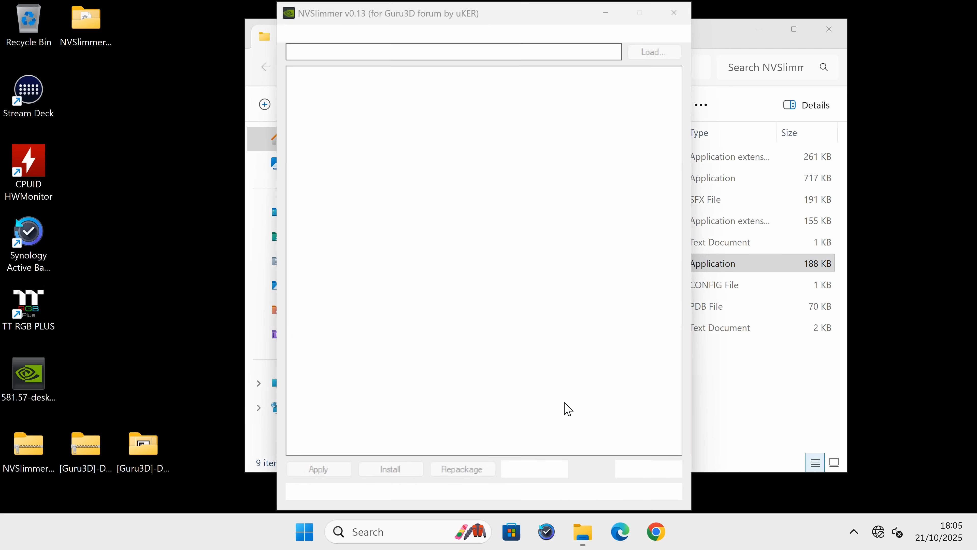
click(653, 52)
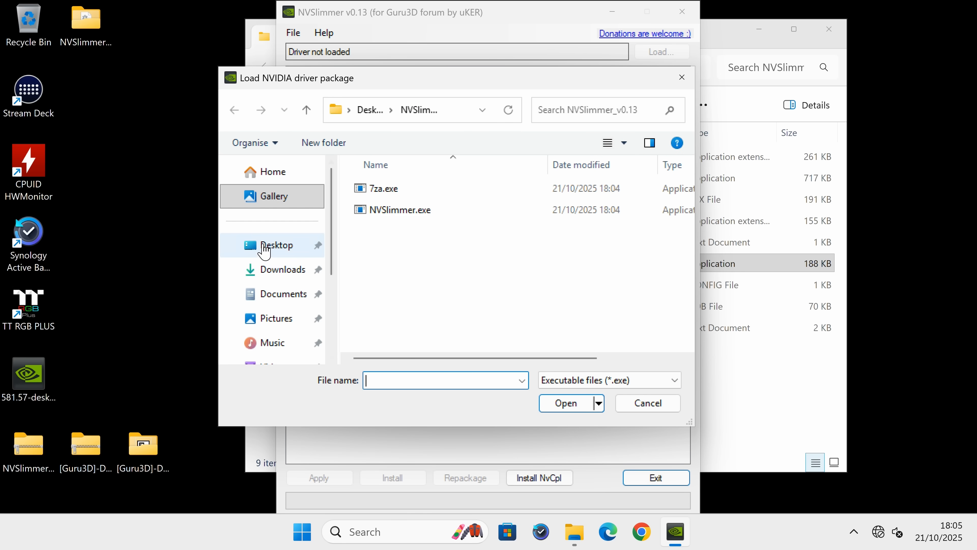
- Pick the 581.57 GeForce driver exe from the desktop and load it into NVSlimmer
click(271, 196)
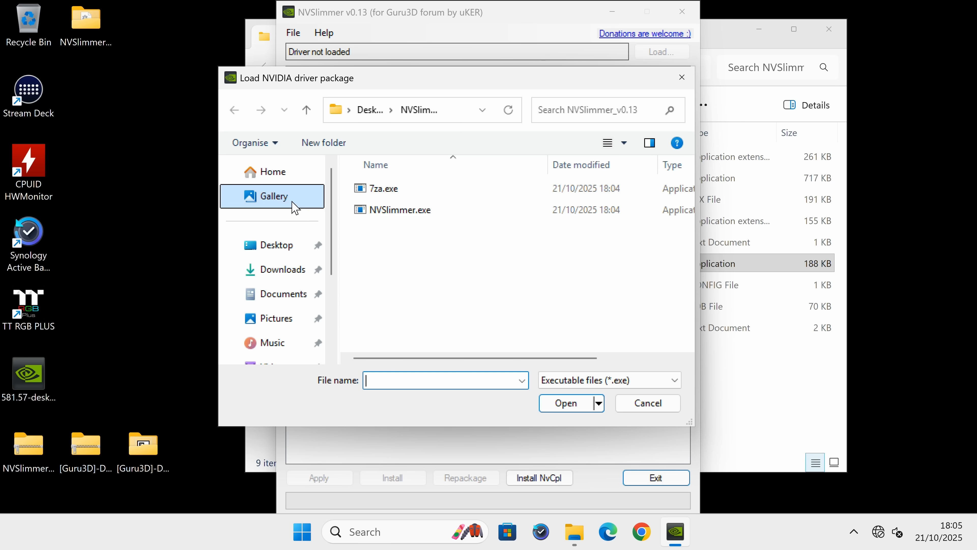
click(271, 244)
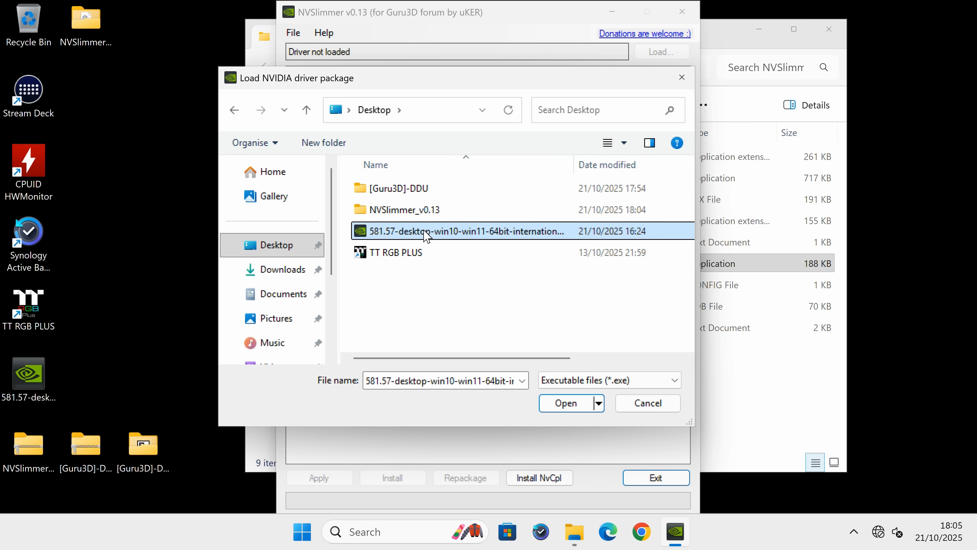
mouse_move(466, 241)
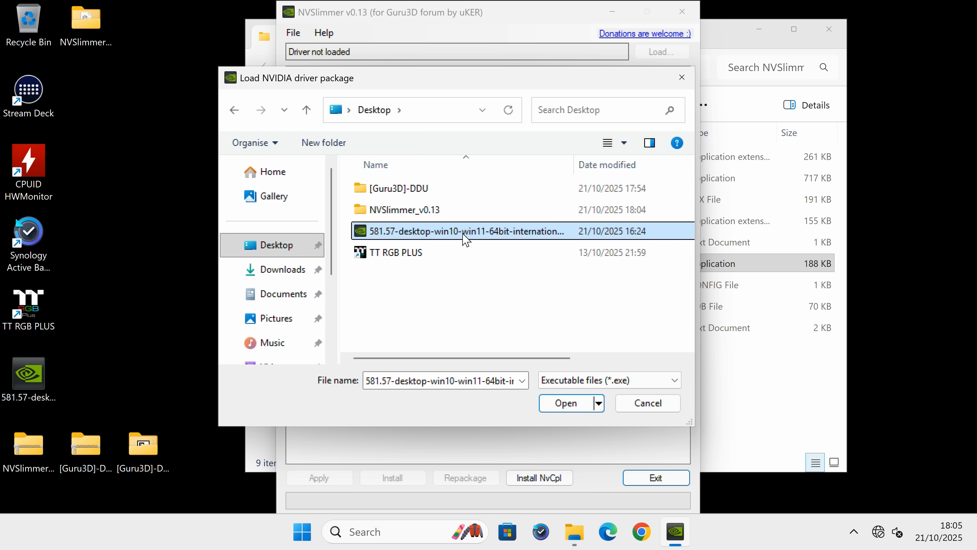
click(566, 402)
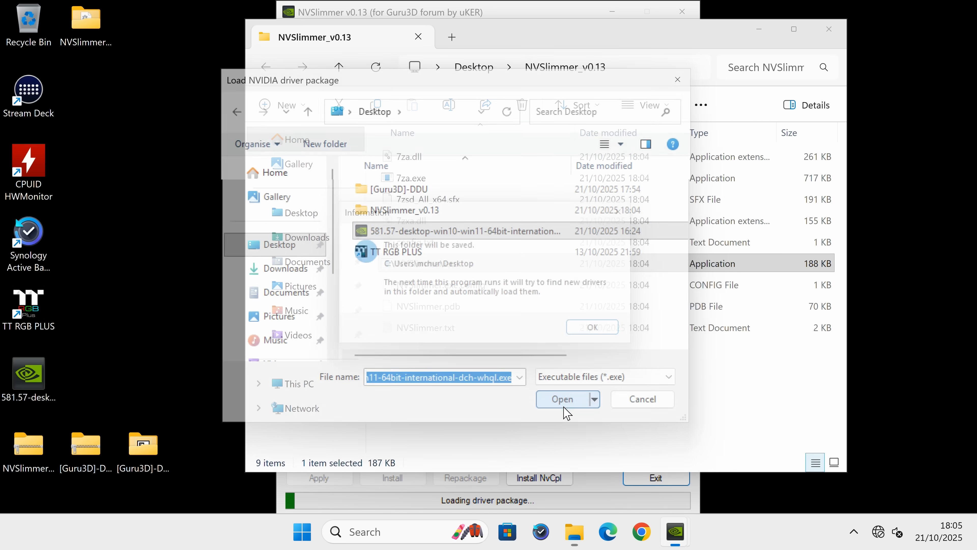
click(561, 399)
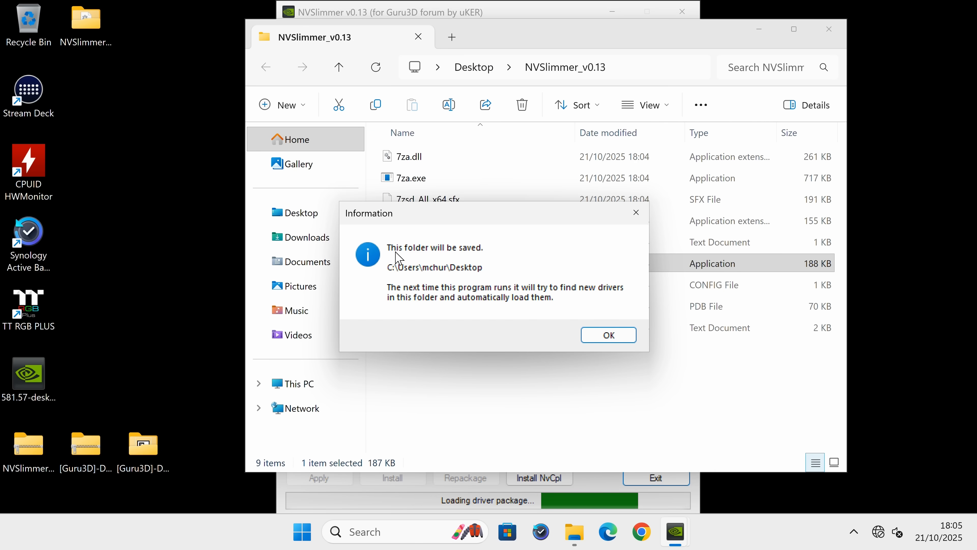
- Dismiss the unrecognized-folders warning and saved-folder notices so the component list appears
click(608, 335)
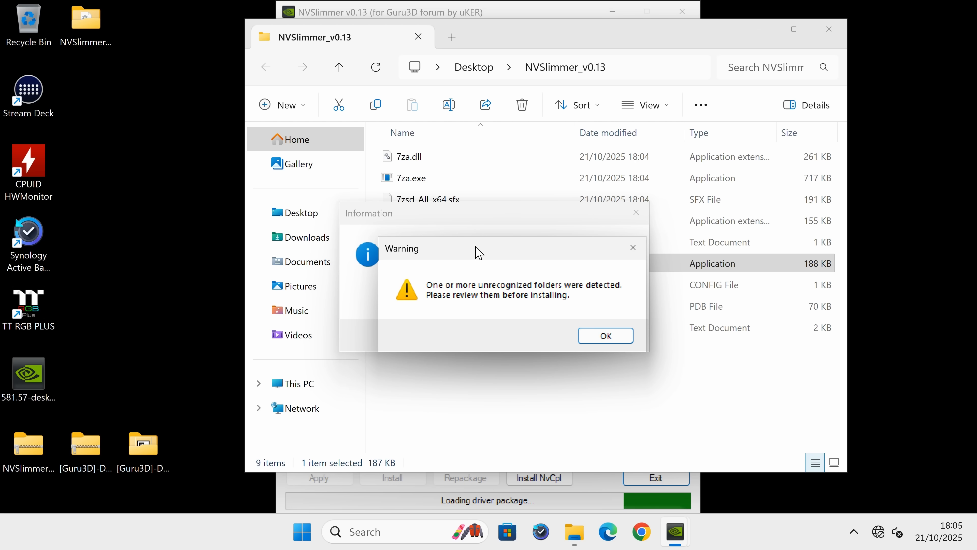
click(604, 335)
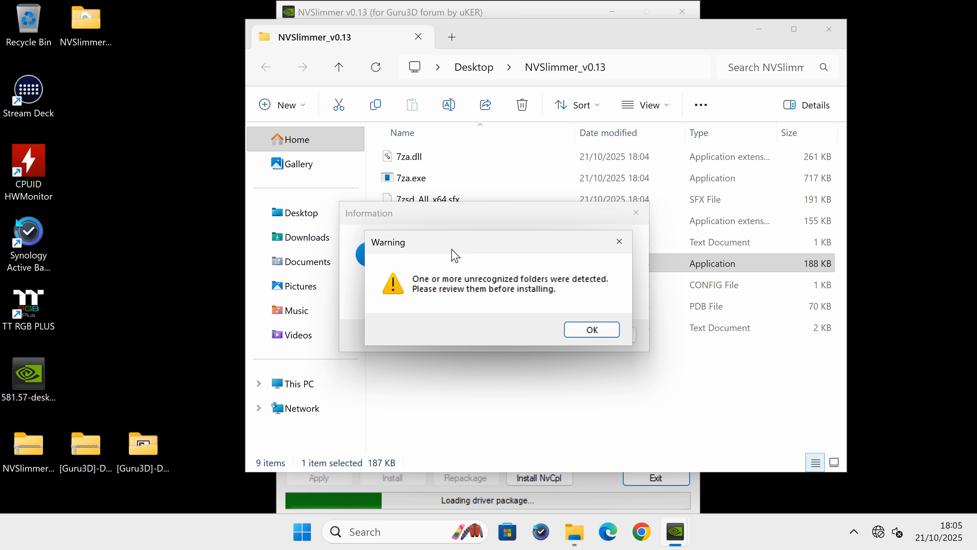
mouse_move(471, 292)
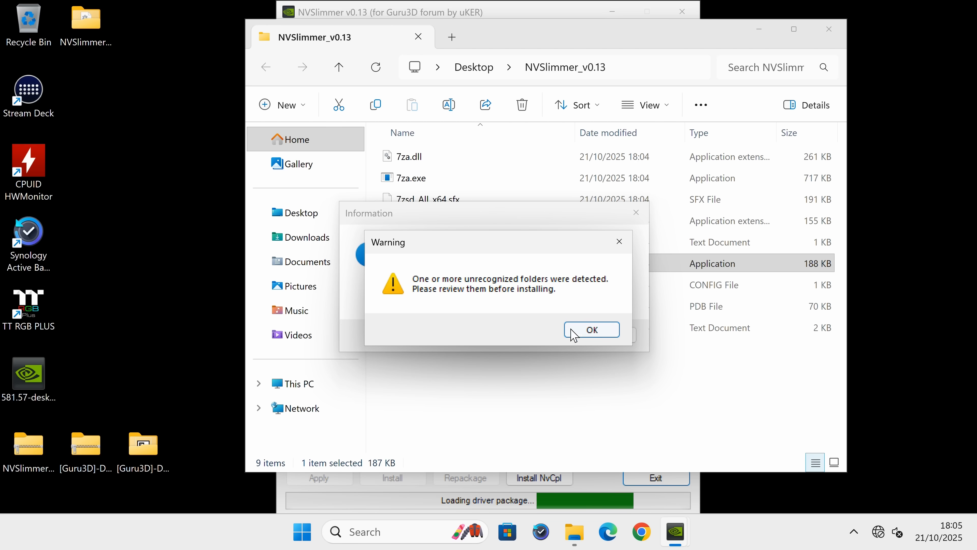
click(591, 330)
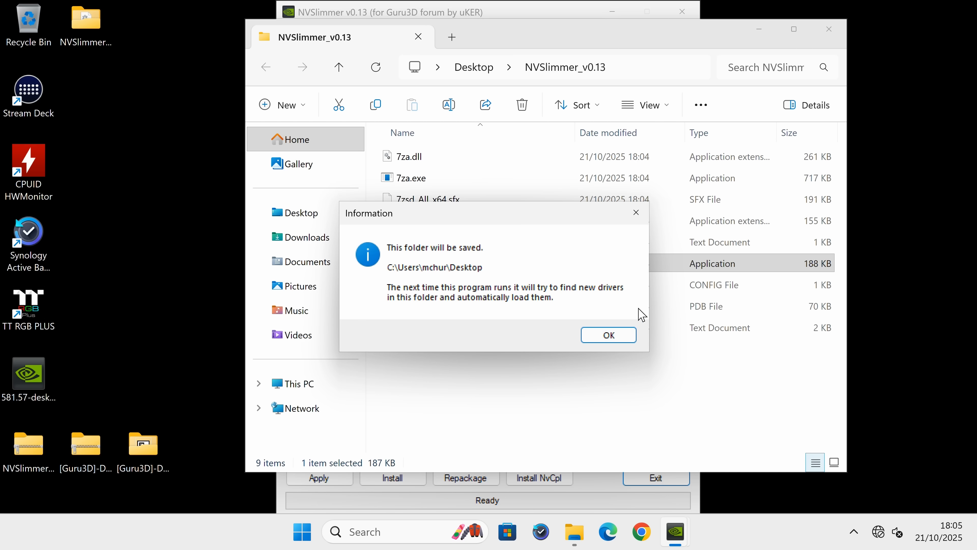
click(608, 335)
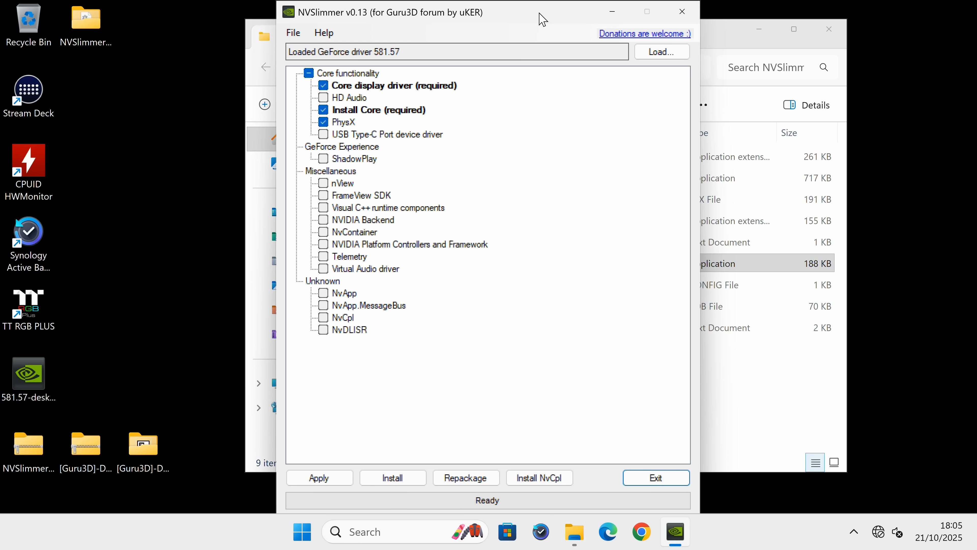
mouse_move(398, 312)
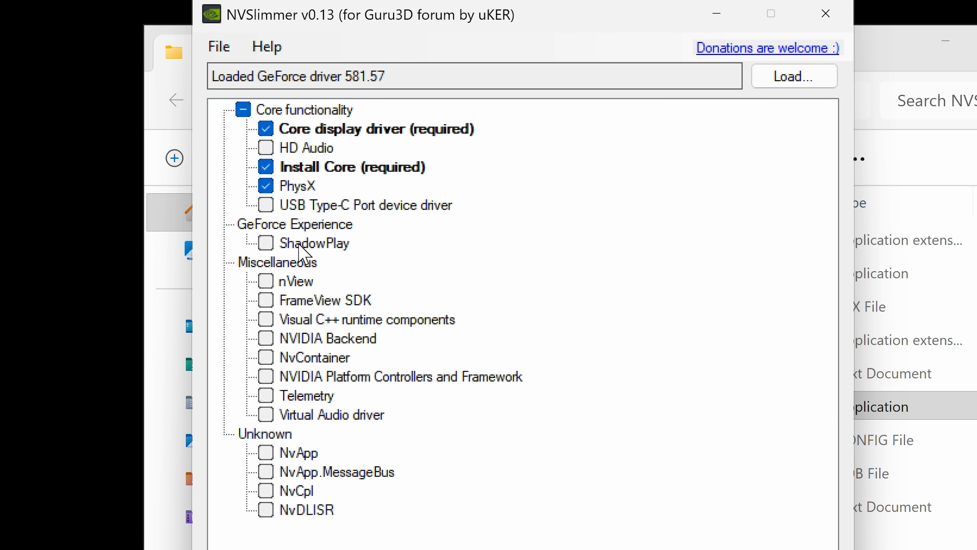
mouse_move(298, 427)
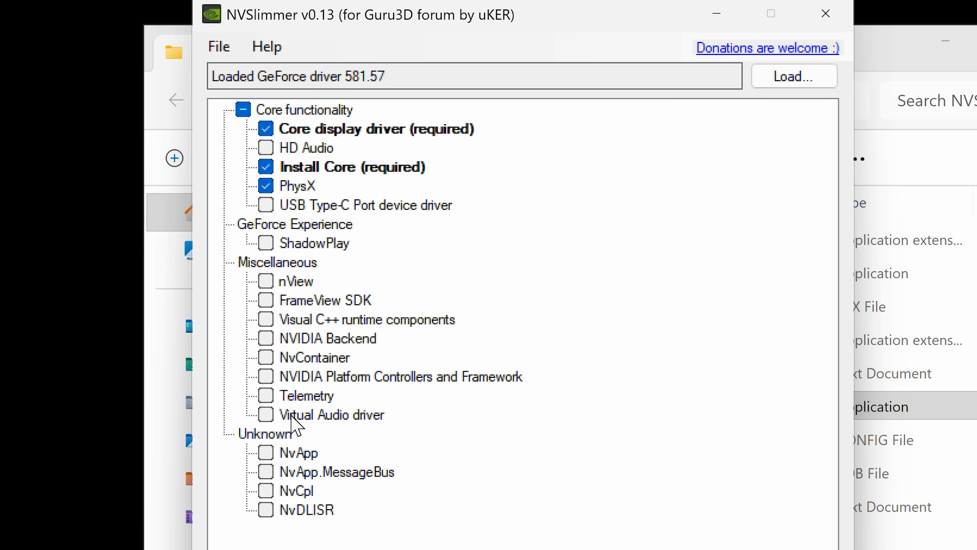
mouse_move(293, 130)
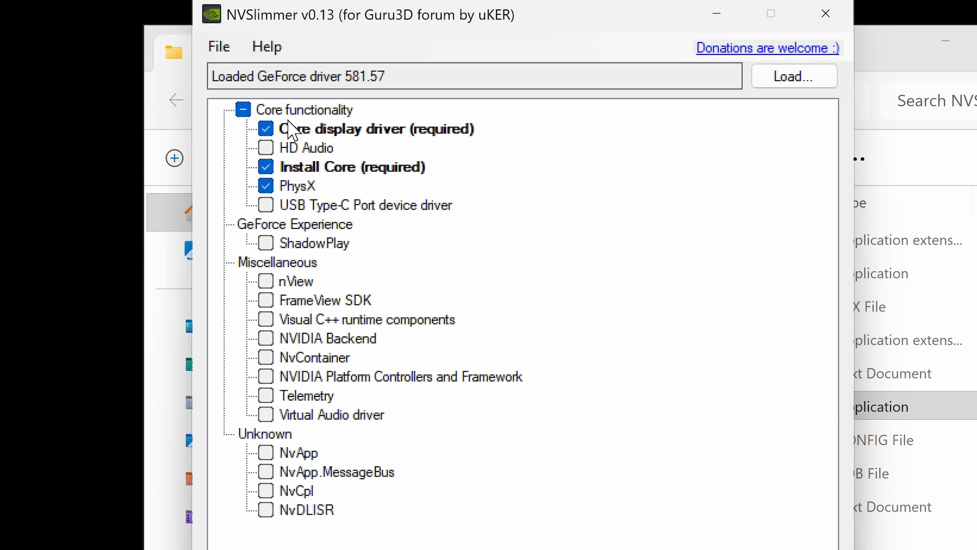
mouse_move(306, 472)
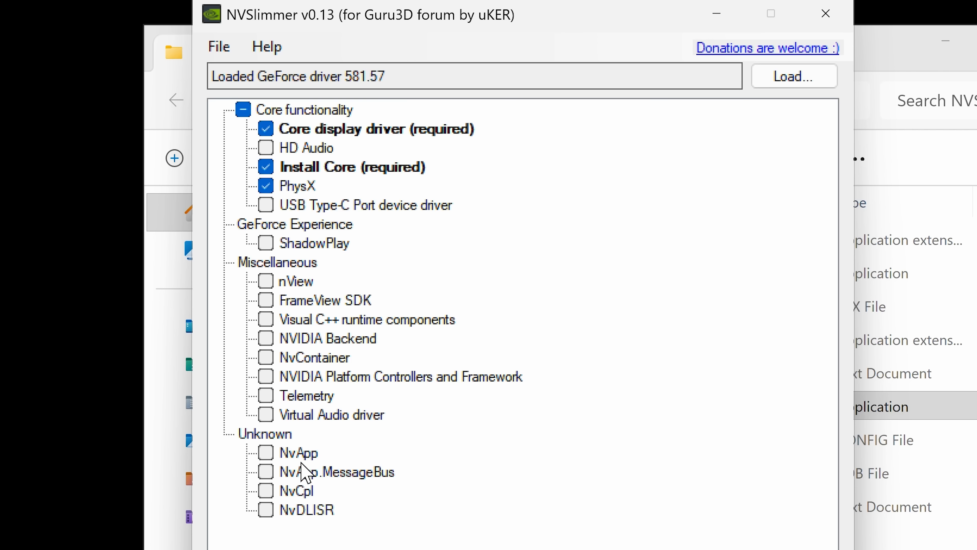
mouse_move(286, 165)
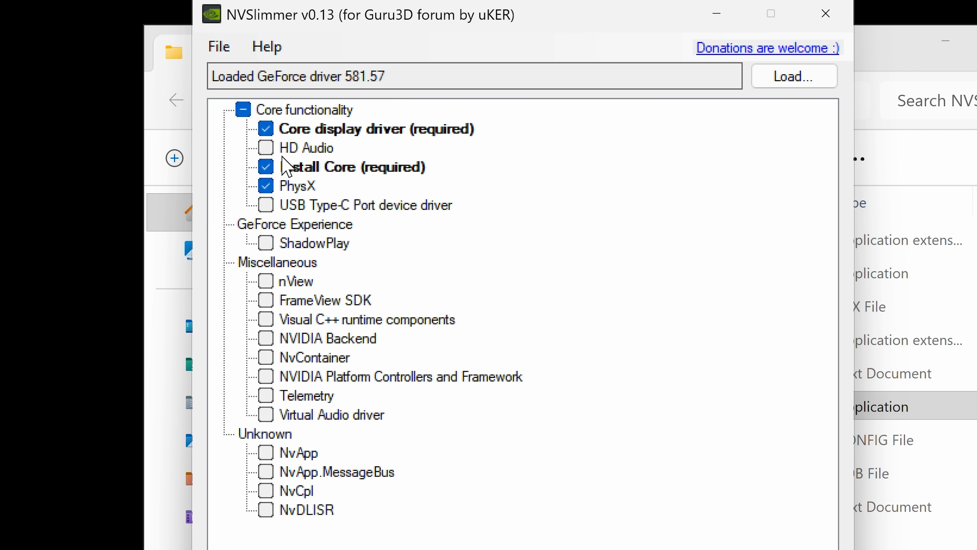
mouse_move(305, 134)
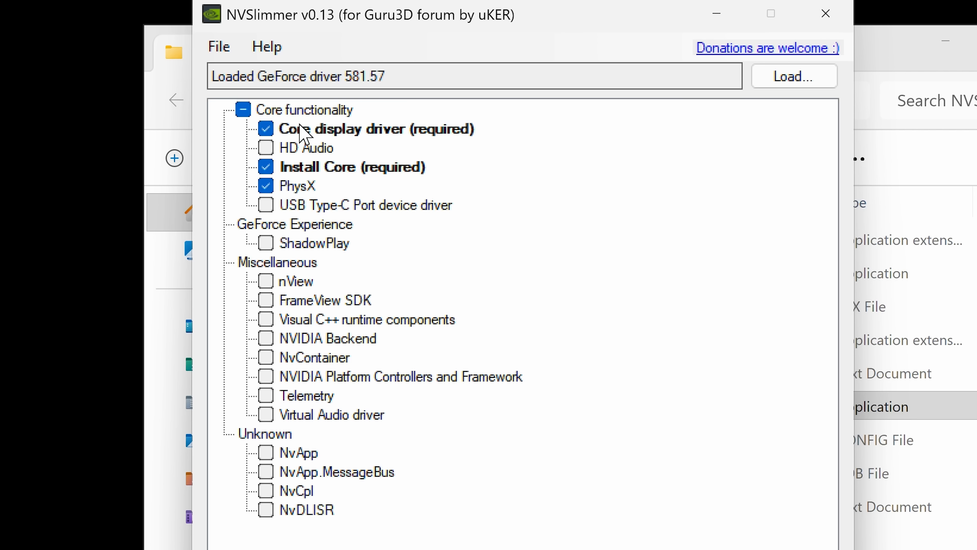
mouse_move(442, 138)
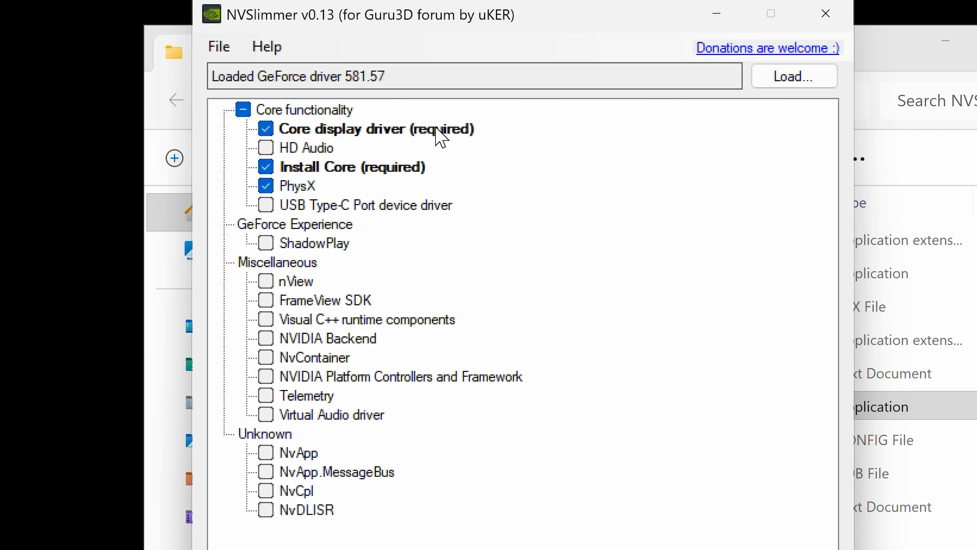
mouse_move(342, 177)
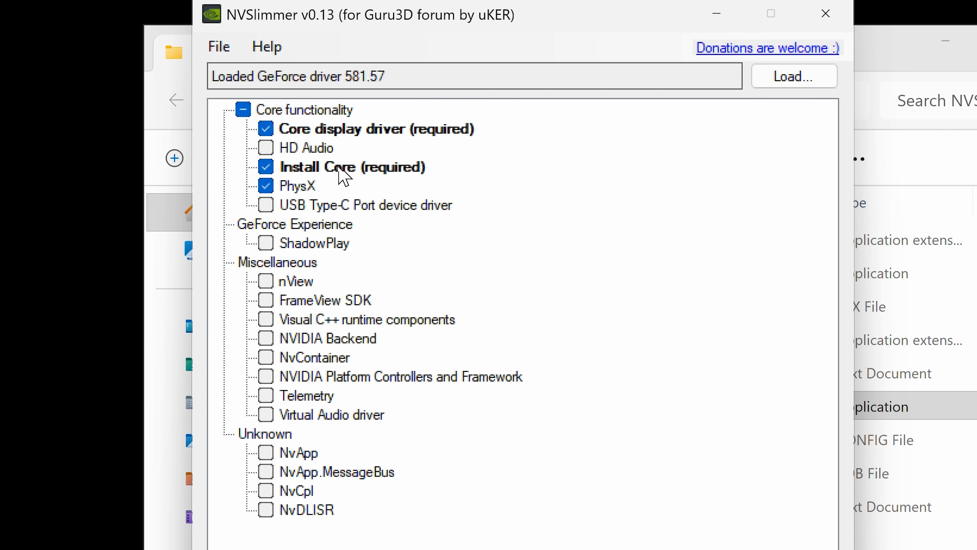
mouse_move(286, 187)
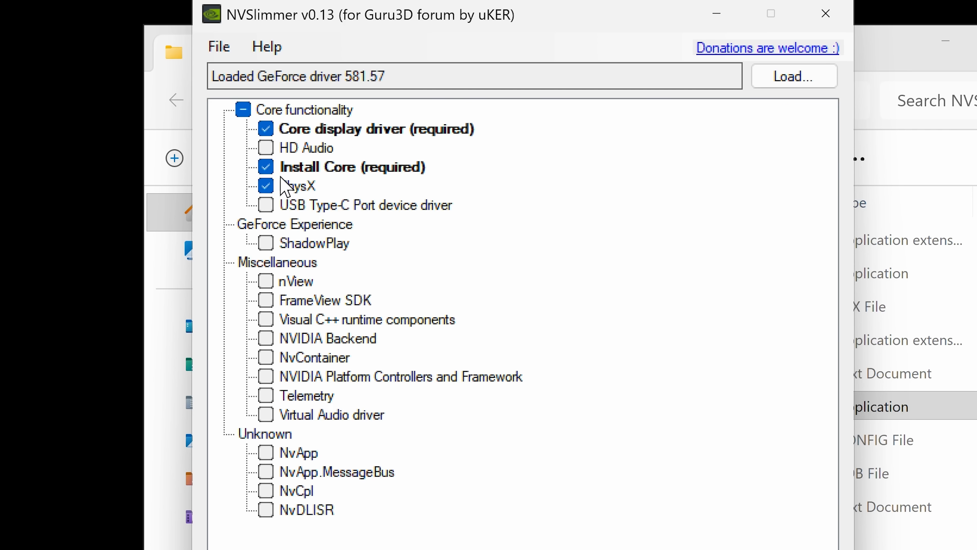
- Tick HD Audio under Core functionality, keeping core driver and PhysX and leaving other components unticked
click(266, 185)
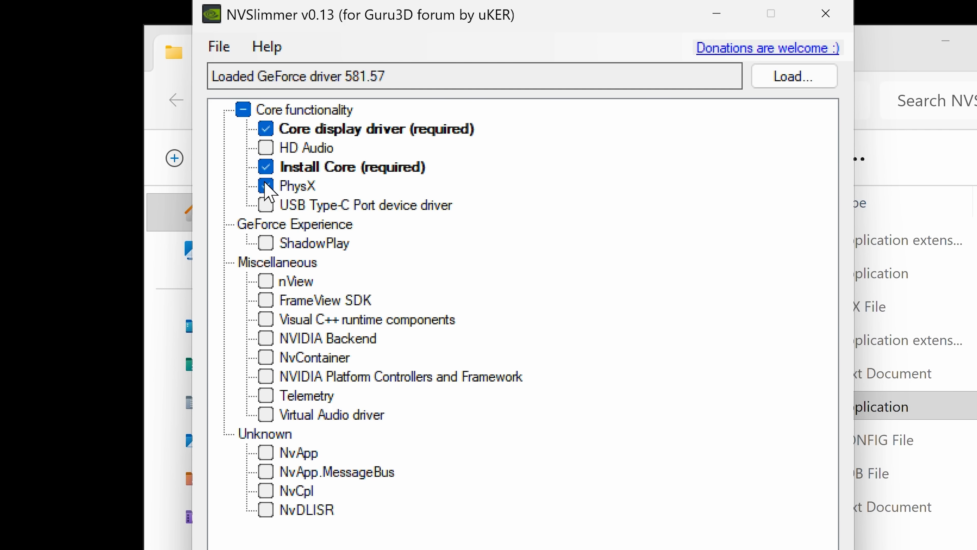
click(264, 185)
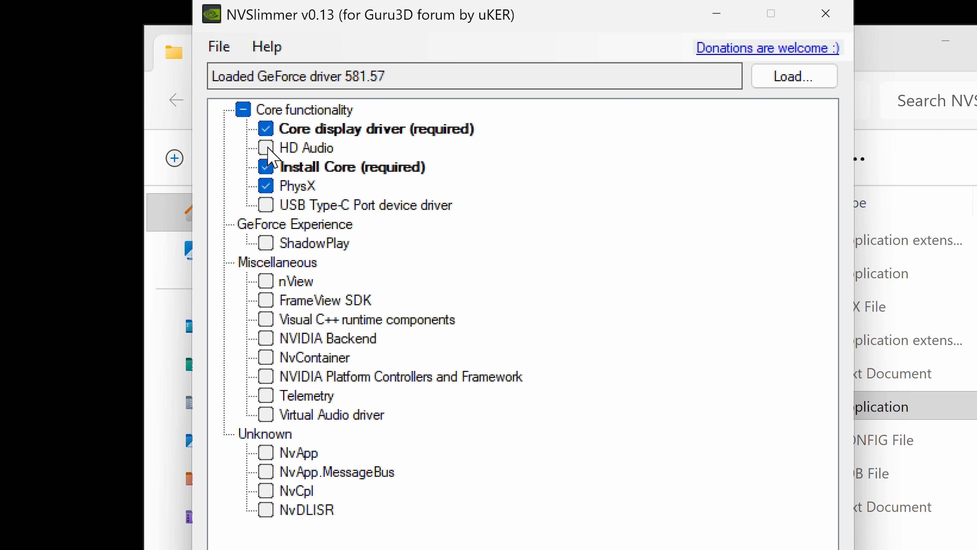
click(265, 148)
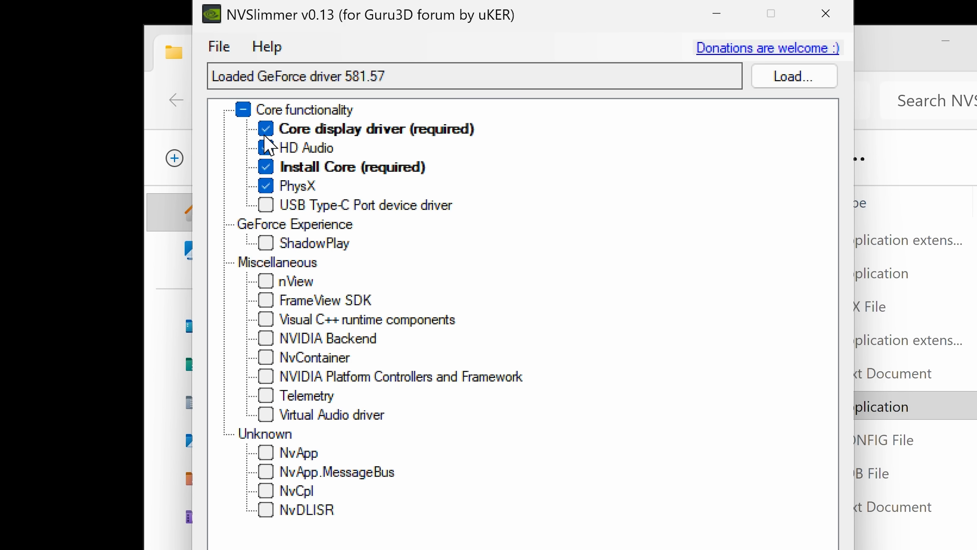
click(266, 148)
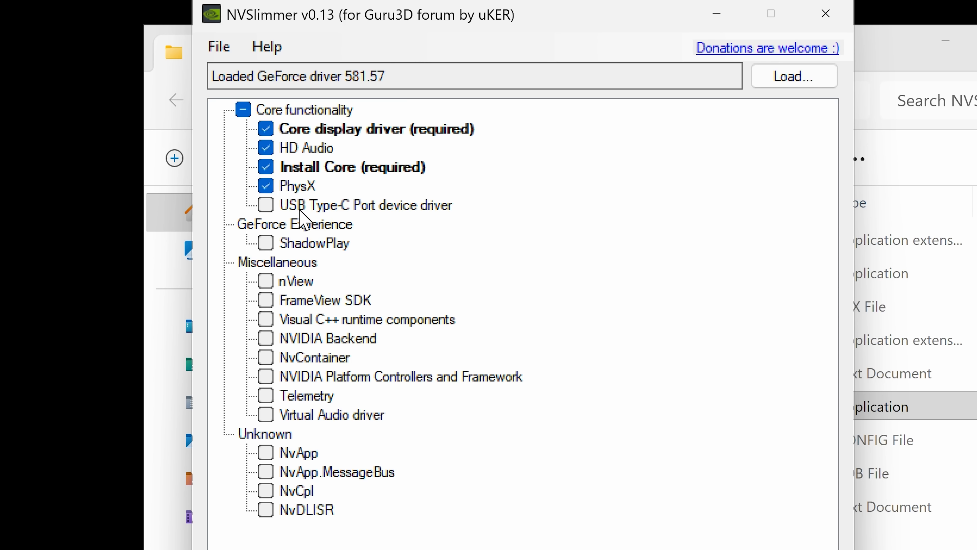
mouse_move(364, 227)
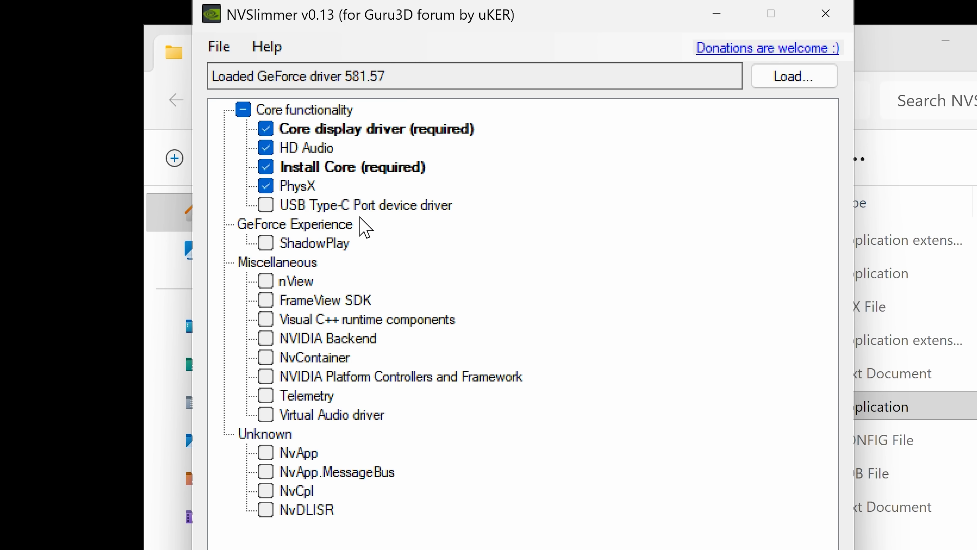
mouse_move(374, 213)
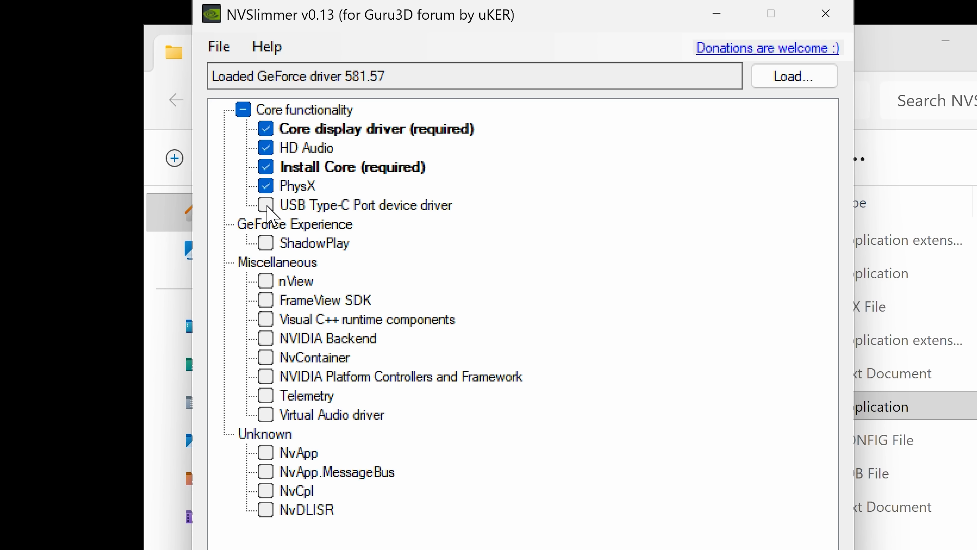
mouse_move(283, 218)
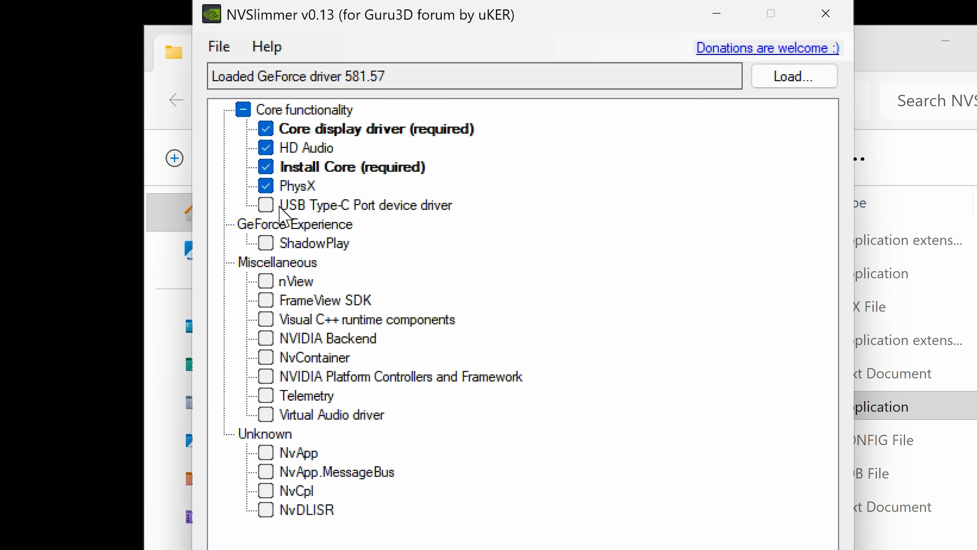
mouse_move(240, 177)
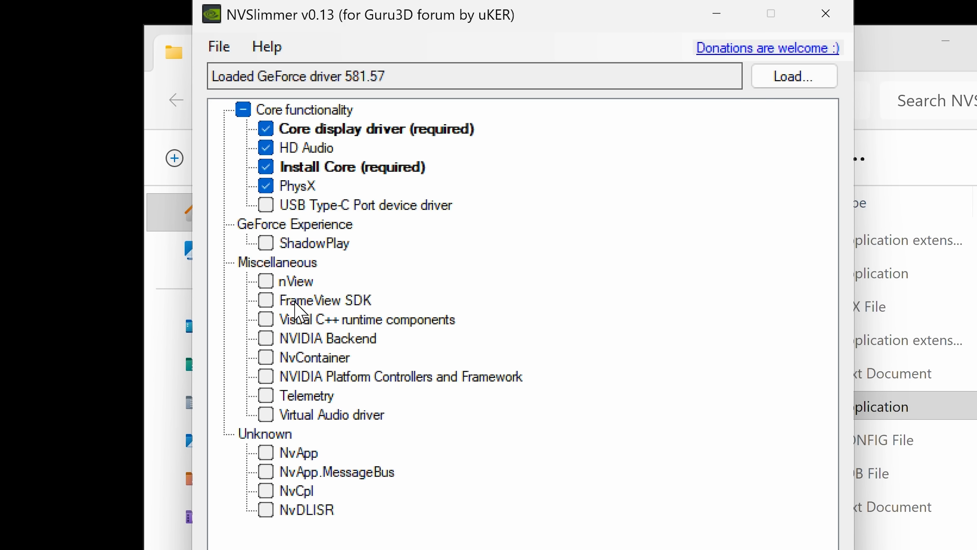
mouse_move(293, 265)
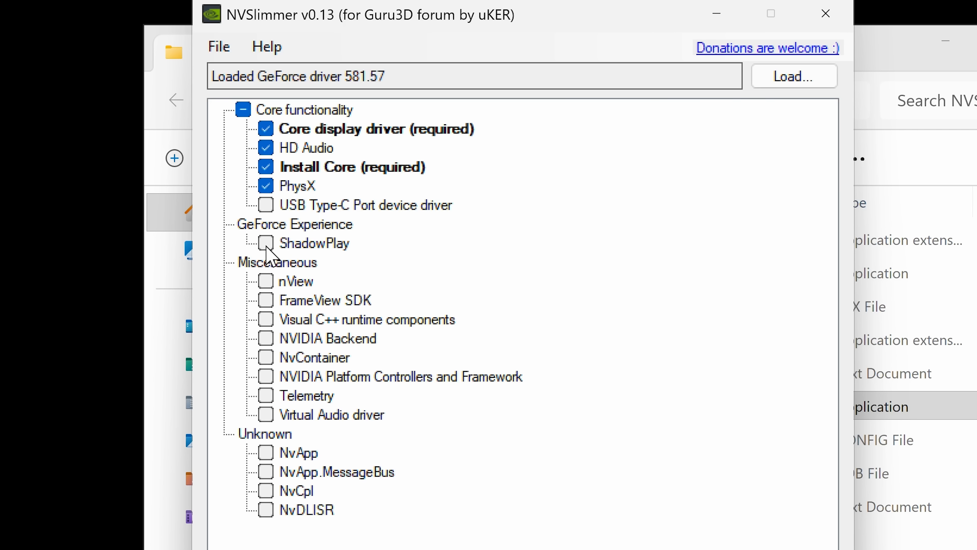
mouse_move(341, 280)
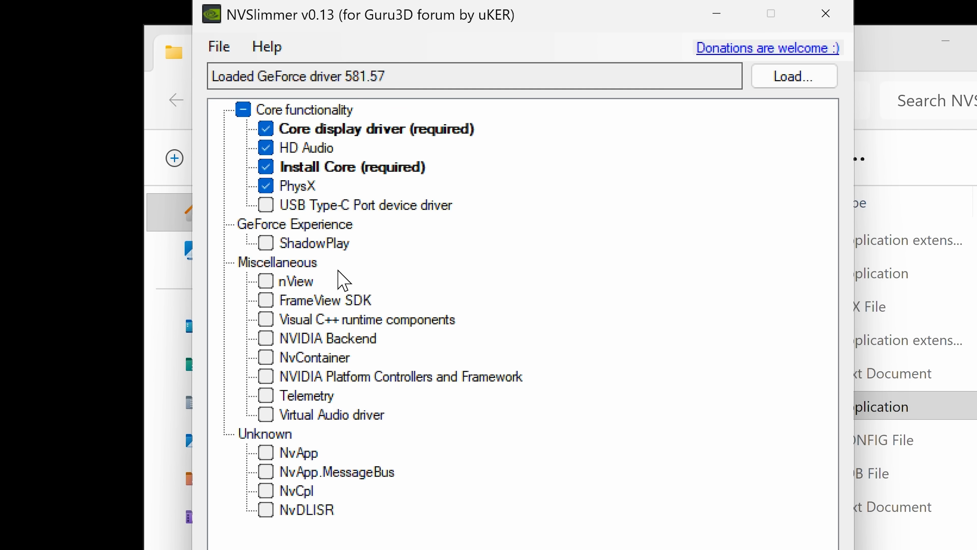
mouse_move(382, 269)
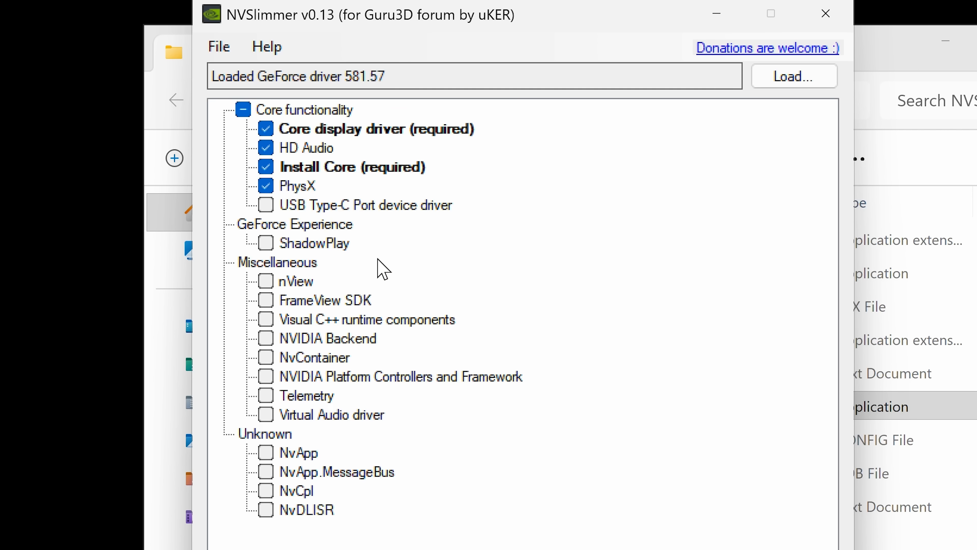
mouse_move(366, 238)
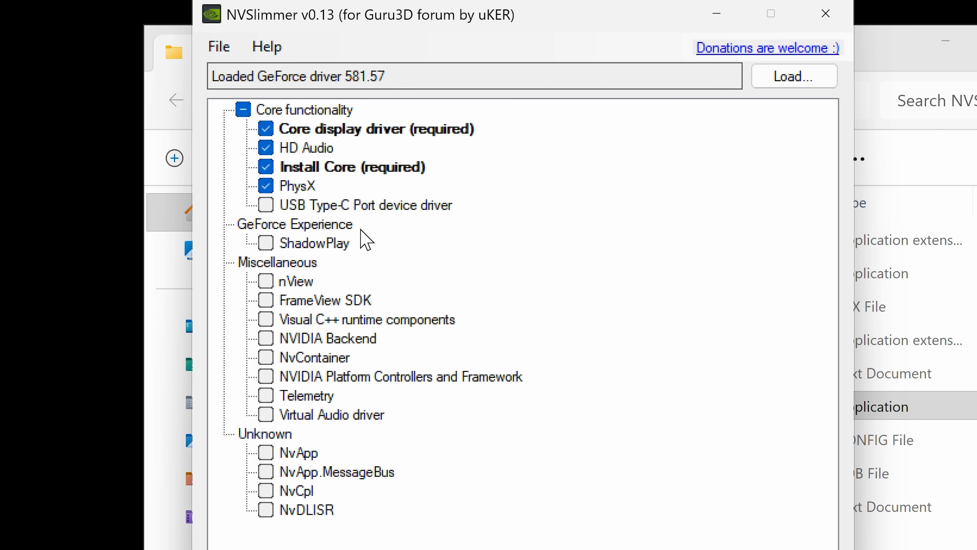
mouse_move(322, 382)
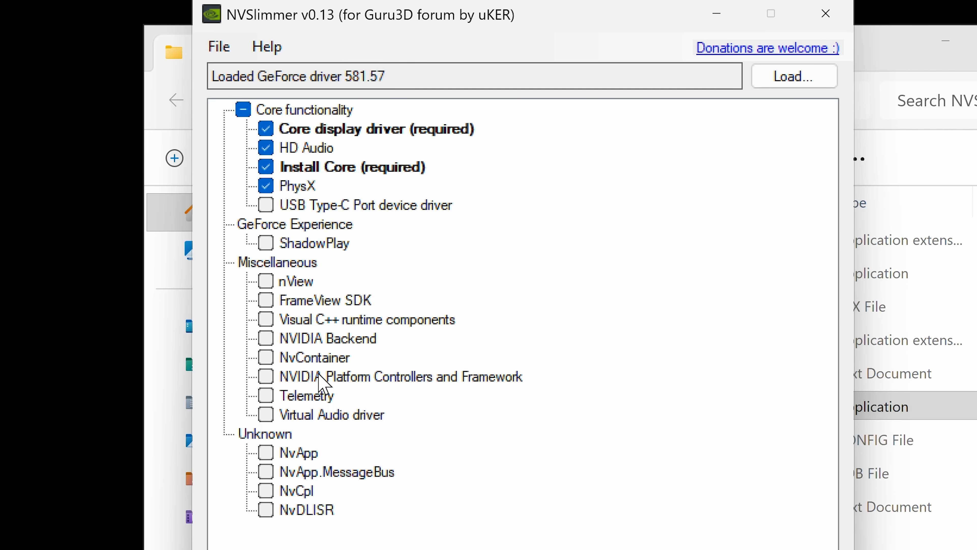
mouse_move(296, 408)
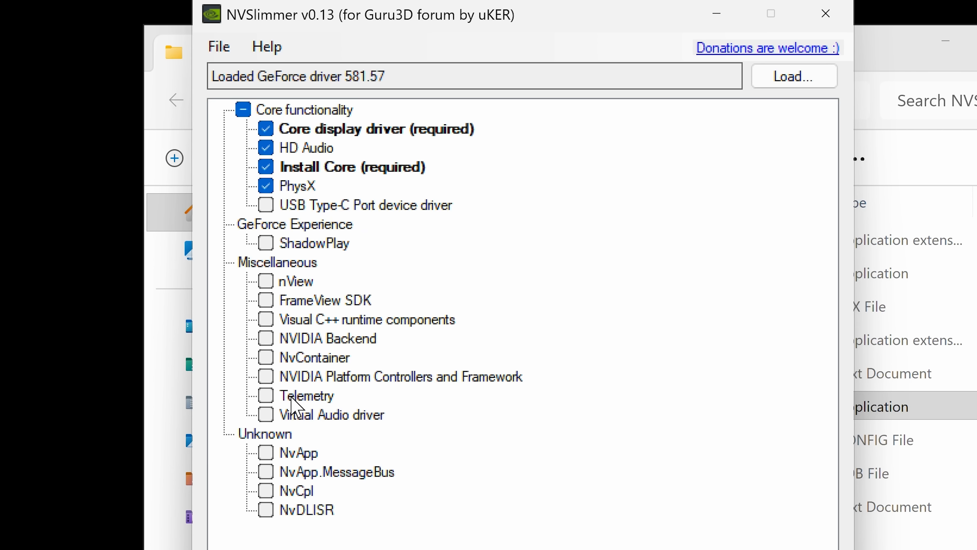
mouse_move(269, 408)
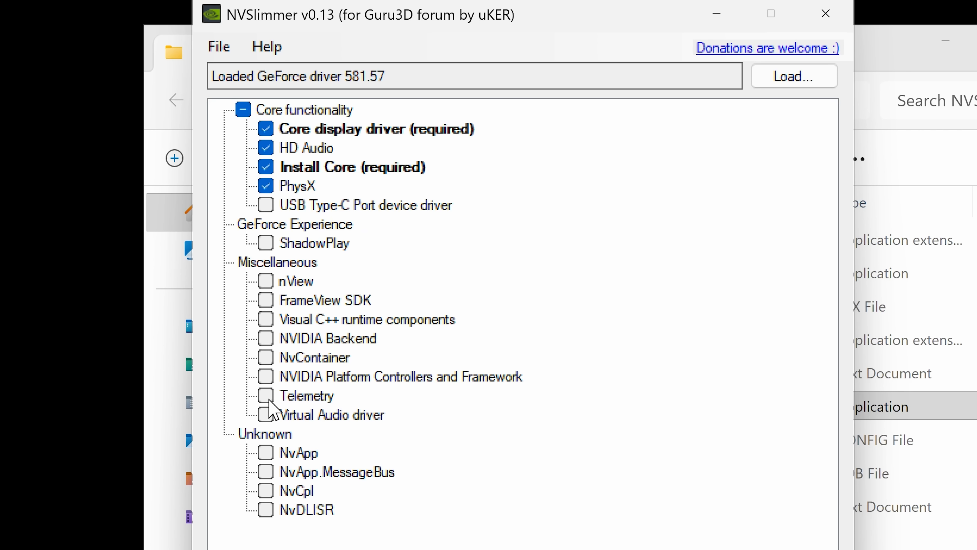
mouse_move(300, 408)
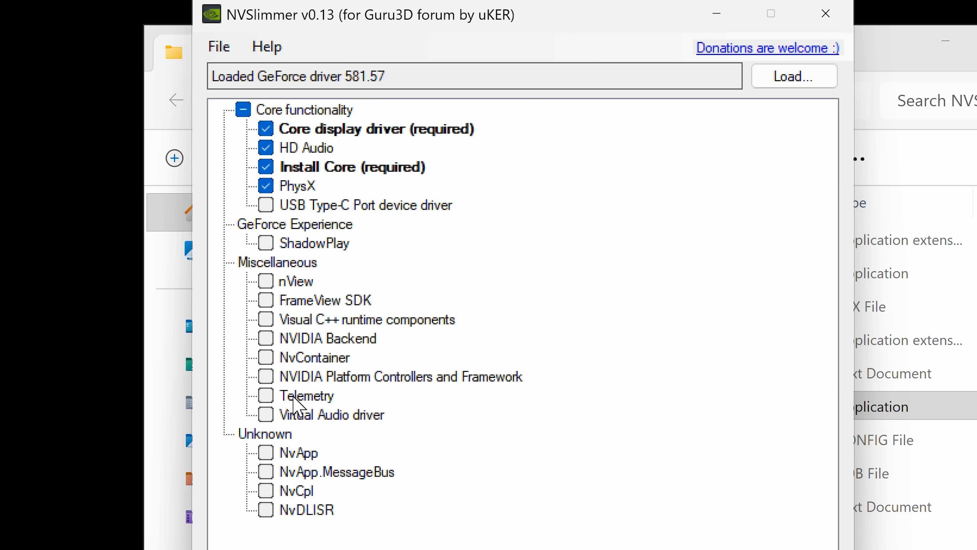
mouse_move(300, 408)
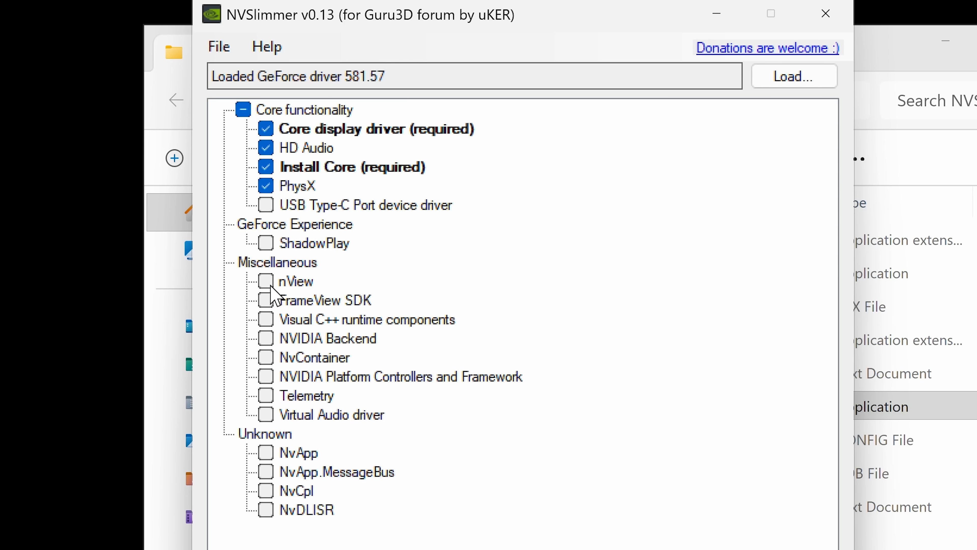
mouse_move(286, 305)
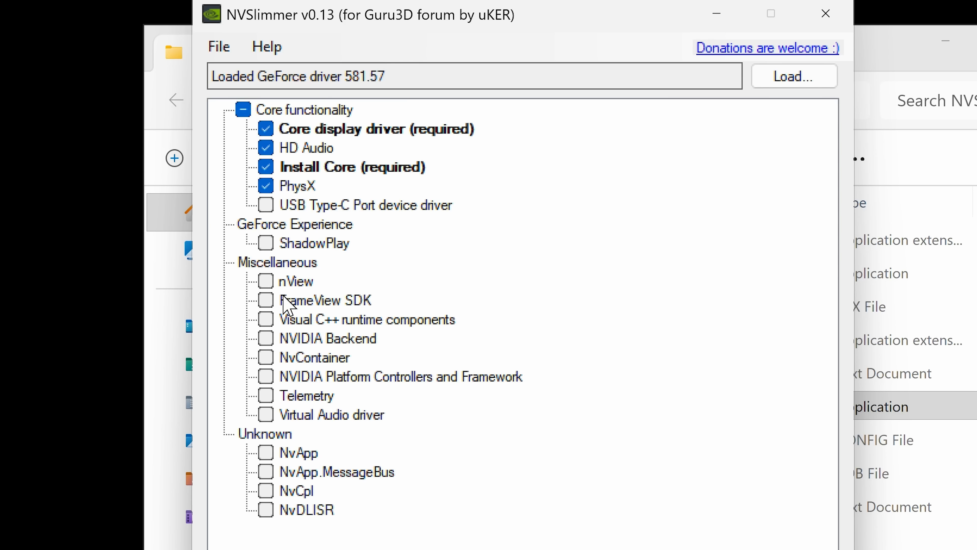
mouse_move(299, 347)
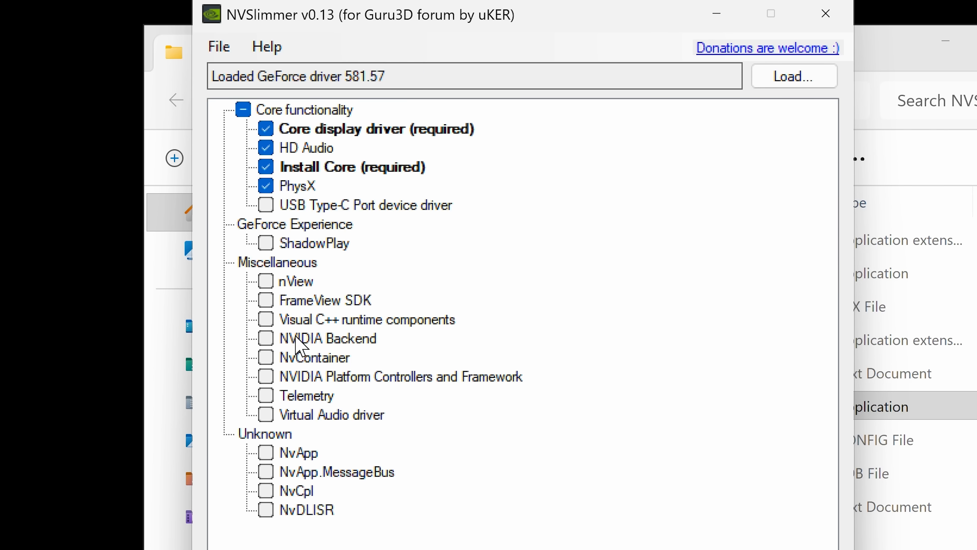
mouse_move(276, 454)
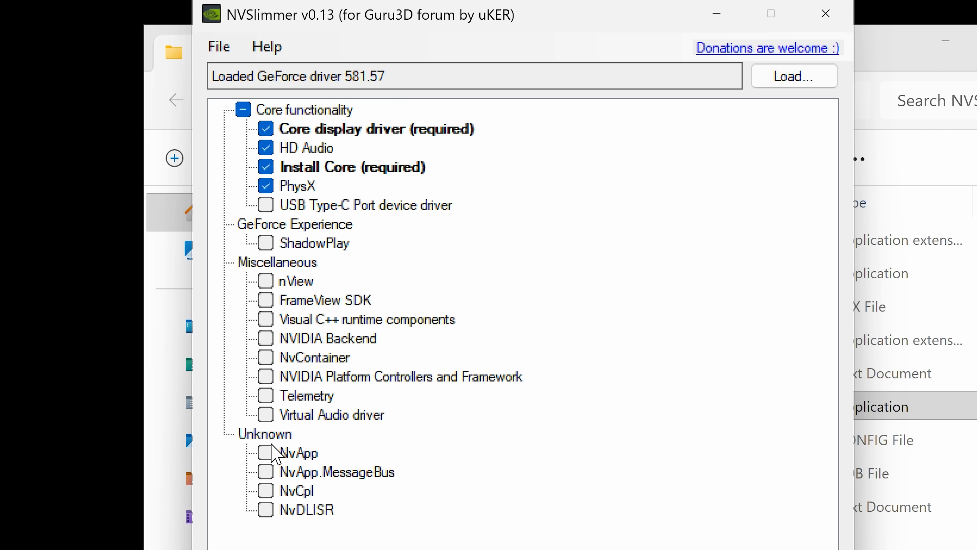
mouse_move(304, 497)
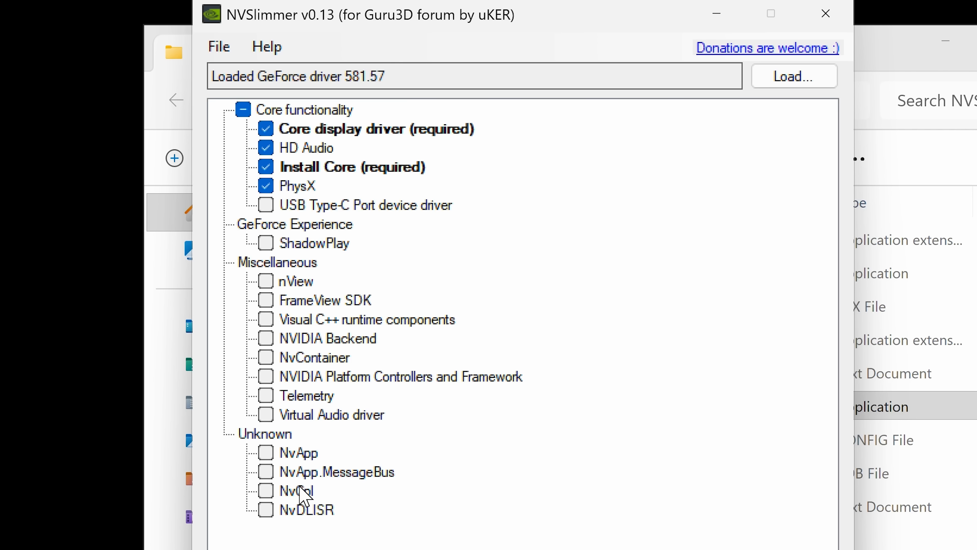
mouse_move(293, 504)
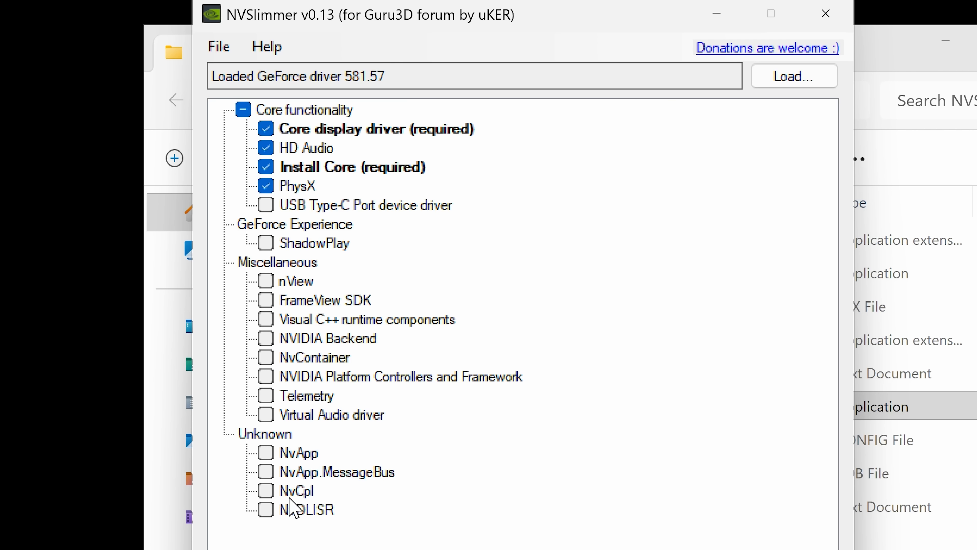
mouse_move(294, 524)
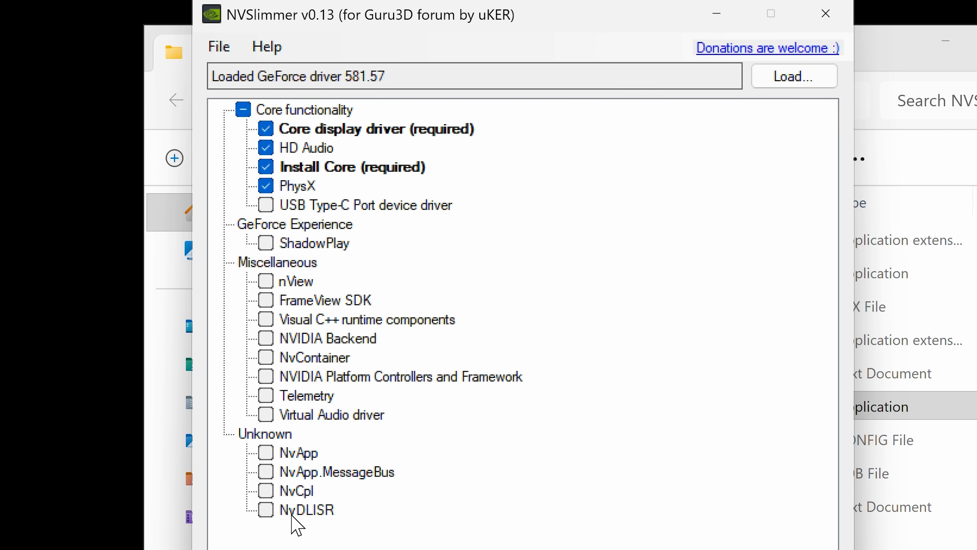
mouse_move(311, 524)
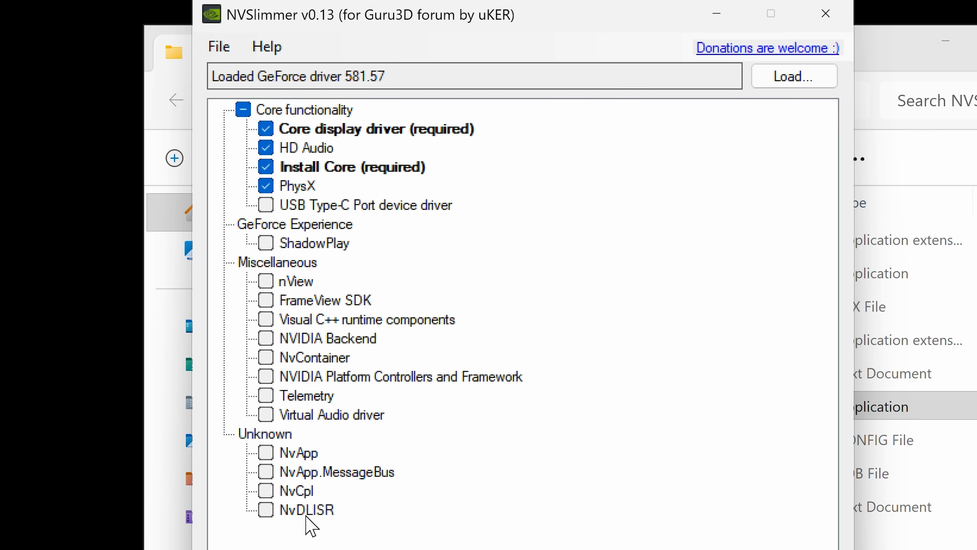
mouse_move(302, 521)
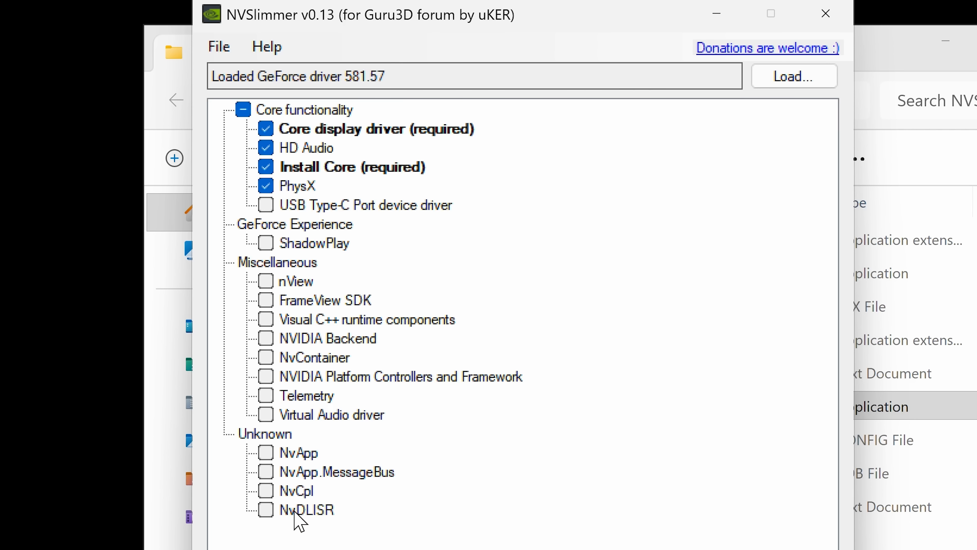
mouse_move(357, 328)
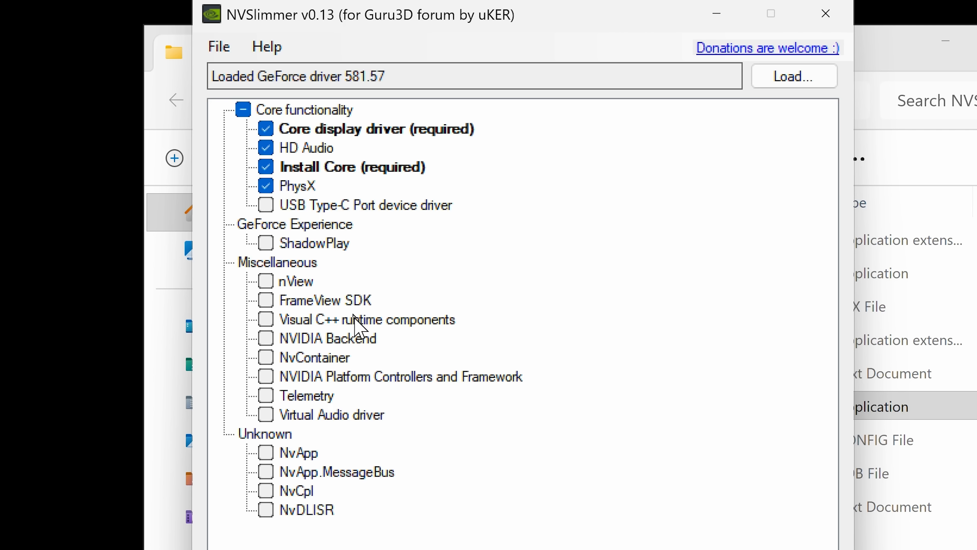
mouse_move(279, 466)
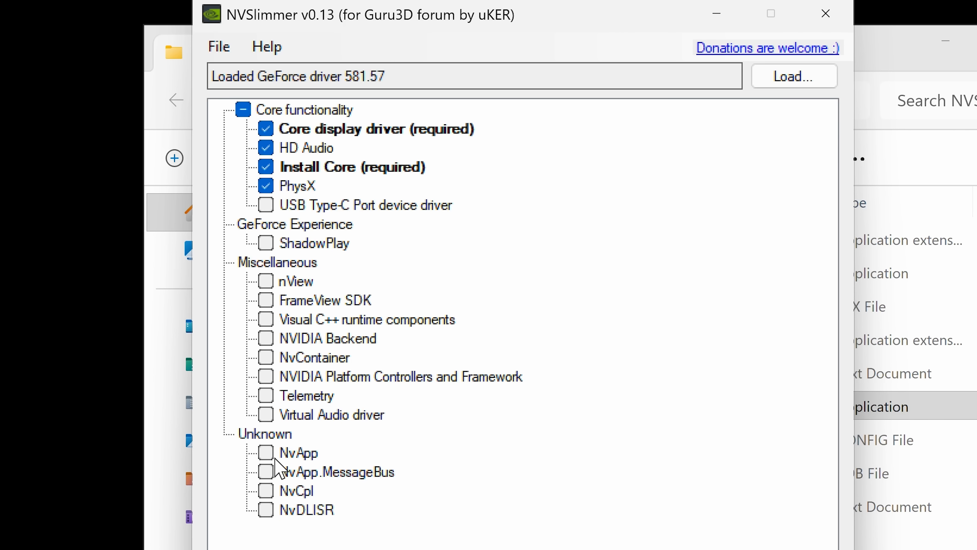
mouse_move(271, 464)
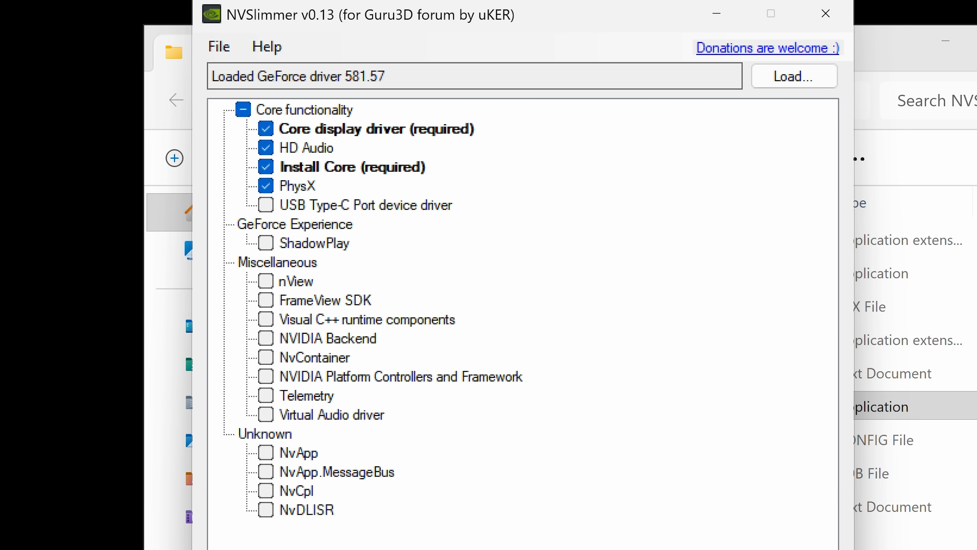
mouse_move(5, 303)
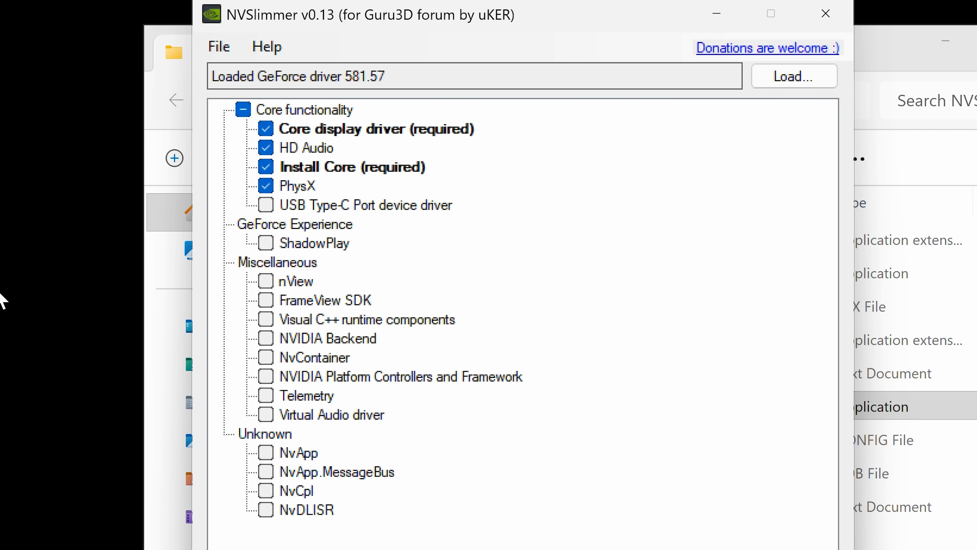
mouse_move(49, 304)
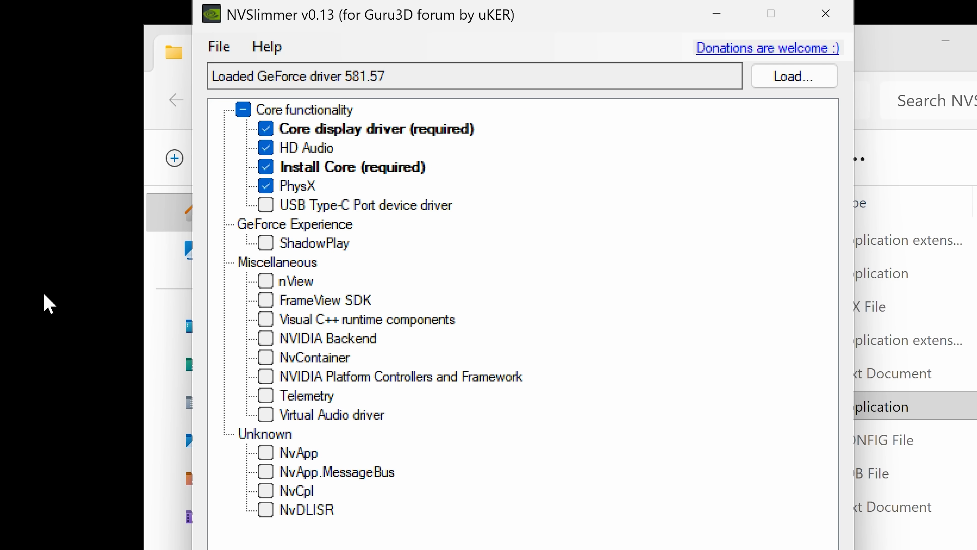
mouse_move(53, 301)
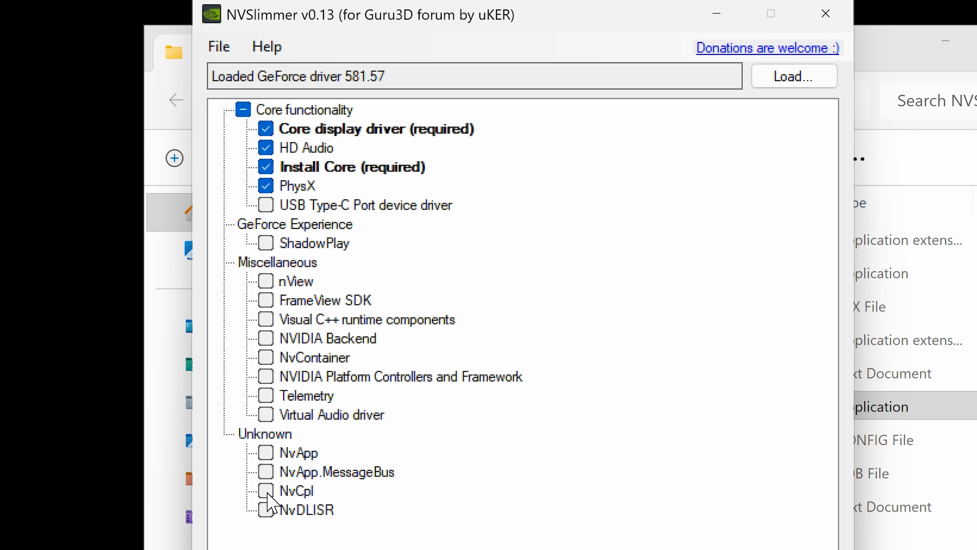
- Tick NvCpl under Unknown and apply, prompting deletion of the unselected modules
click(264, 491)
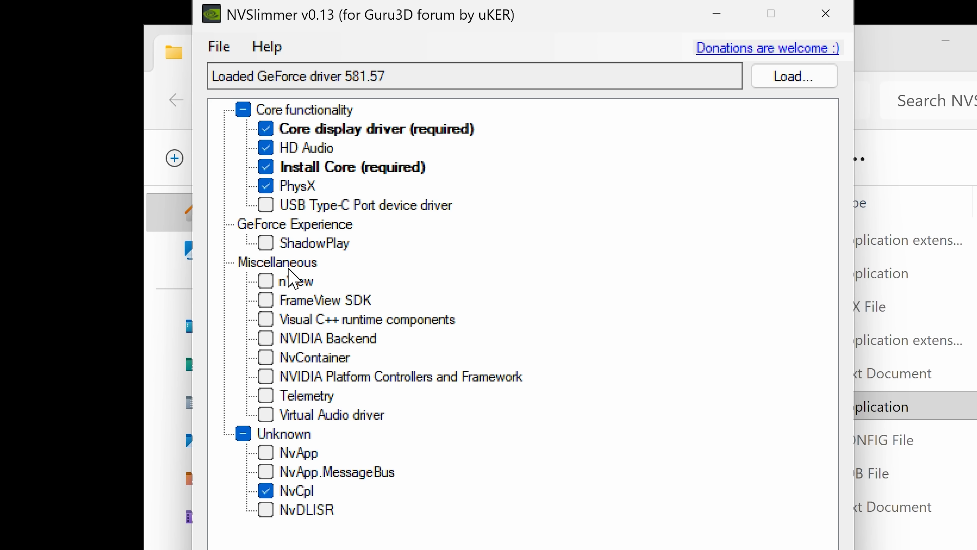
mouse_move(296, 409)
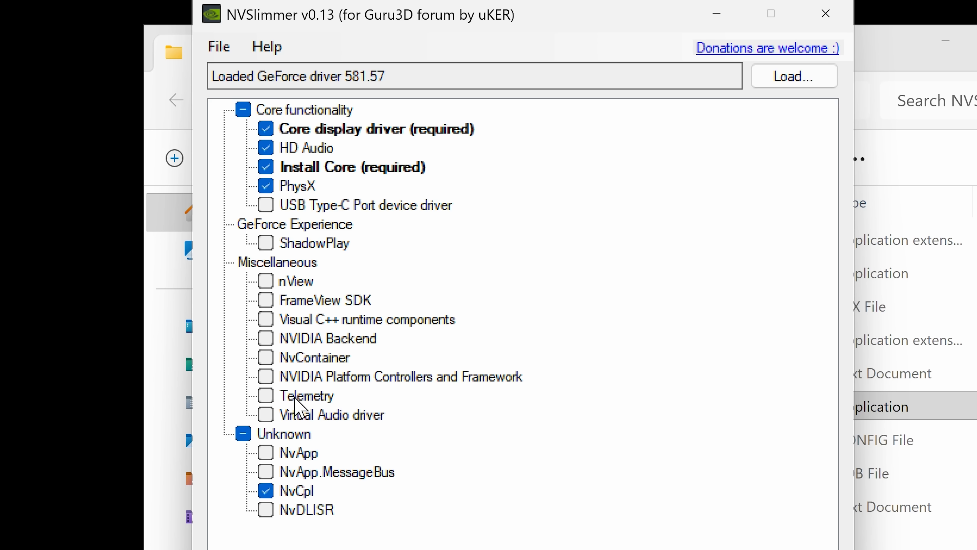
mouse_move(287, 495)
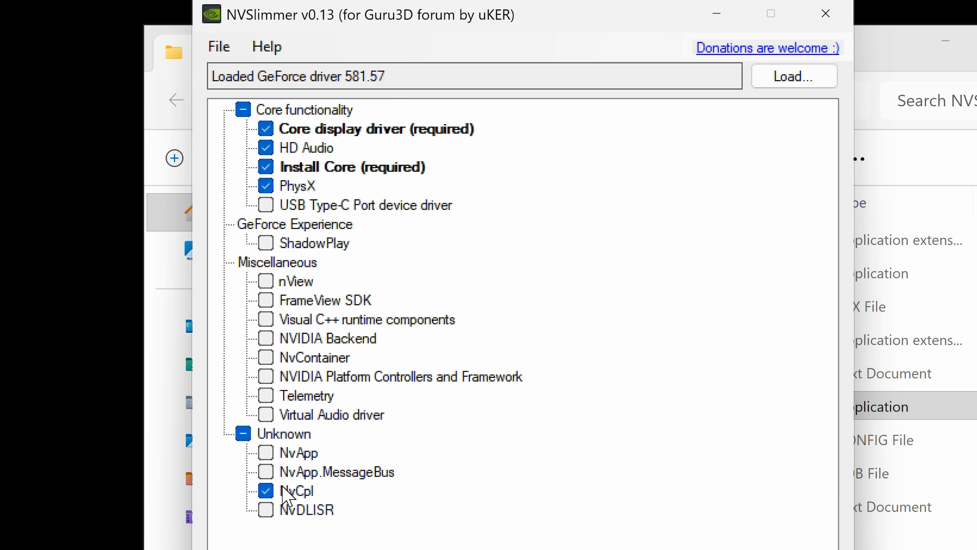
mouse_move(288, 463)
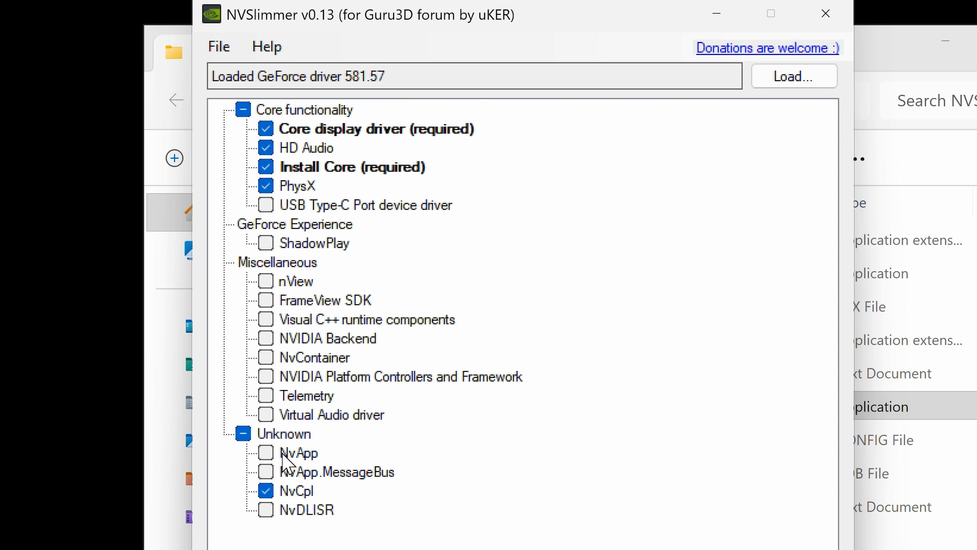
mouse_move(297, 466)
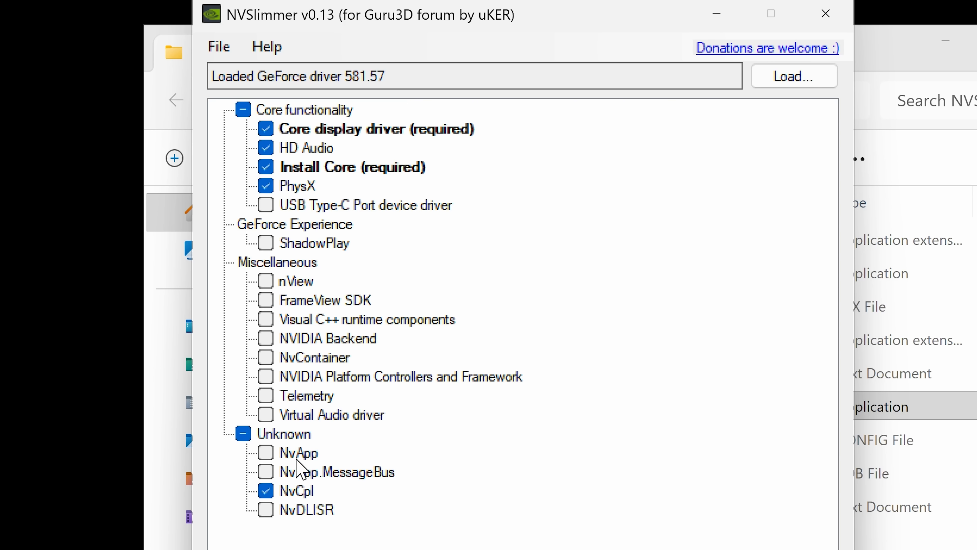
mouse_move(349, 444)
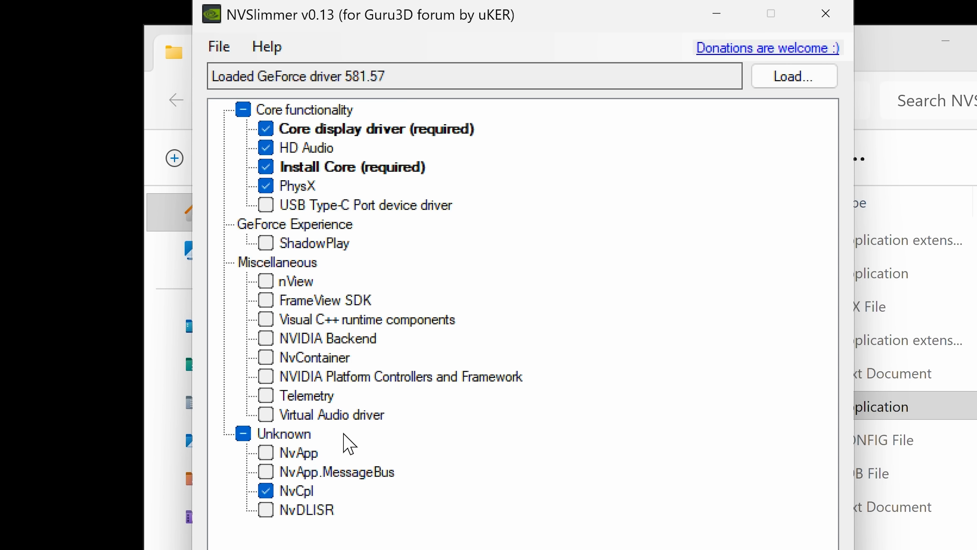
mouse_move(299, 240)
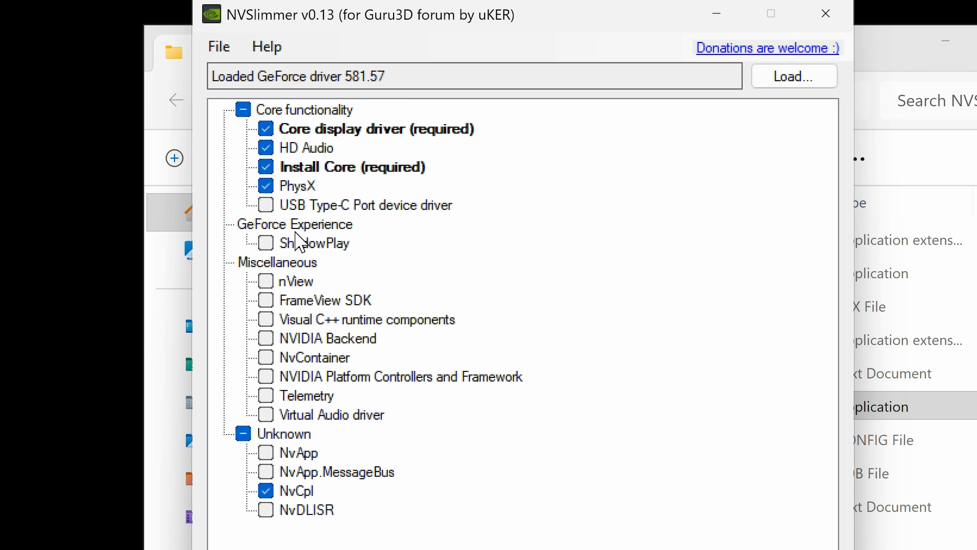
mouse_move(297, 346)
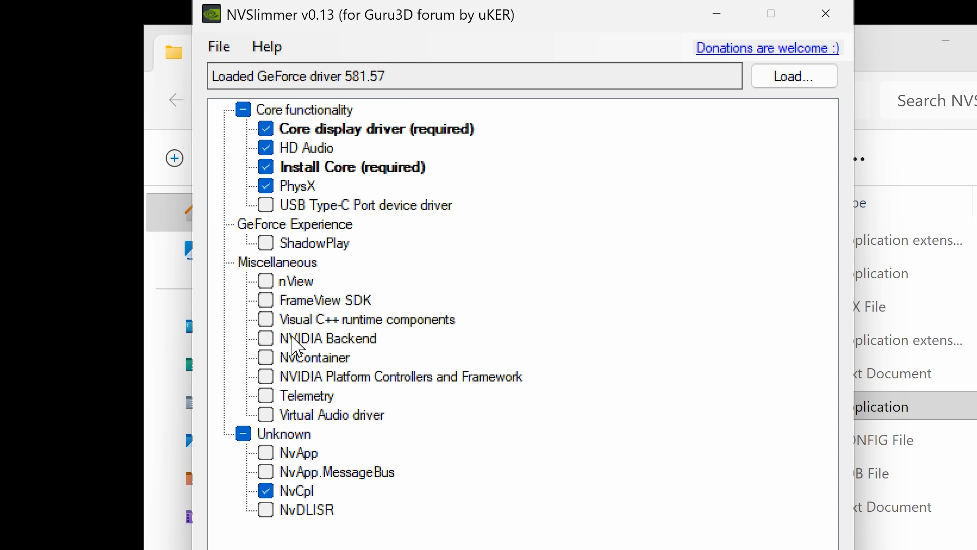
mouse_move(317, 399)
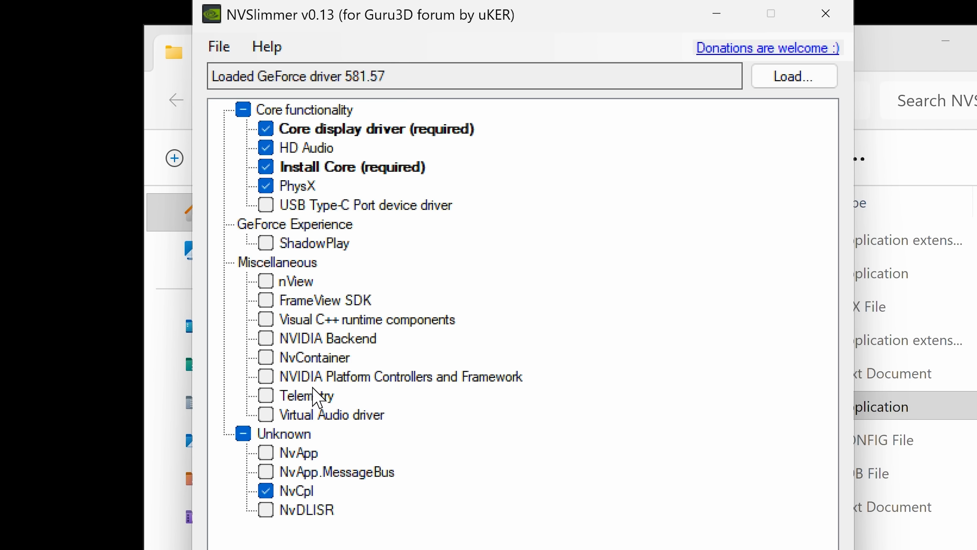
mouse_move(315, 380)
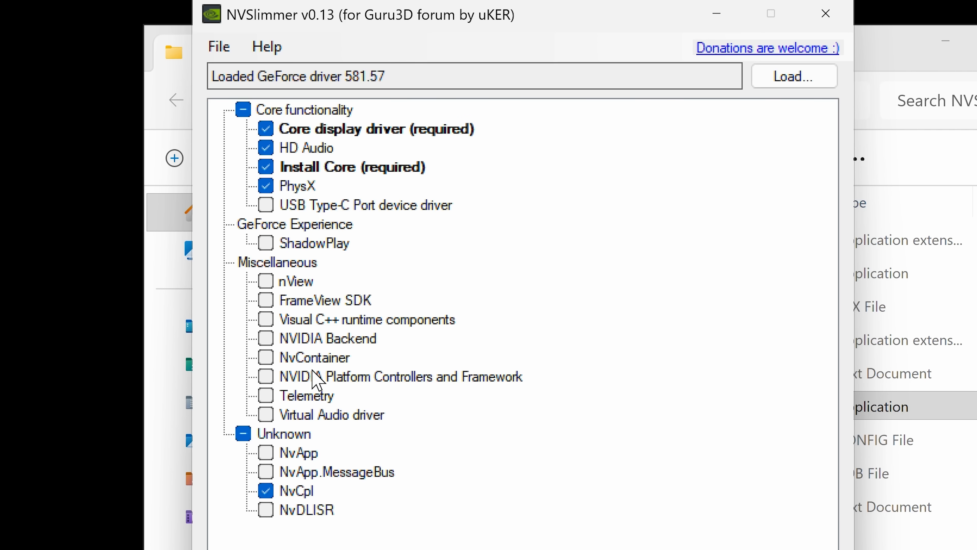
mouse_move(317, 367)
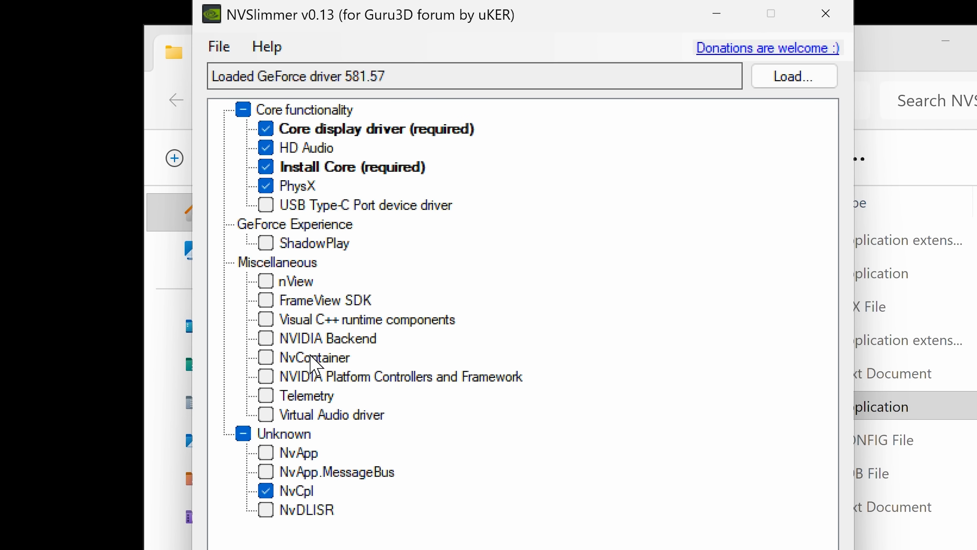
click(264, 186)
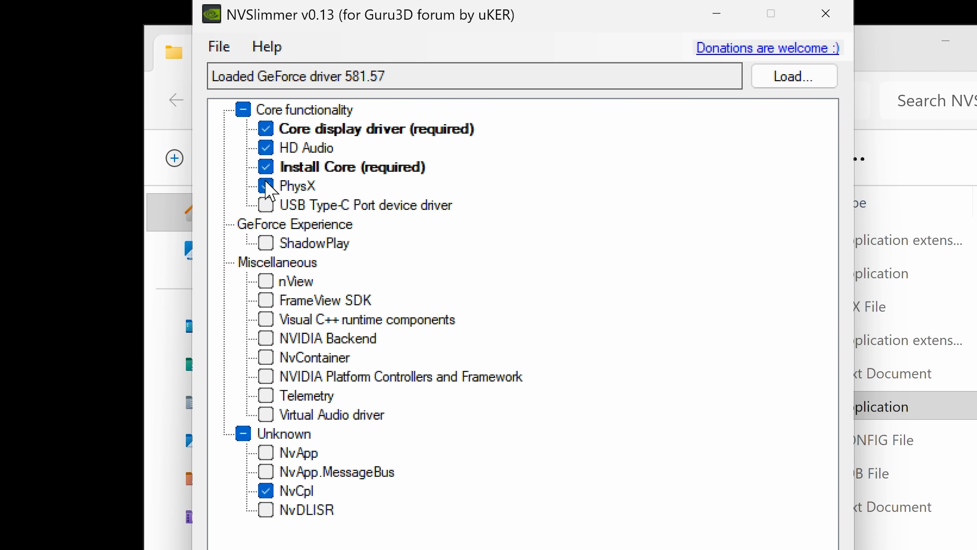
click(265, 185)
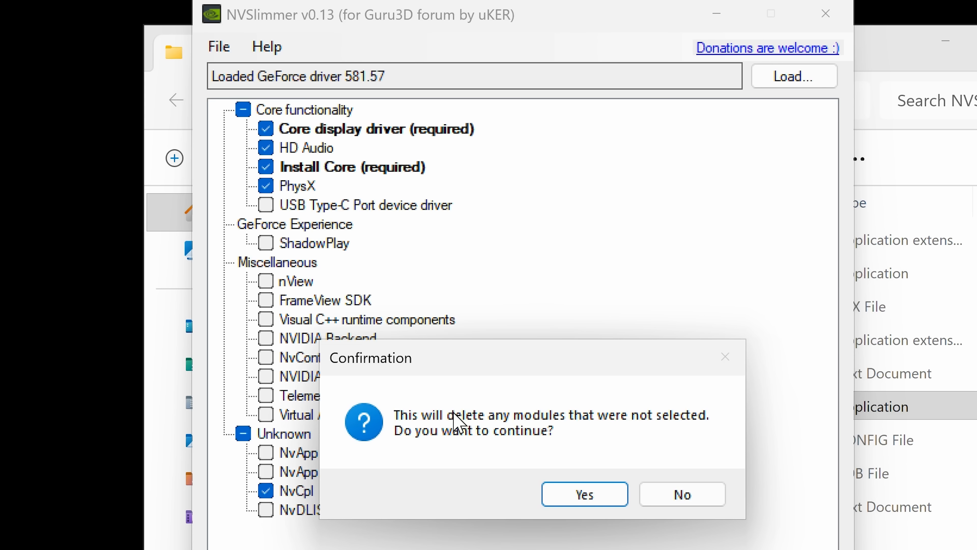
mouse_move(423, 442)
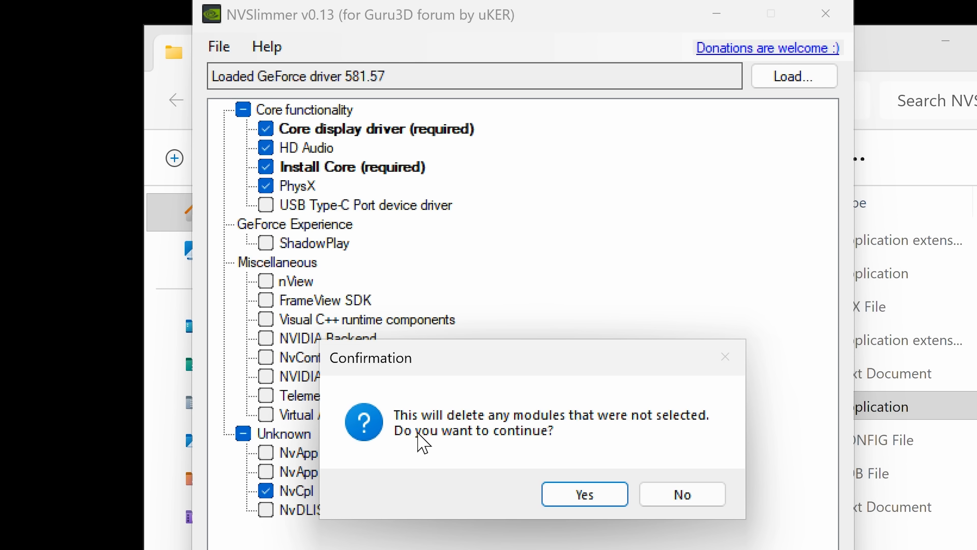
- Confirm deleting the unselected modules and agree to install the slimmed 581.57 driver
click(583, 493)
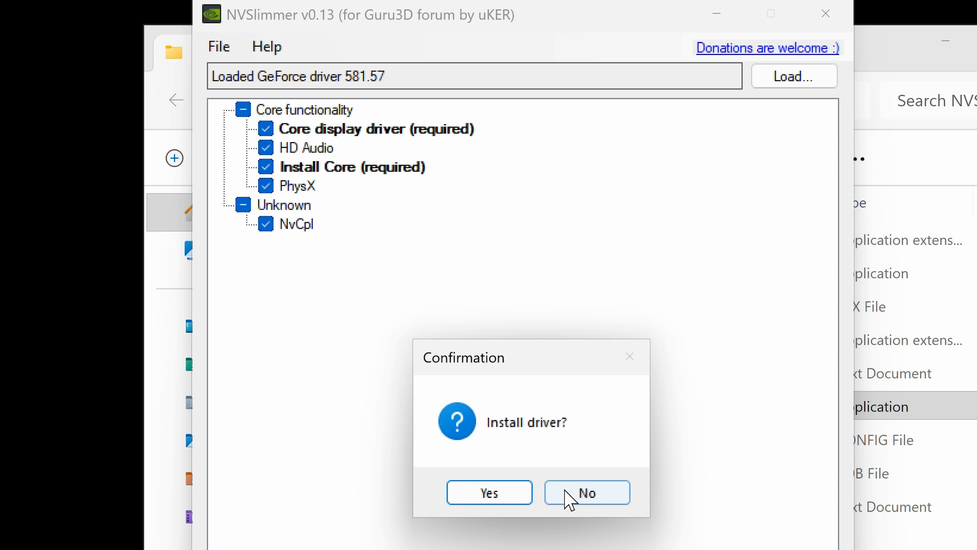
mouse_move(491, 493)
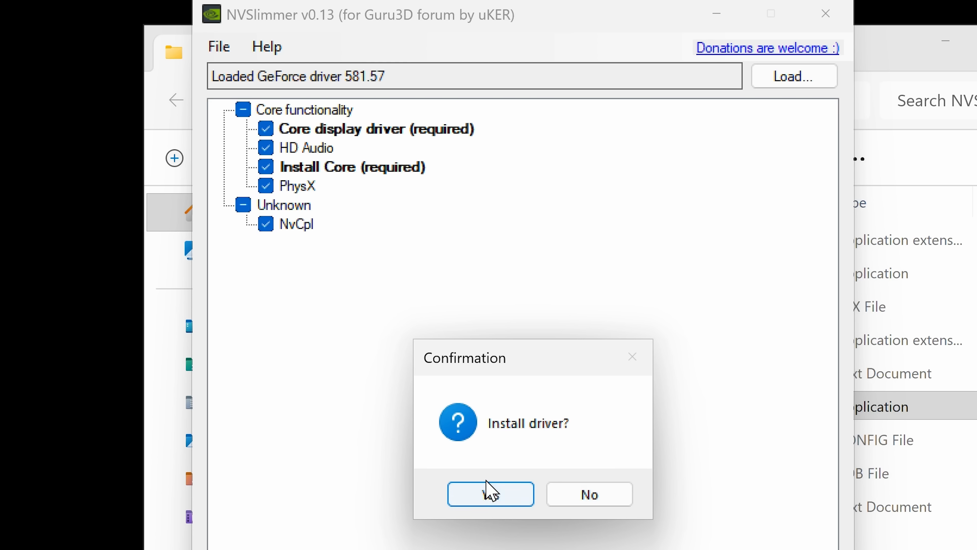
mouse_move(285, 192)
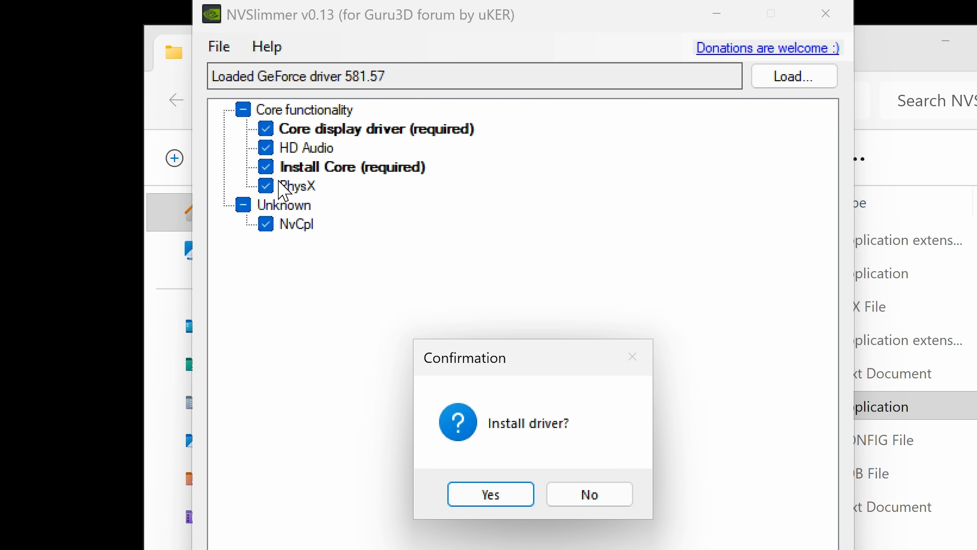
mouse_move(296, 249)
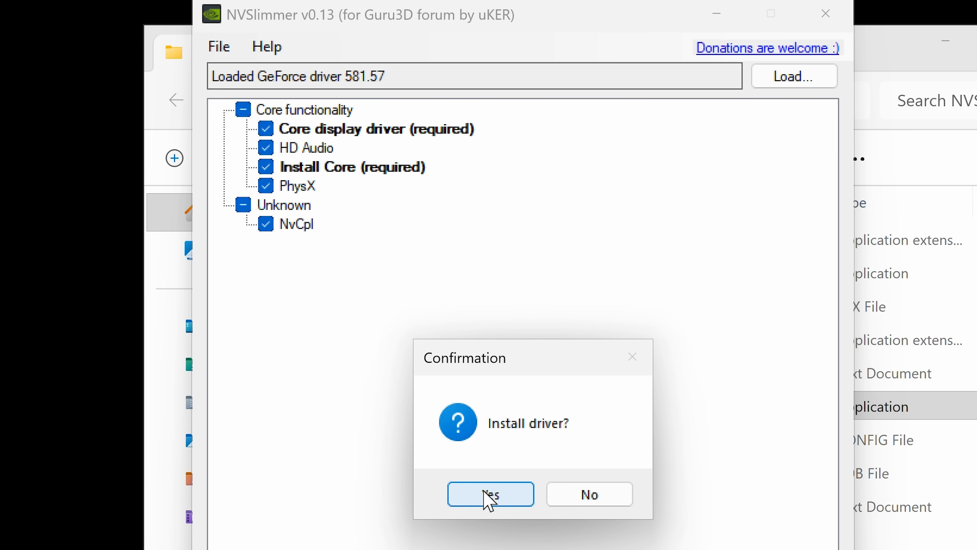
click(491, 493)
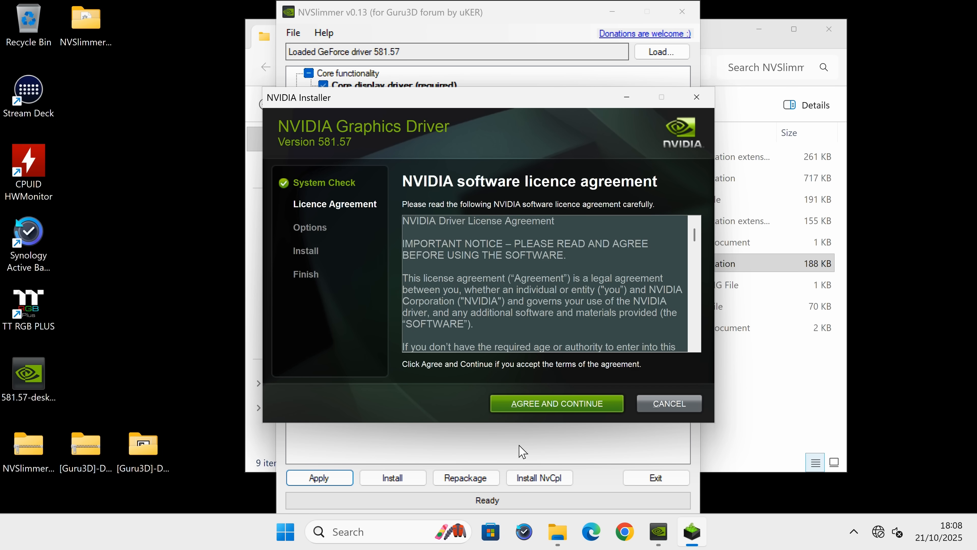
- Accept the licence and run the custom install with graphics and HD audio drivers, no clean installation
click(555, 403)
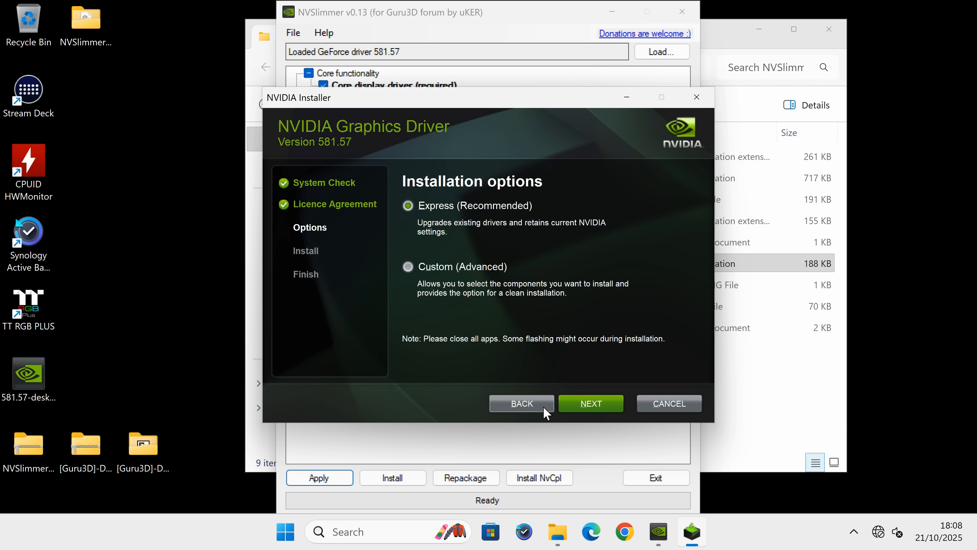
mouse_move(436, 211)
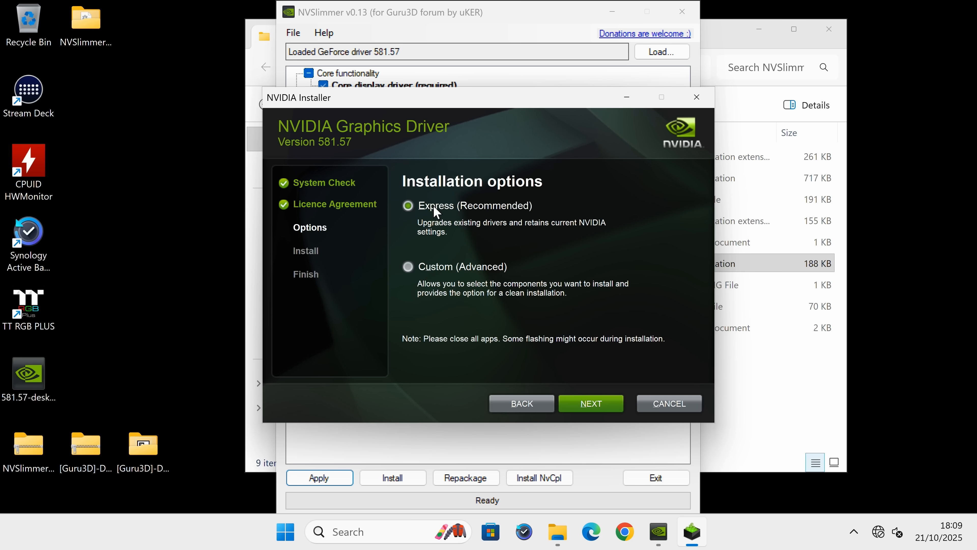
mouse_move(447, 271)
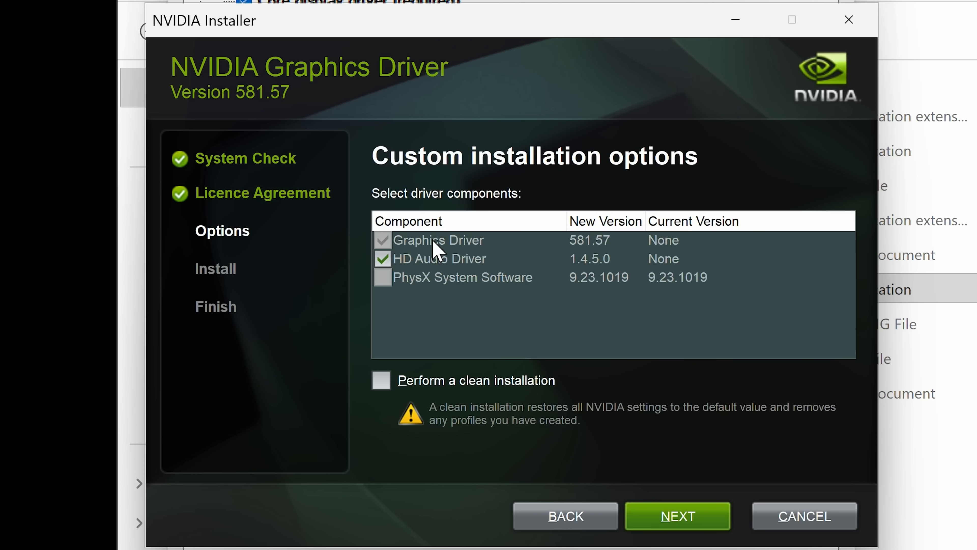
mouse_move(448, 268)
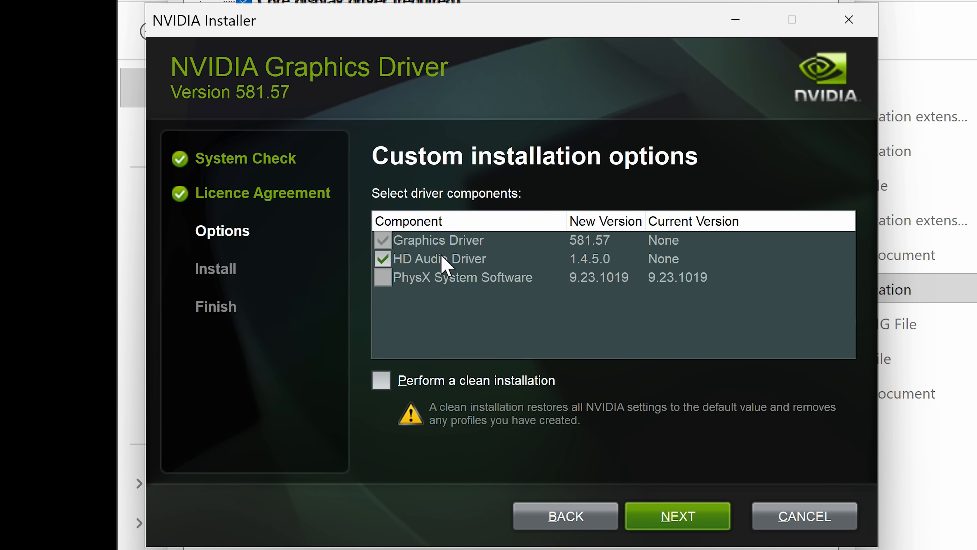
mouse_move(452, 392)
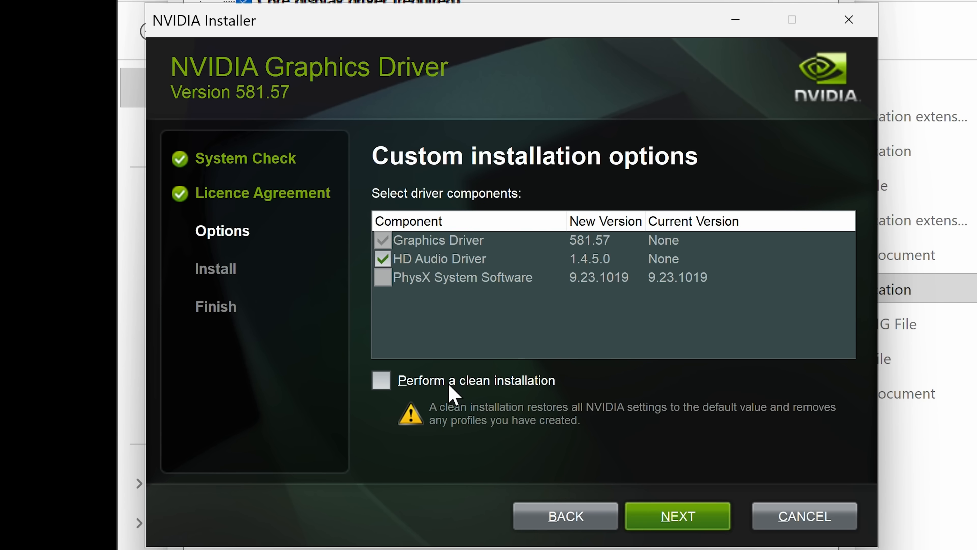
mouse_move(413, 405)
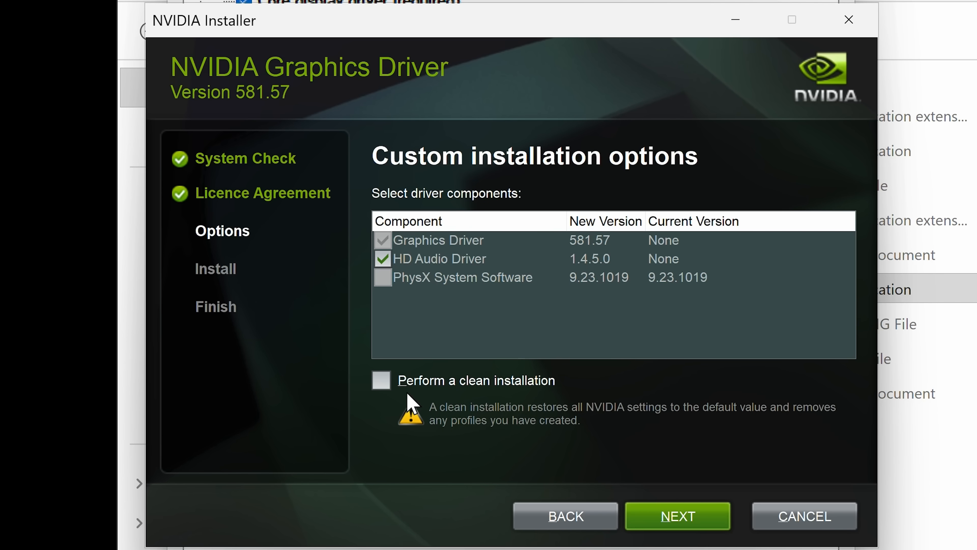
mouse_move(411, 402)
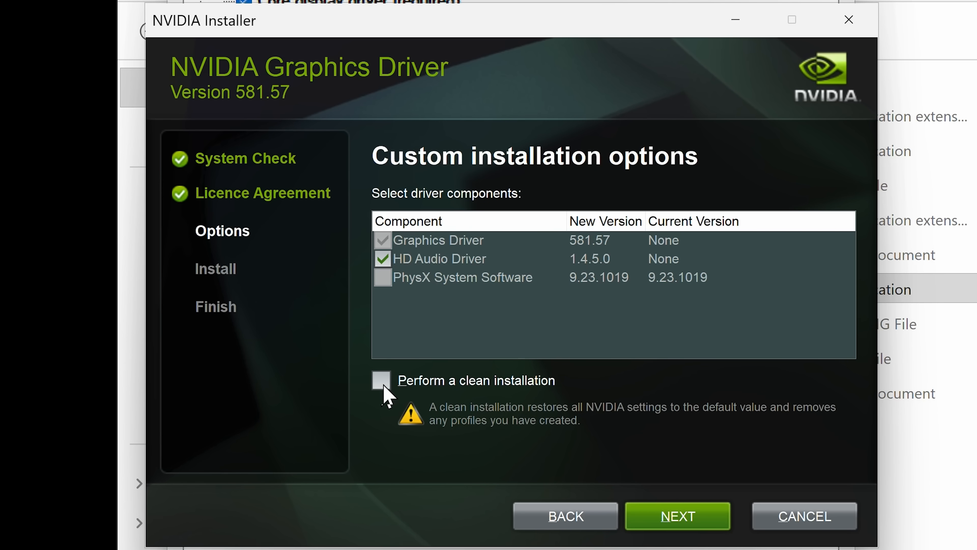
mouse_move(392, 385)
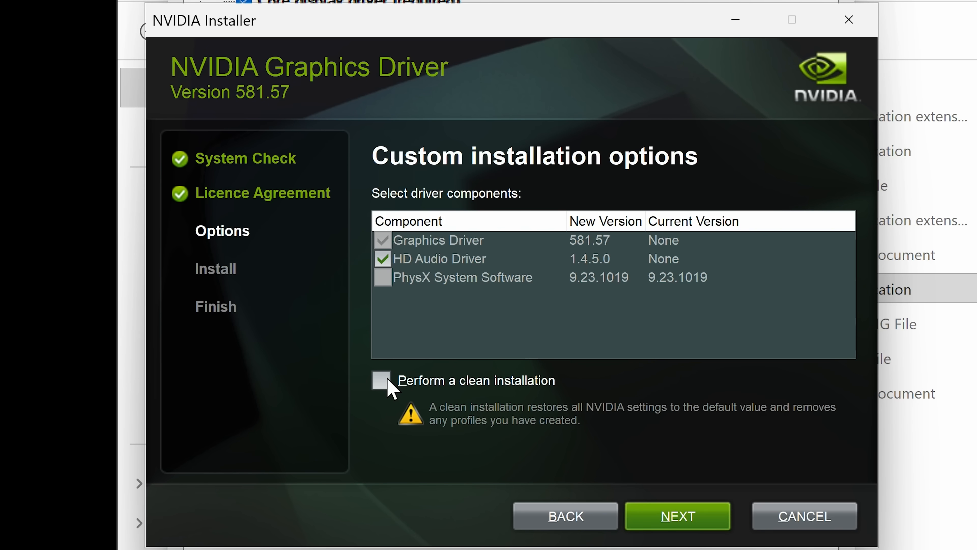
mouse_move(402, 392)
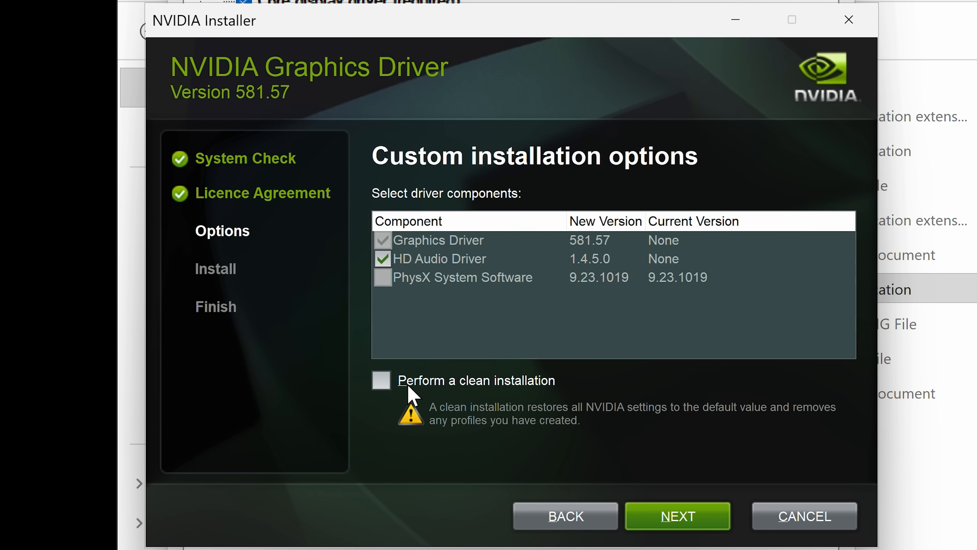
mouse_move(389, 394)
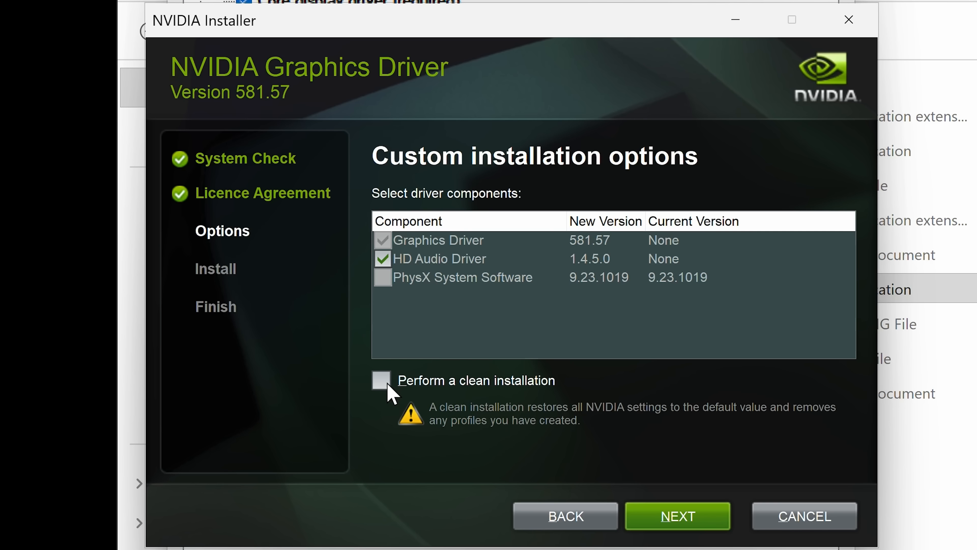
mouse_move(408, 397)
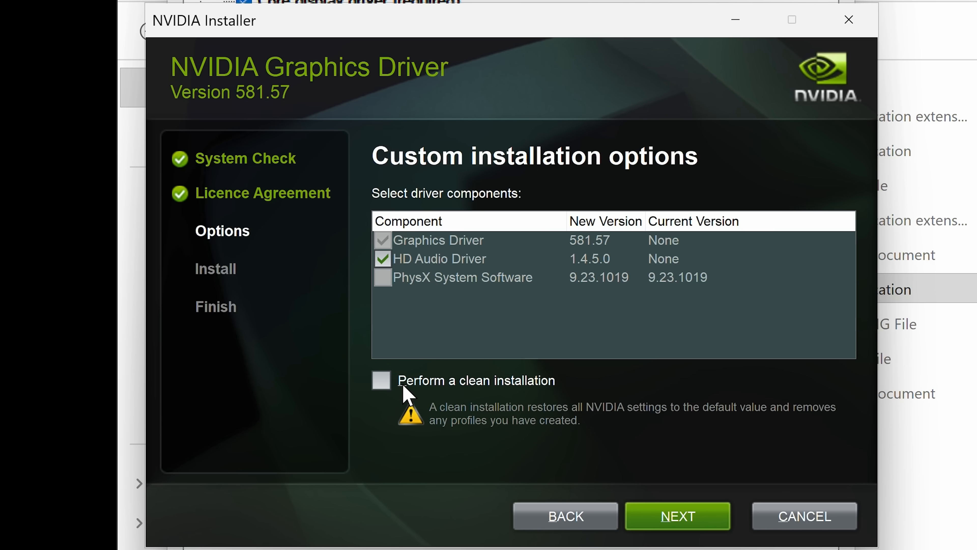
mouse_move(406, 388)
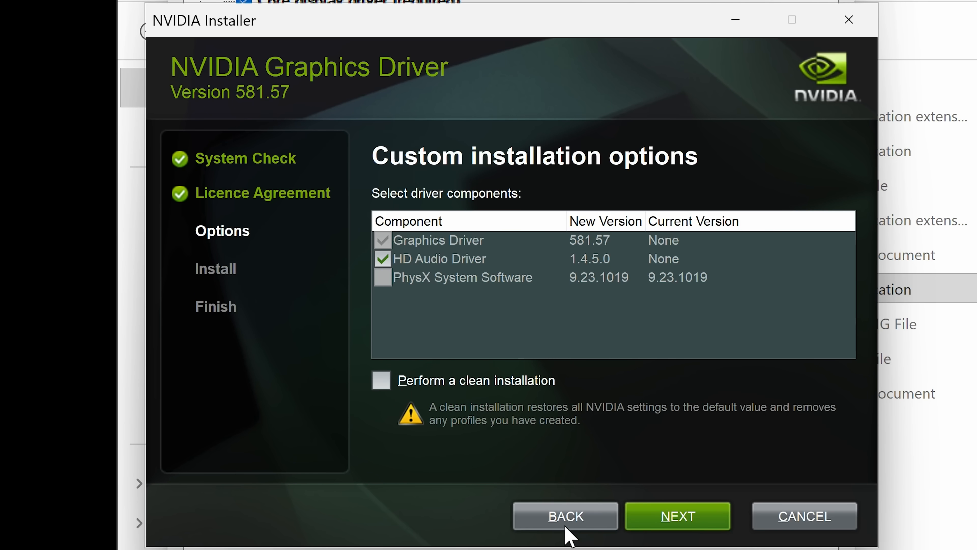
click(564, 516)
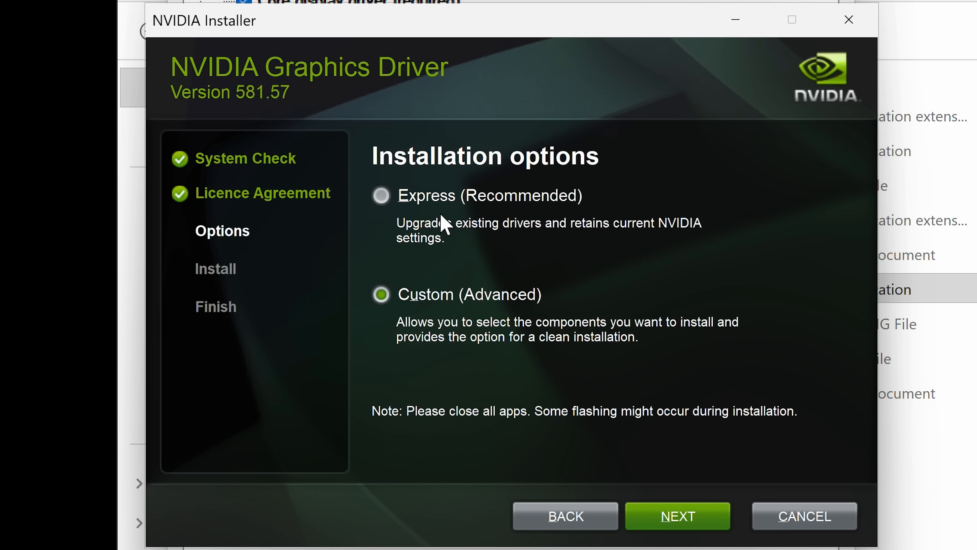
click(677, 516)
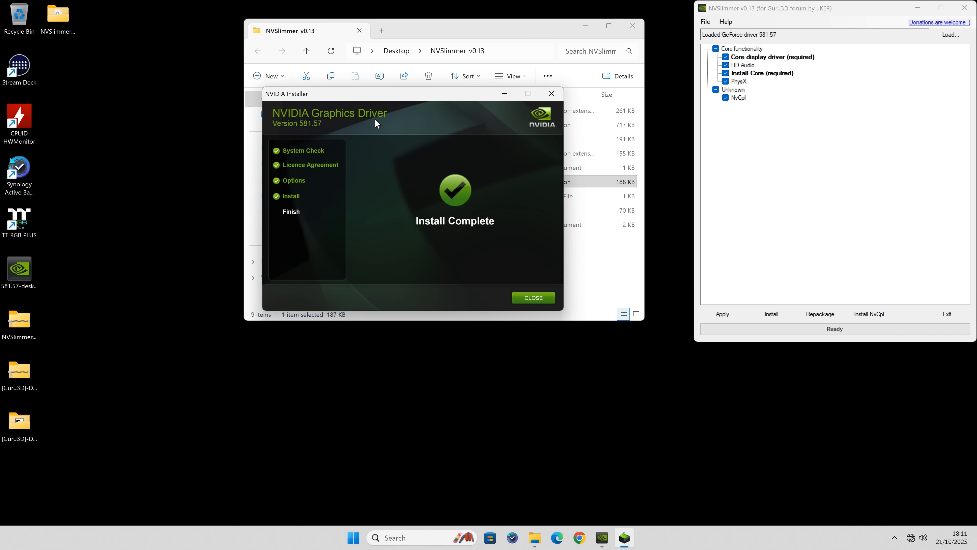
mouse_move(325, 125)
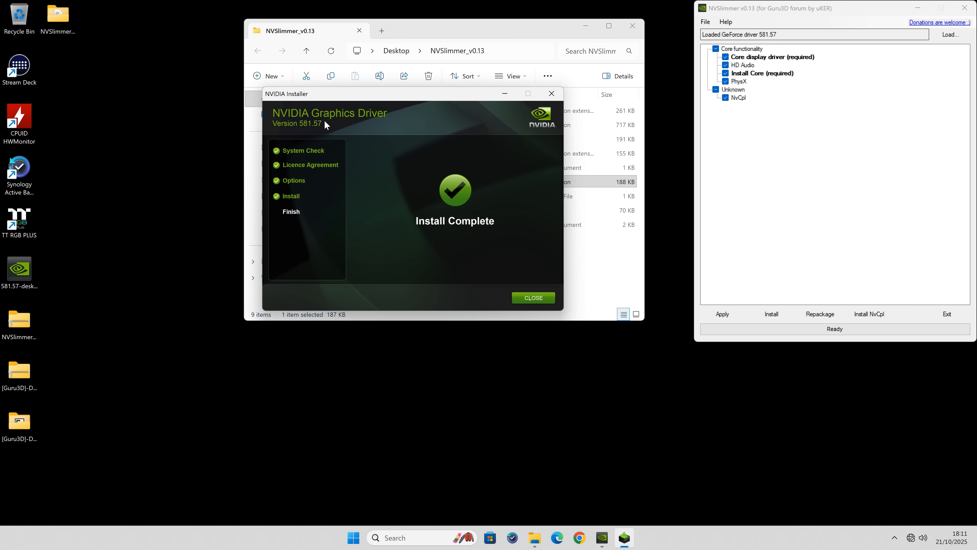
- Close the completed installer, acknowledge the finished notice and close NVSlimmer
click(532, 297)
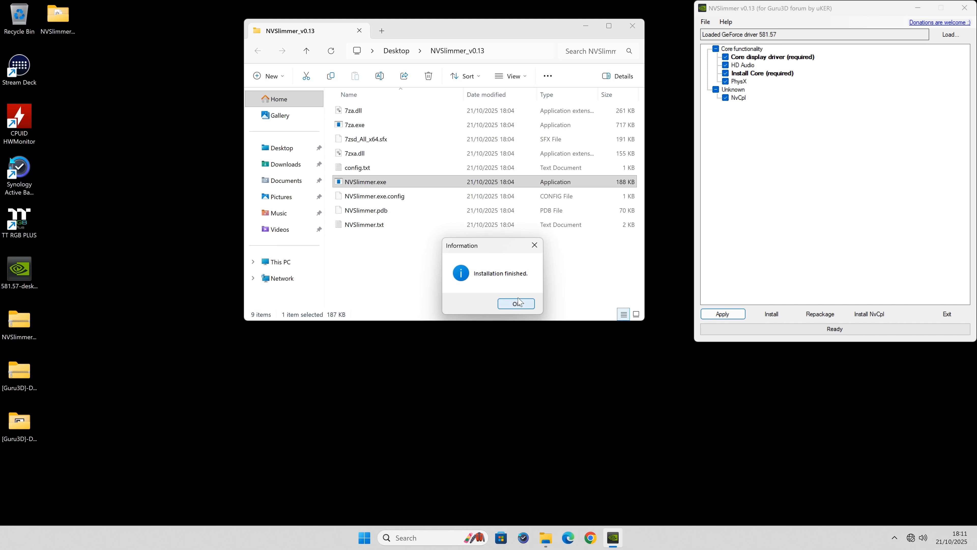
mouse_move(514, 306)
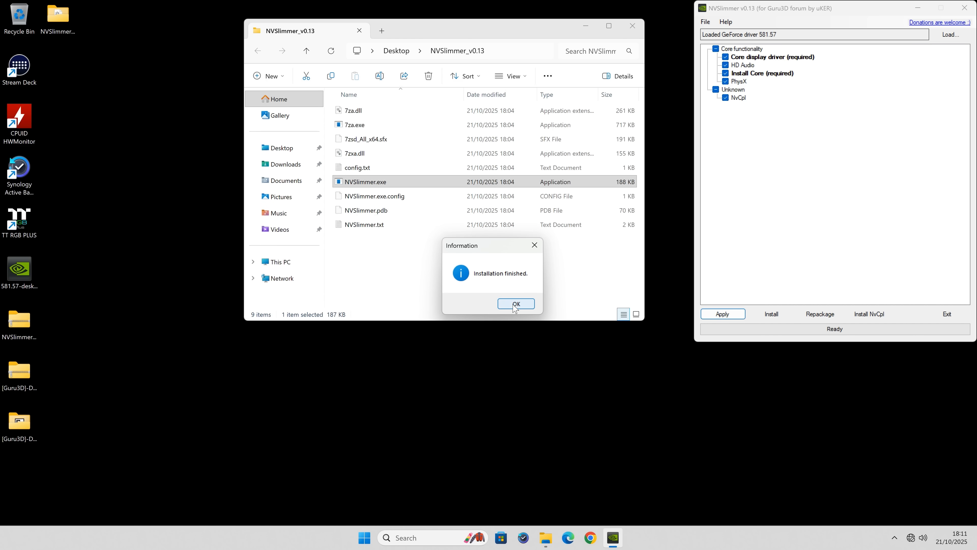
click(516, 304)
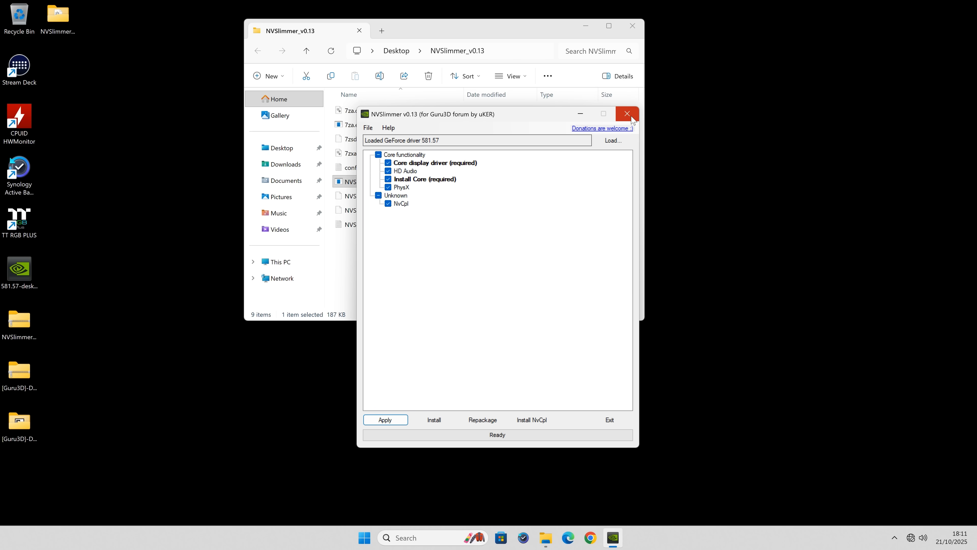
click(627, 114)
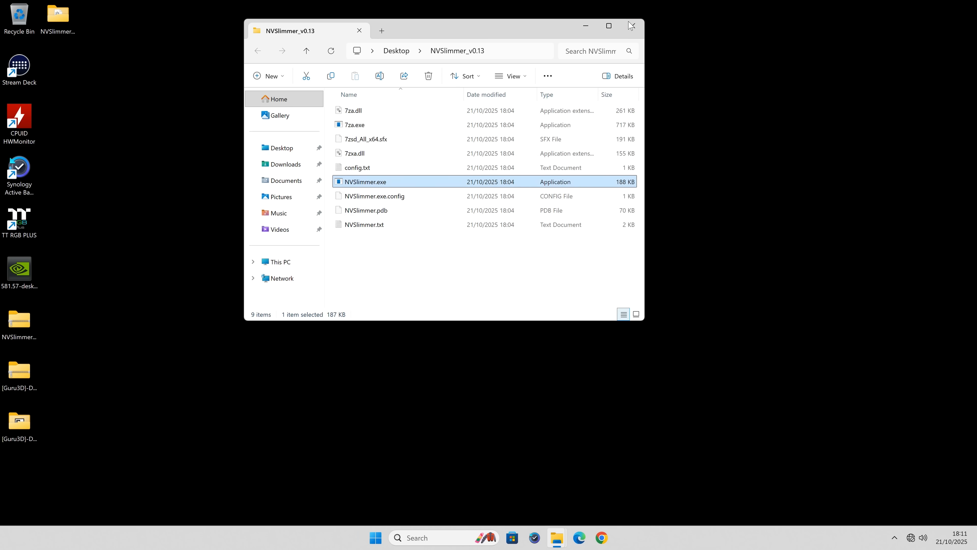
- Close File Explorer and delete the NVSlimmer folders and 581.57 installer from the desktop
click(631, 26)
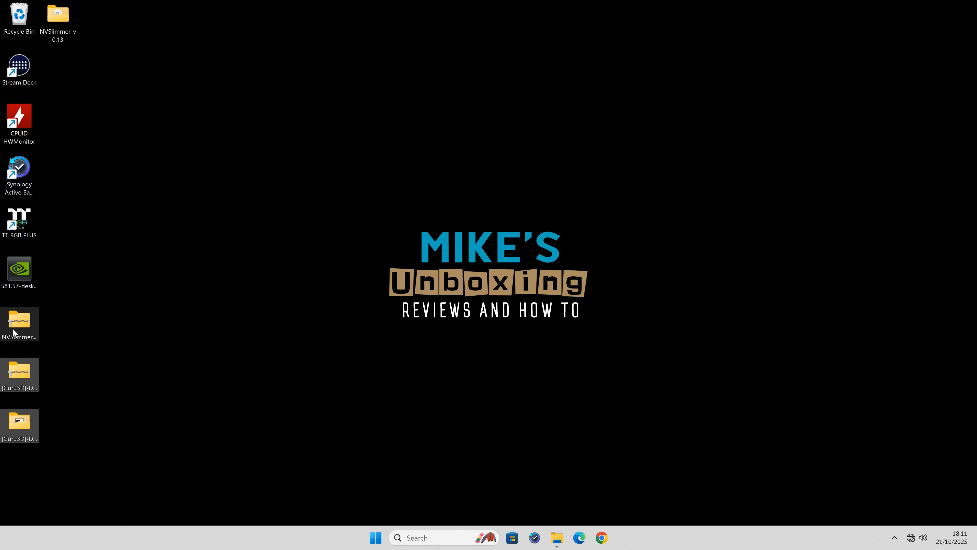
right_click(57, 14)
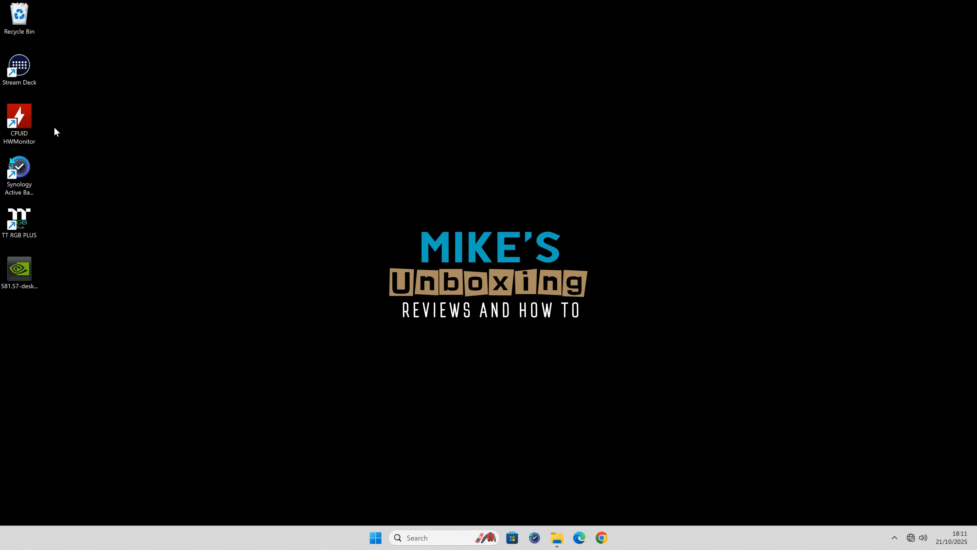
mouse_move(18, 270)
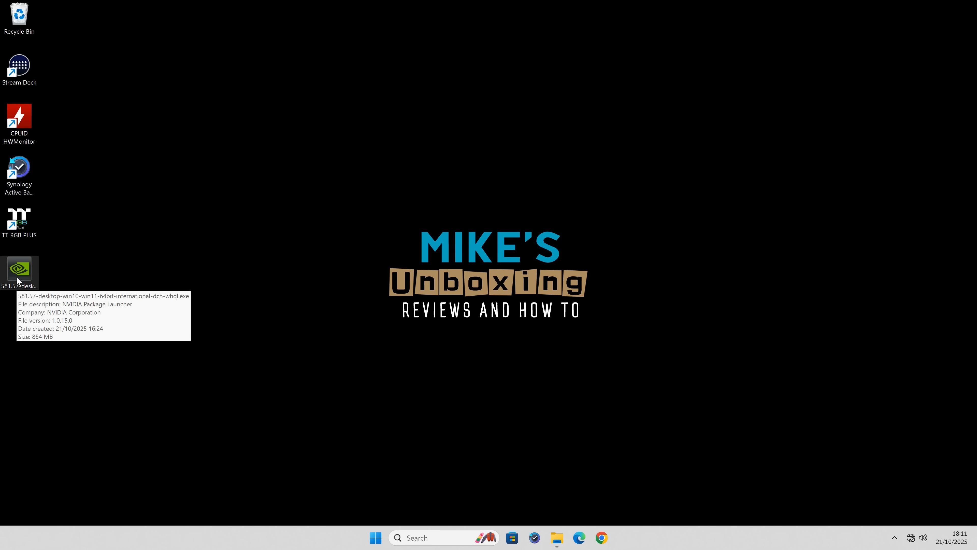
right_click(19, 271)
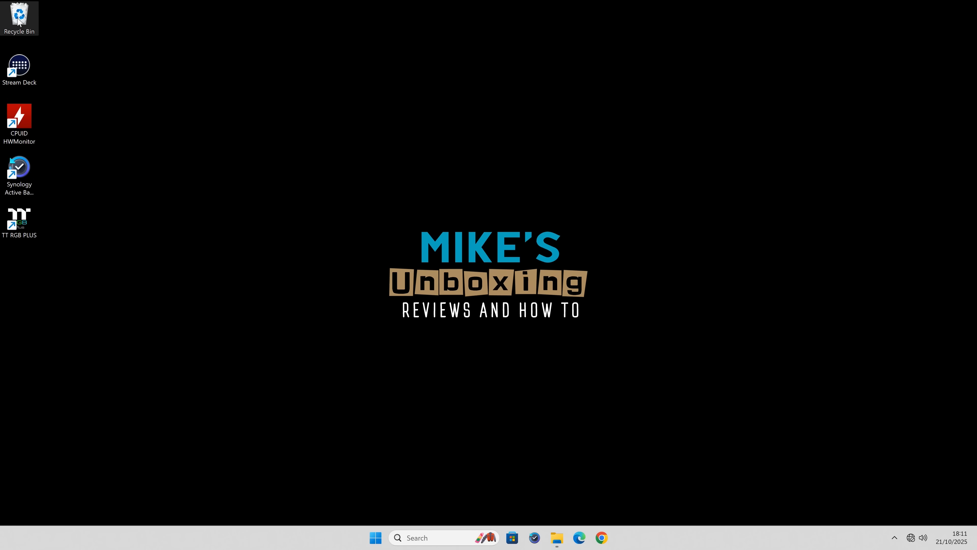
mouse_move(190, 214)
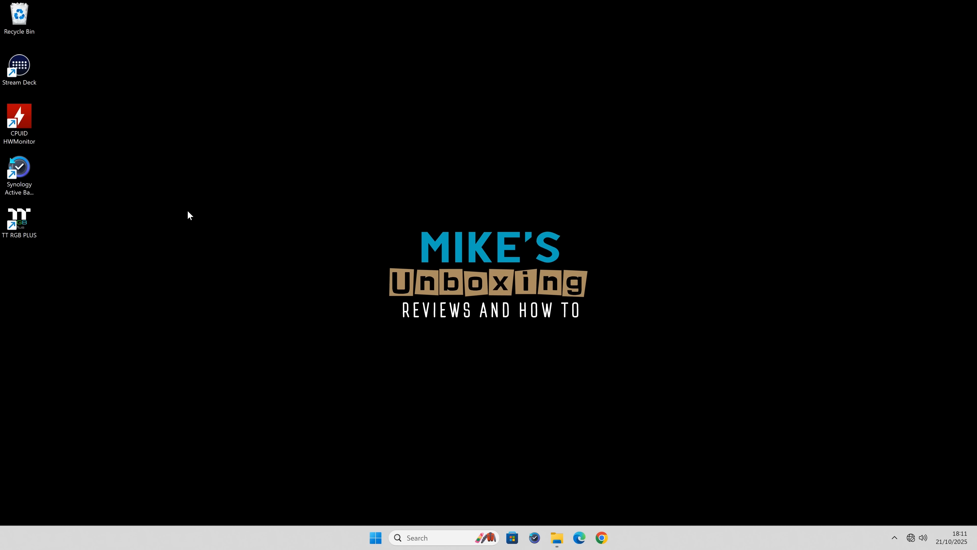
mouse_move(175, 203)
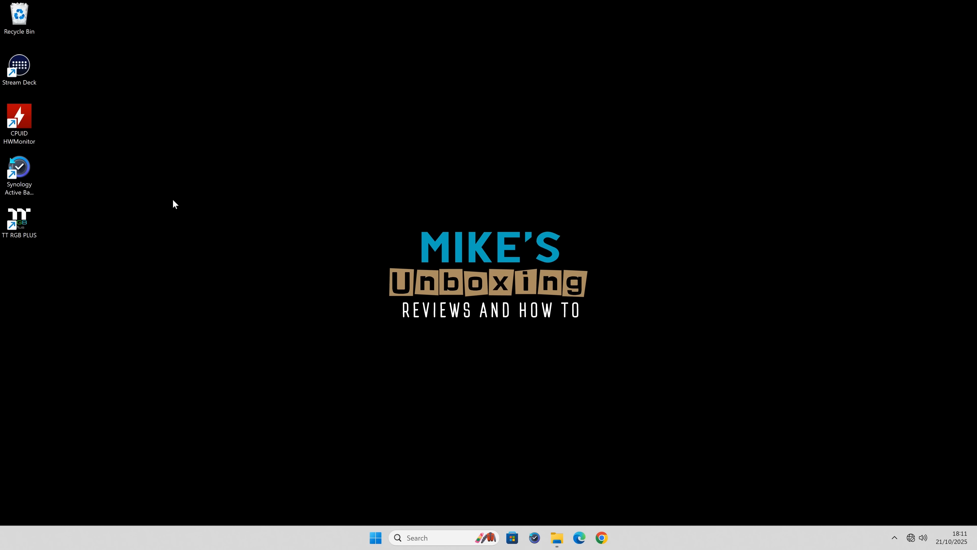
mouse_move(272, 233)
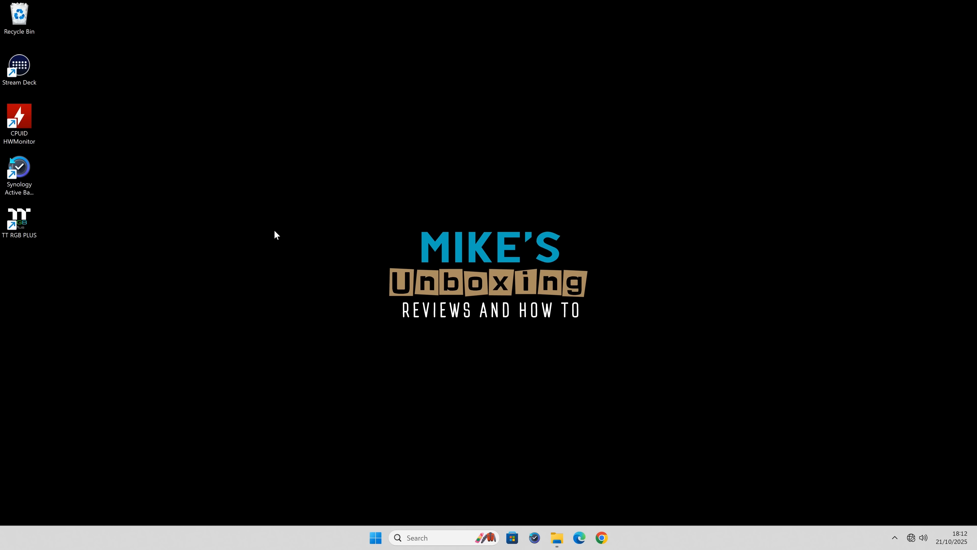
mouse_move(294, 212)
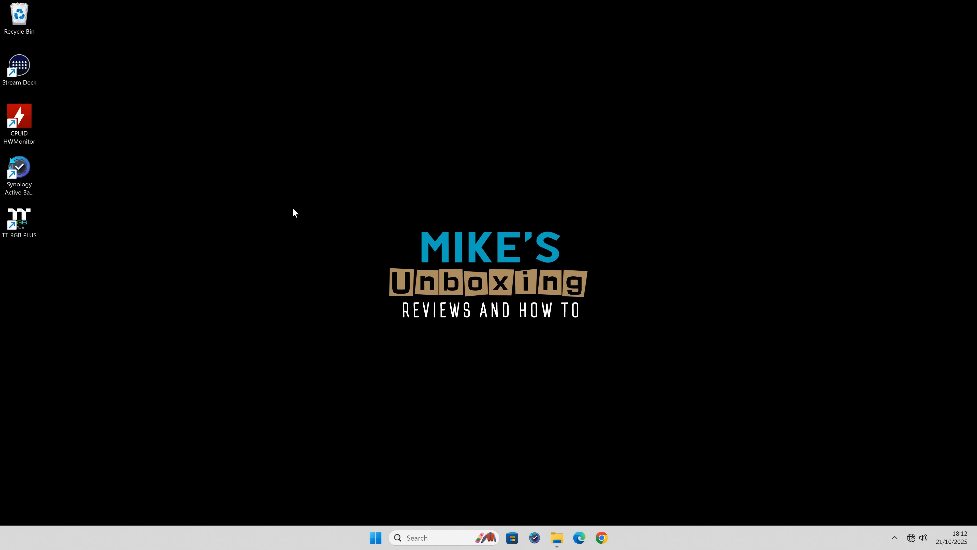